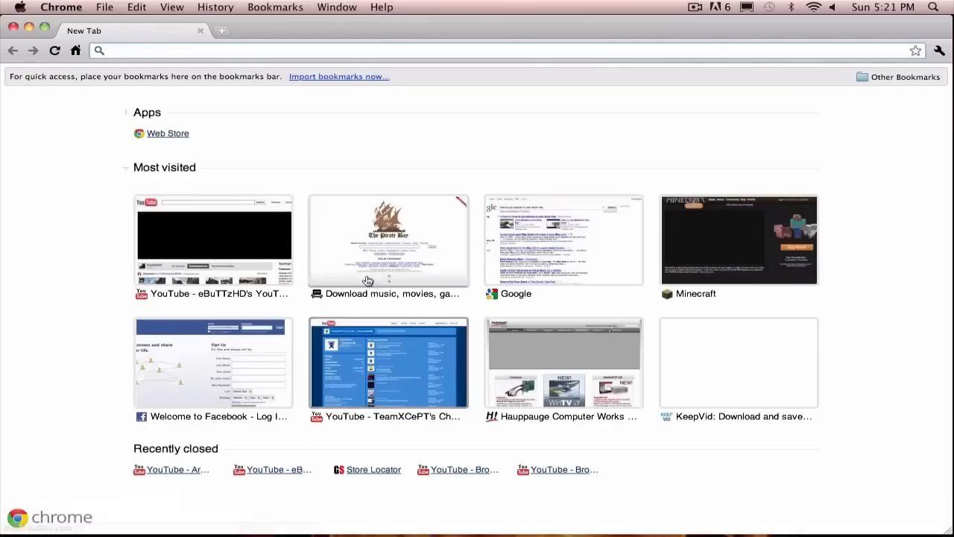
# Find the Army Ranger Logo Speed Art video in the YouTube account's uploaded videos
pyautogui.click(214, 239)
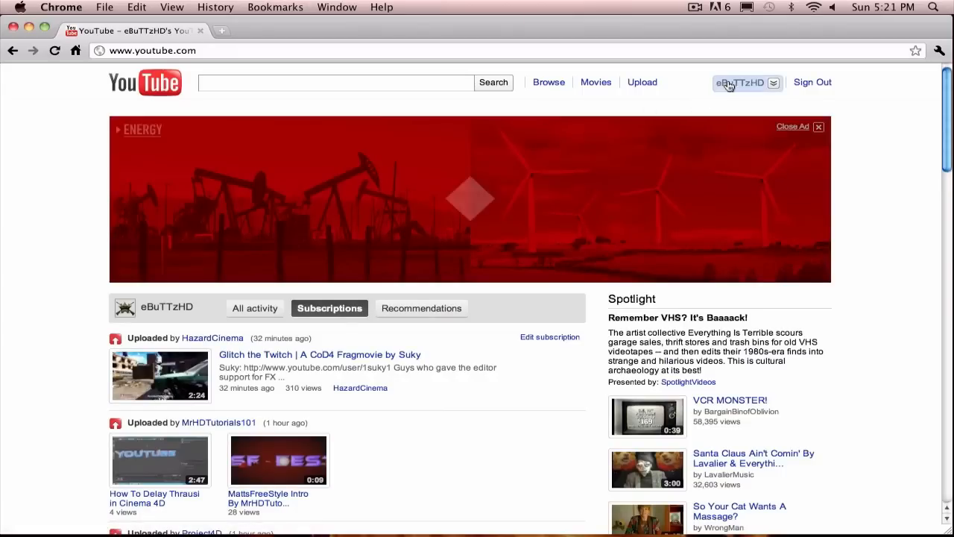
pyautogui.click(743, 83)
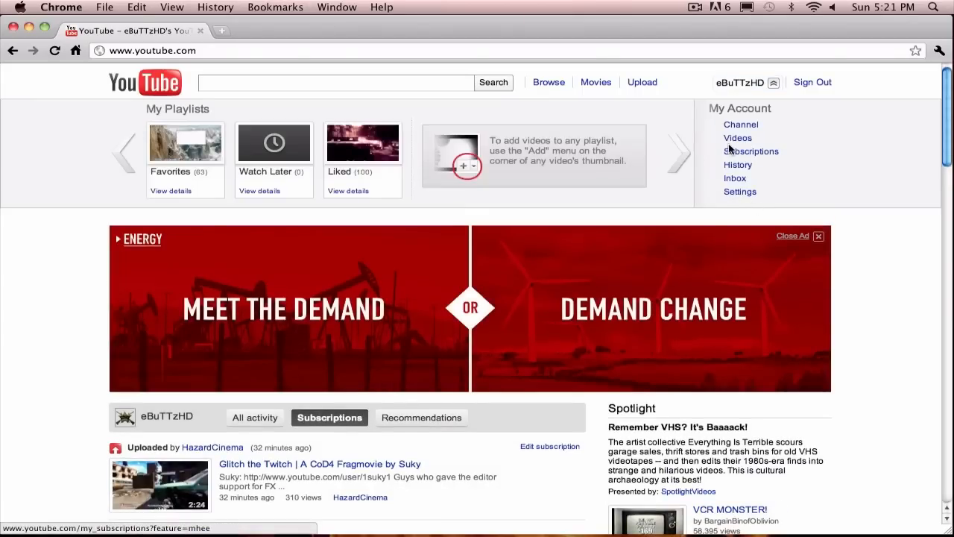
pyautogui.click(737, 137)
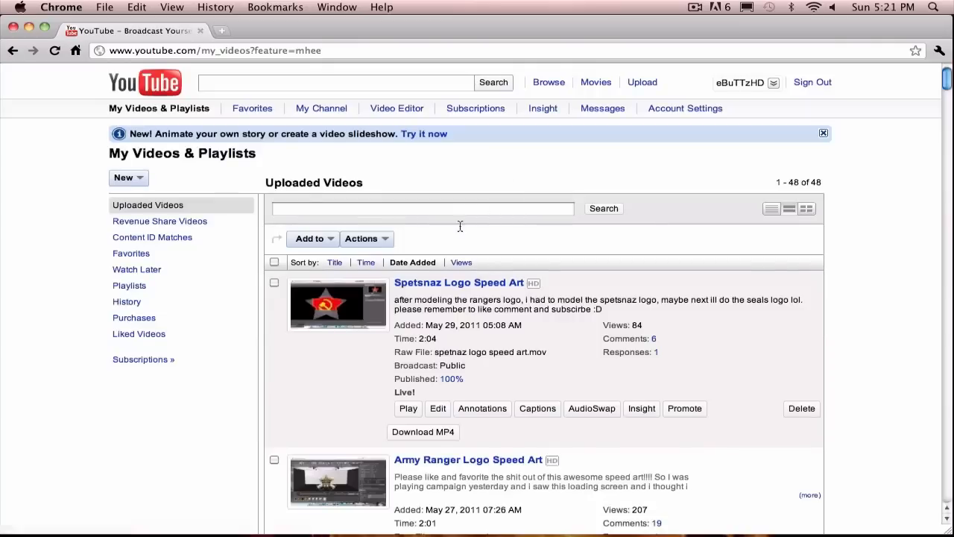
pyautogui.scroll(-3)
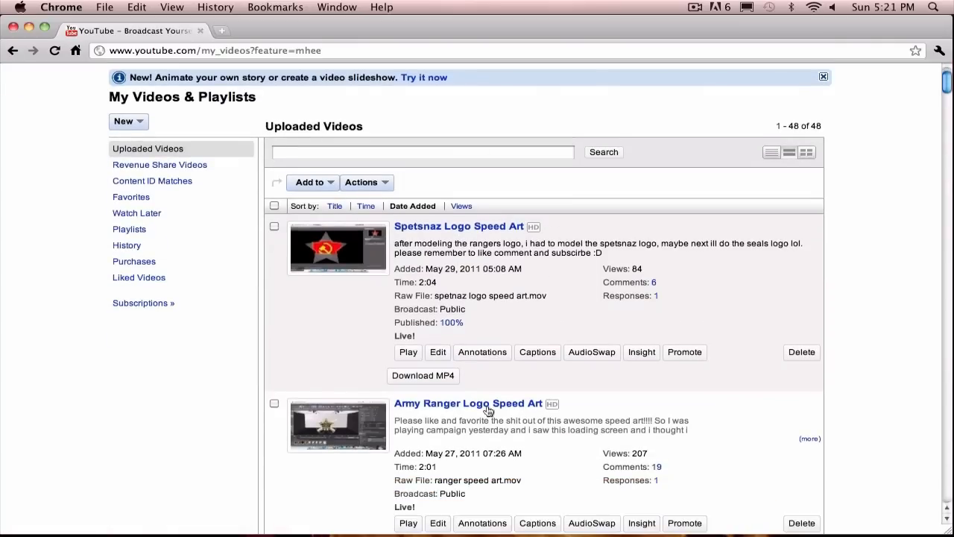
pyautogui.click(469, 404)
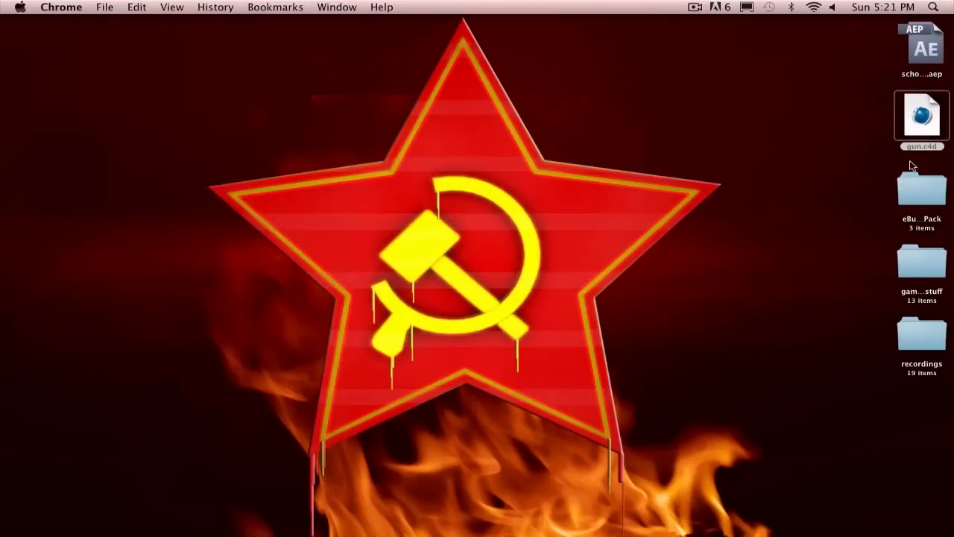
pyautogui.moveTo(928, 120)
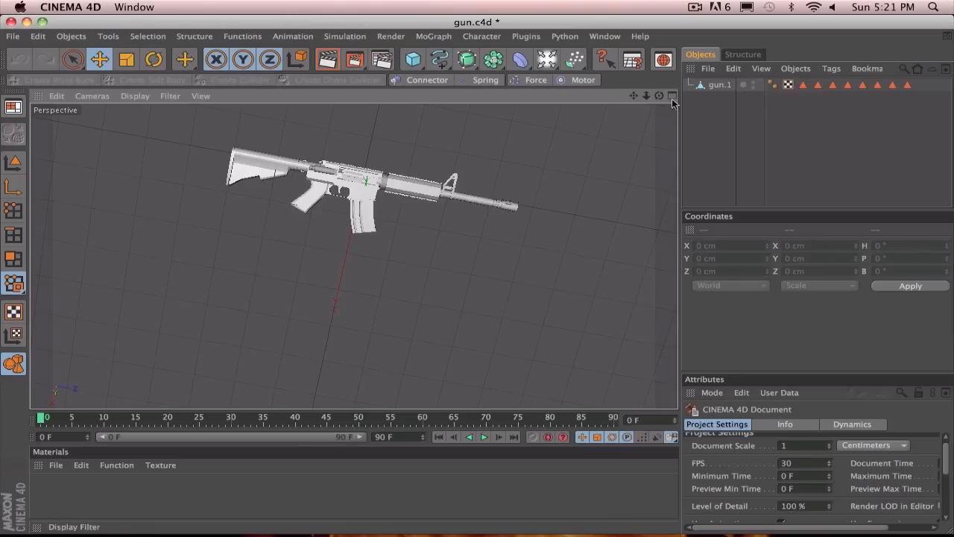
# Duplicate the gun.1 rifle and give the copy a bank rotation of -180°
pyautogui.click(720, 84)
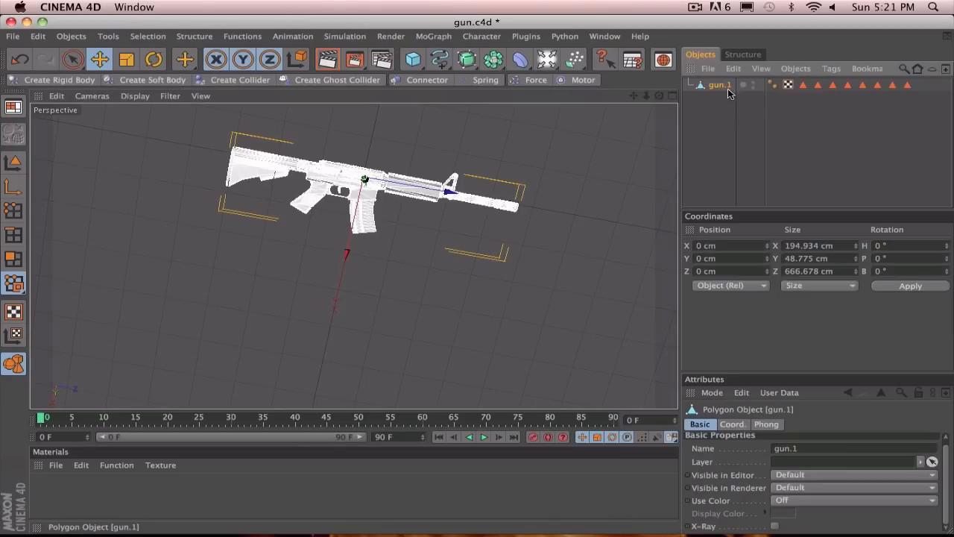
pyautogui.moveTo(718, 88)
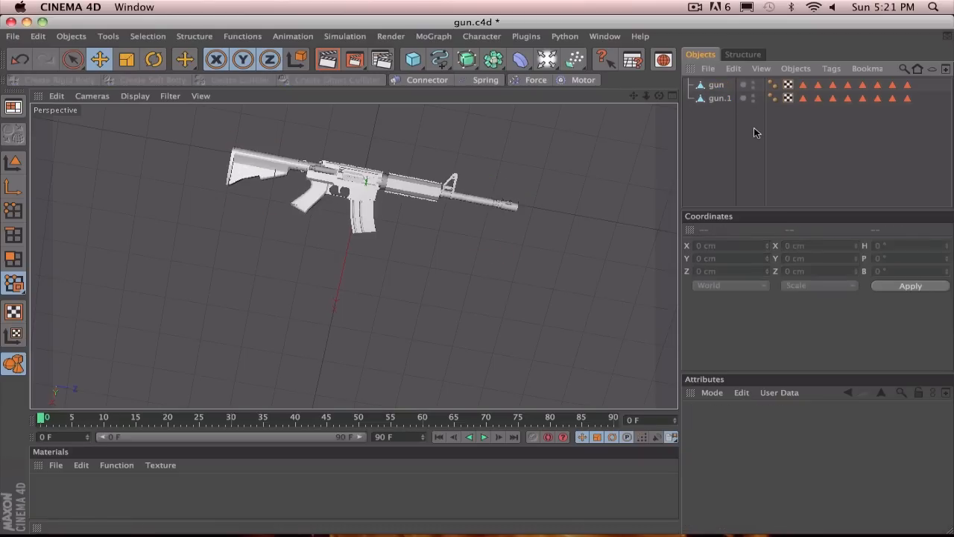
pyautogui.click(716, 85)
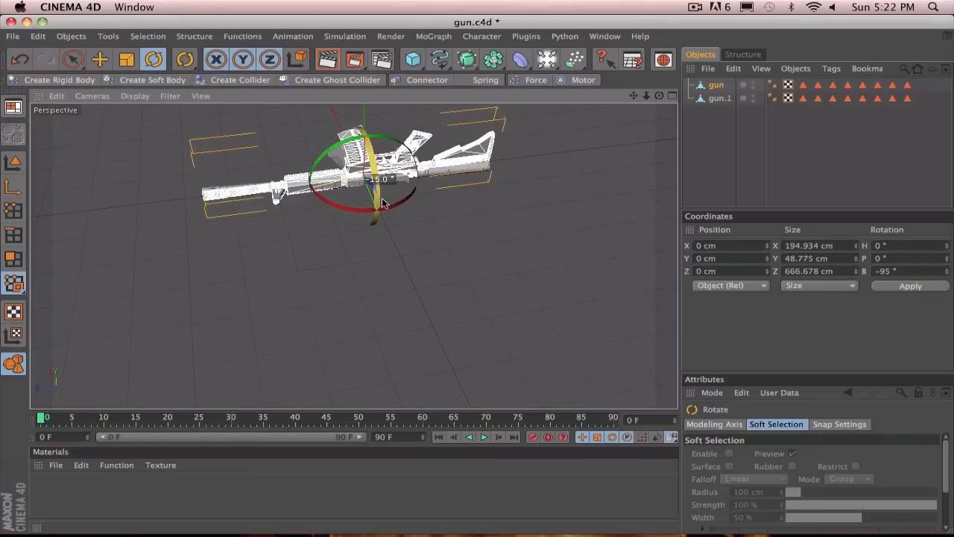
pyautogui.moveTo(383, 201); pyautogui.dragTo(392, 289)
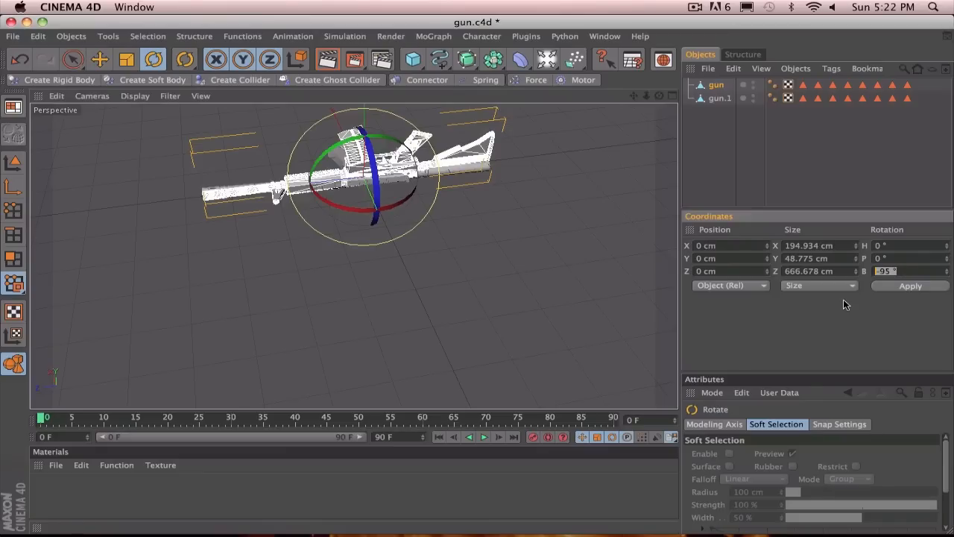
pyautogui.write('-180')
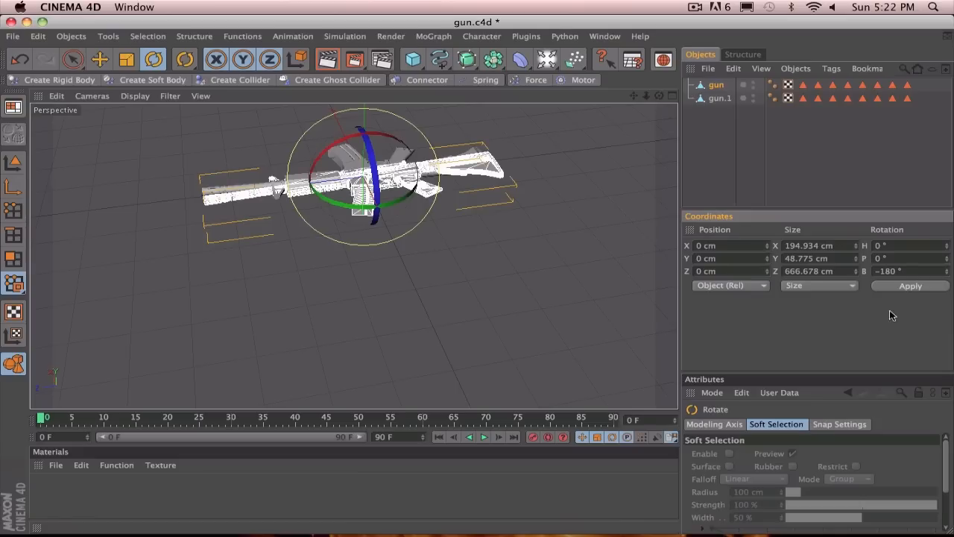
pyautogui.moveTo(457, 264)
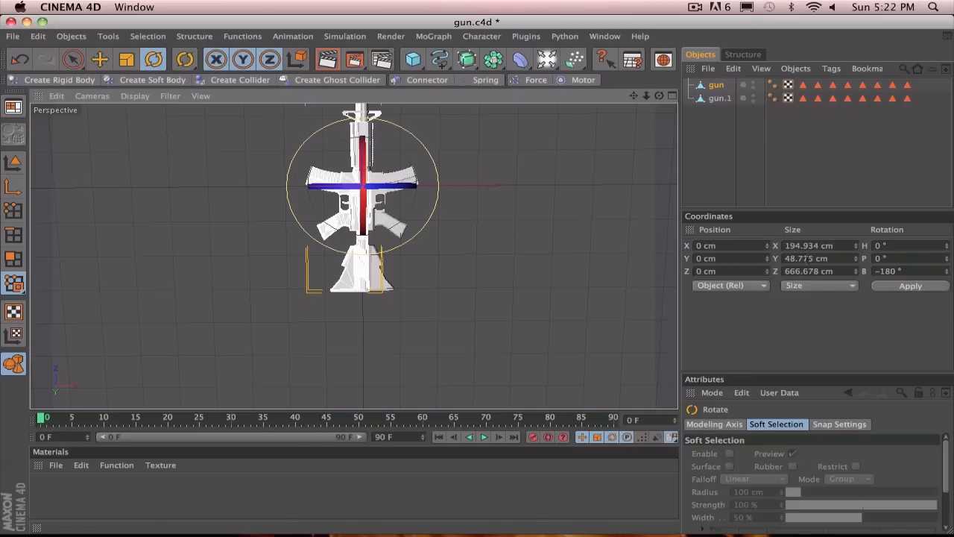
pyautogui.moveTo(477, 222)
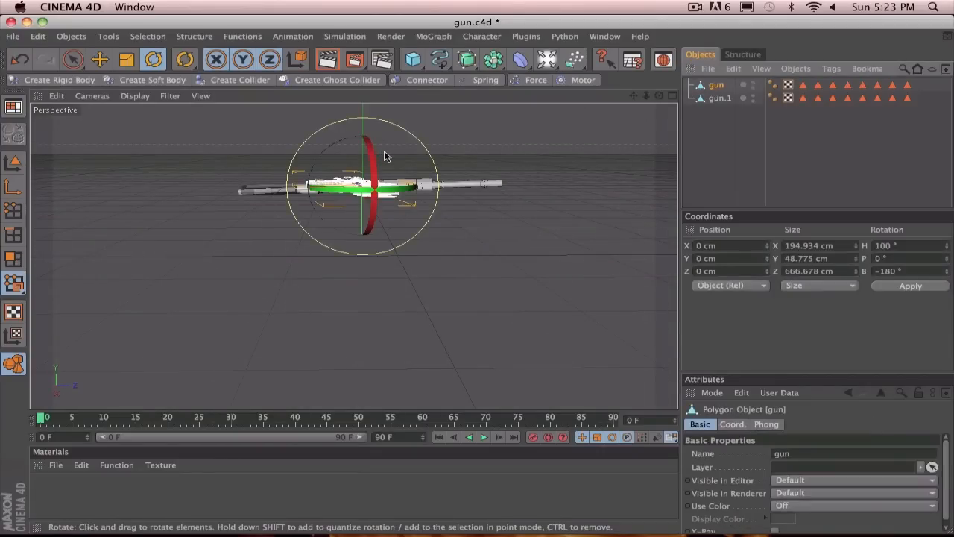
# Turn the gun copy to heading 100°, shift gun.1 so they cross neatly, then deselect
pyautogui.click(100, 59)
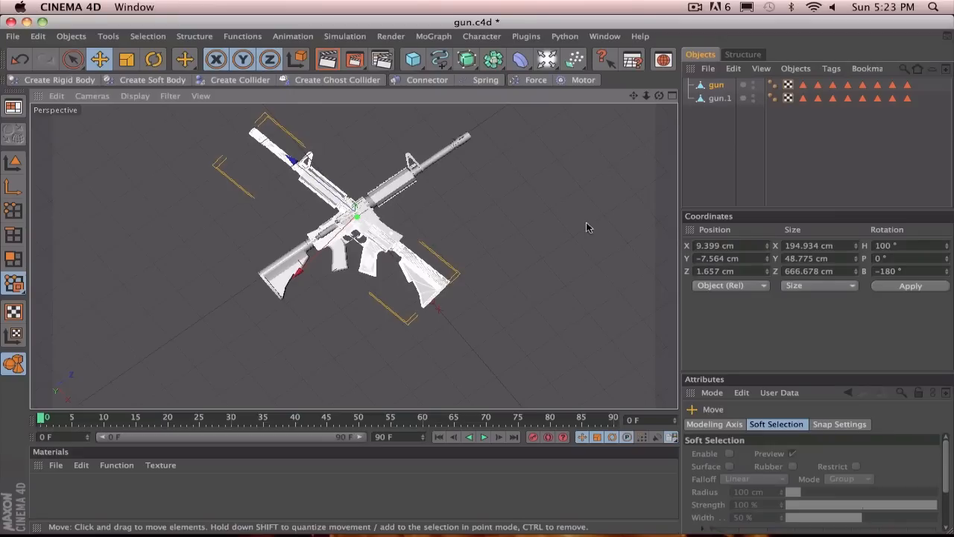
pyautogui.moveTo(699, 172)
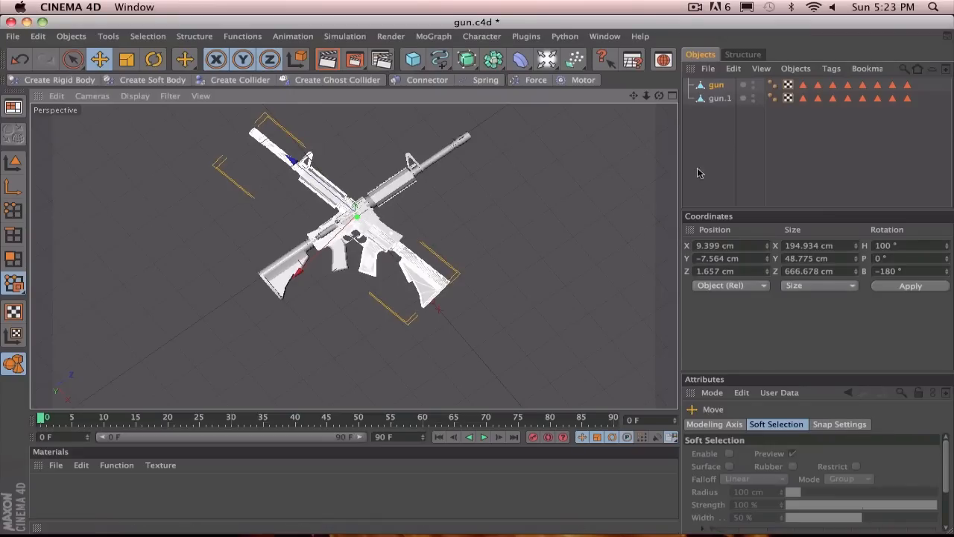
pyautogui.click(719, 97)
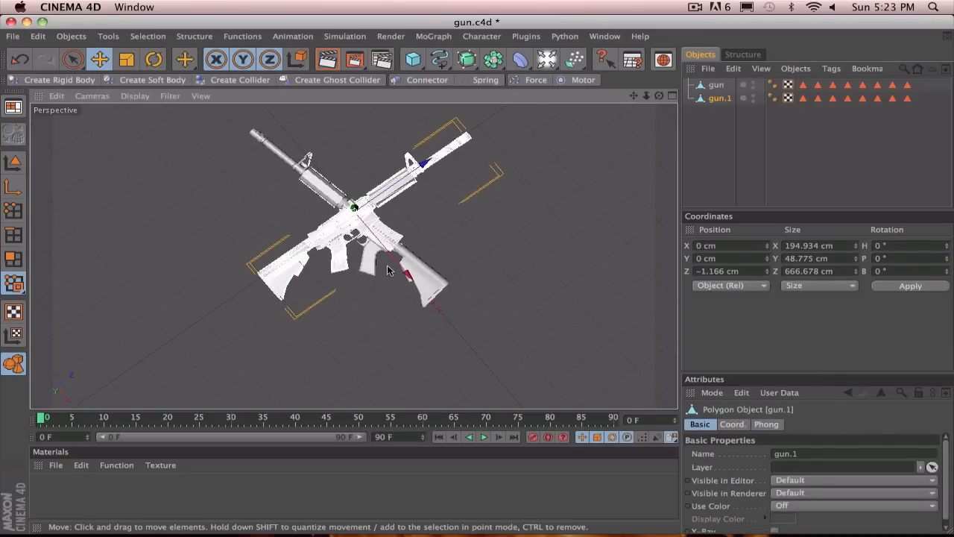
pyautogui.moveTo(388, 268); pyautogui.dragTo(355, 213)
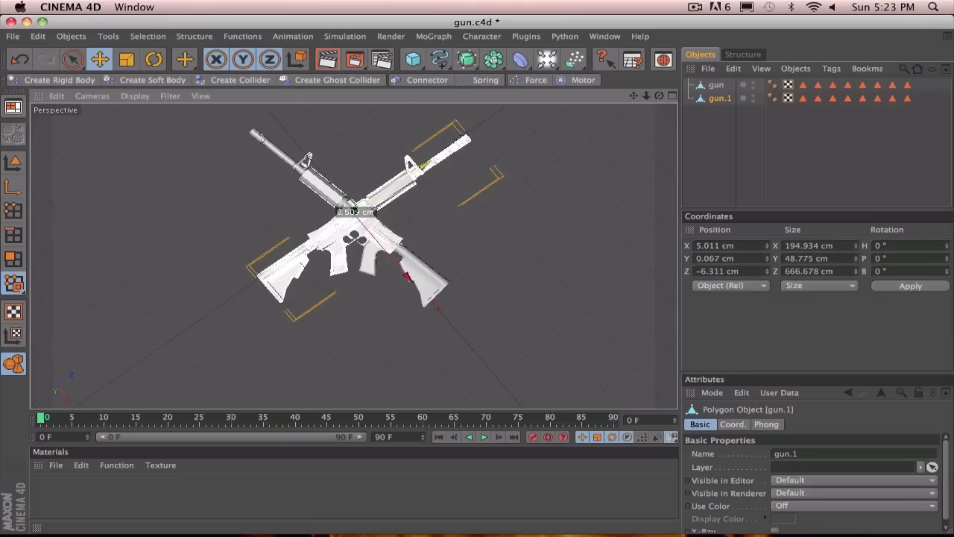
pyautogui.click(707, 149)
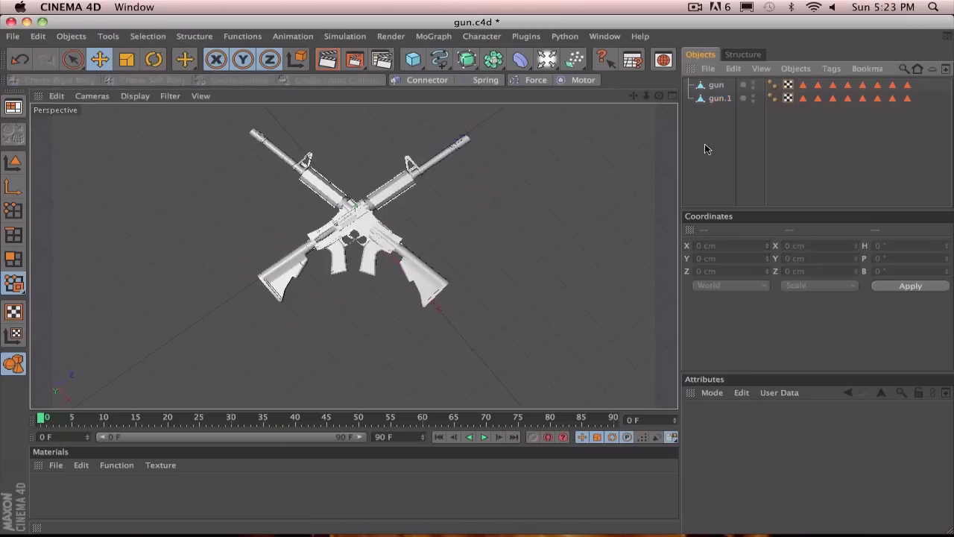
pyautogui.moveTo(533, 181)
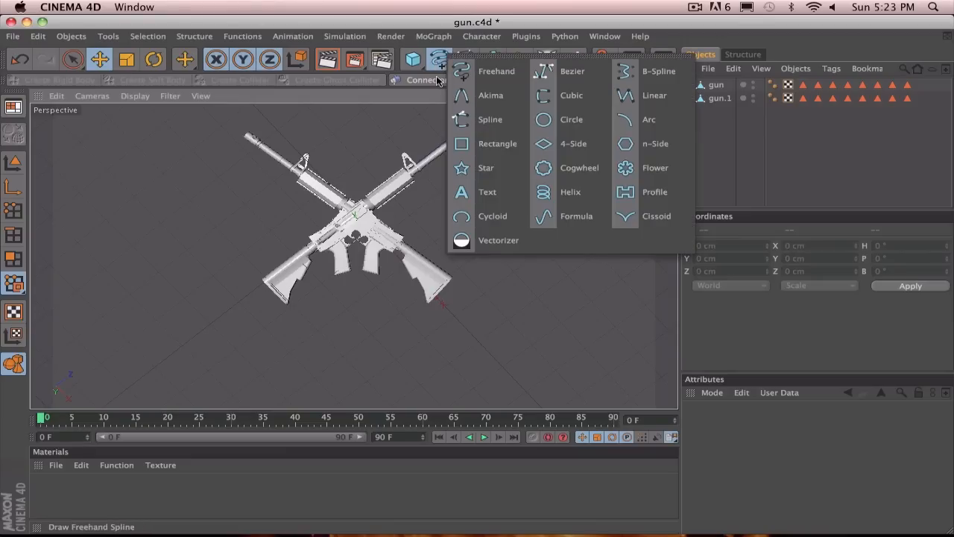
pyautogui.moveTo(490, 119)
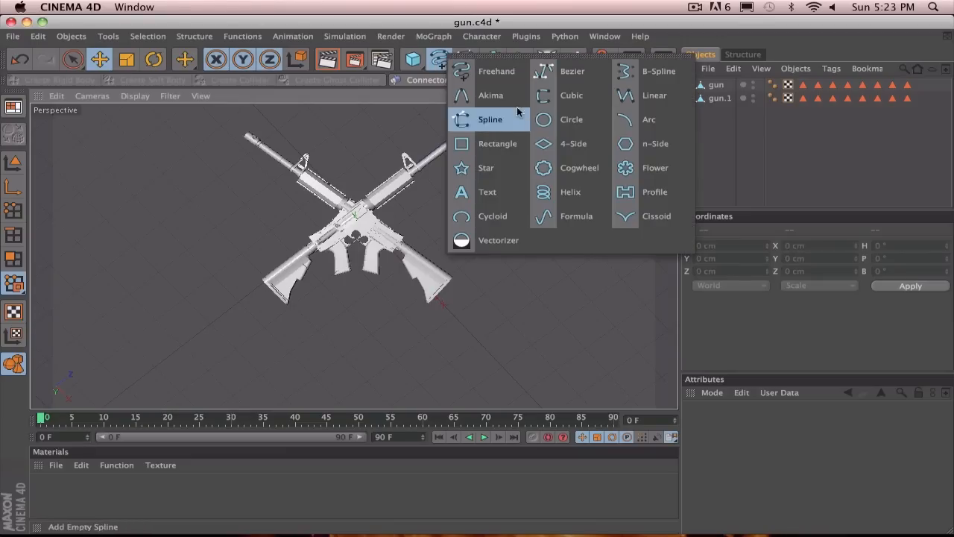
pyautogui.moveTo(579, 167)
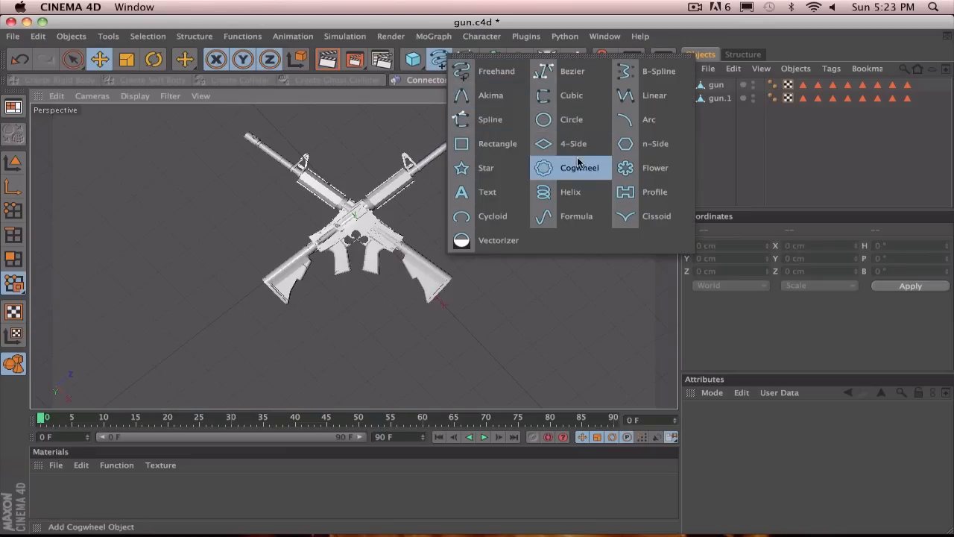
# Add a Star spline with an 85 cm inner radius and select it in the Object Manager
pyautogui.click(485, 167)
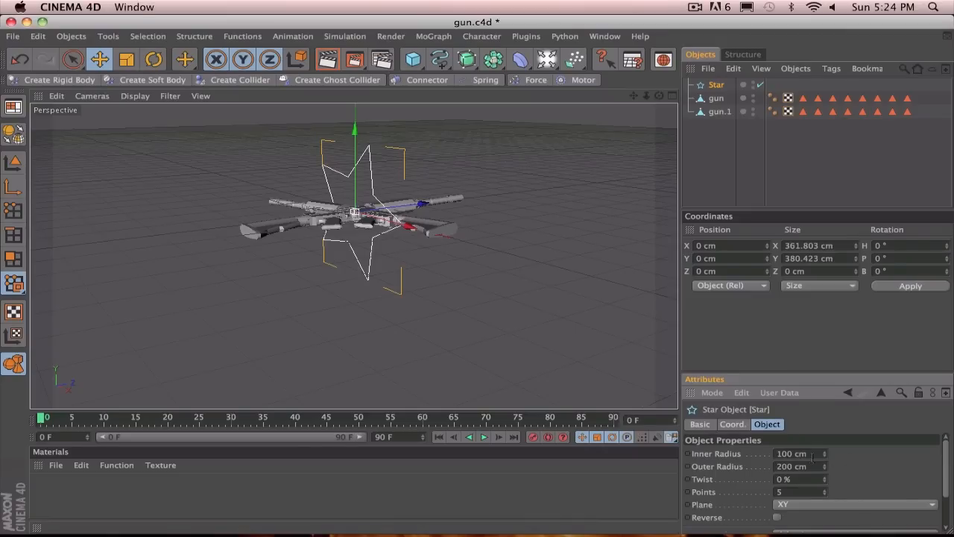
pyautogui.tripleClick(798, 454)
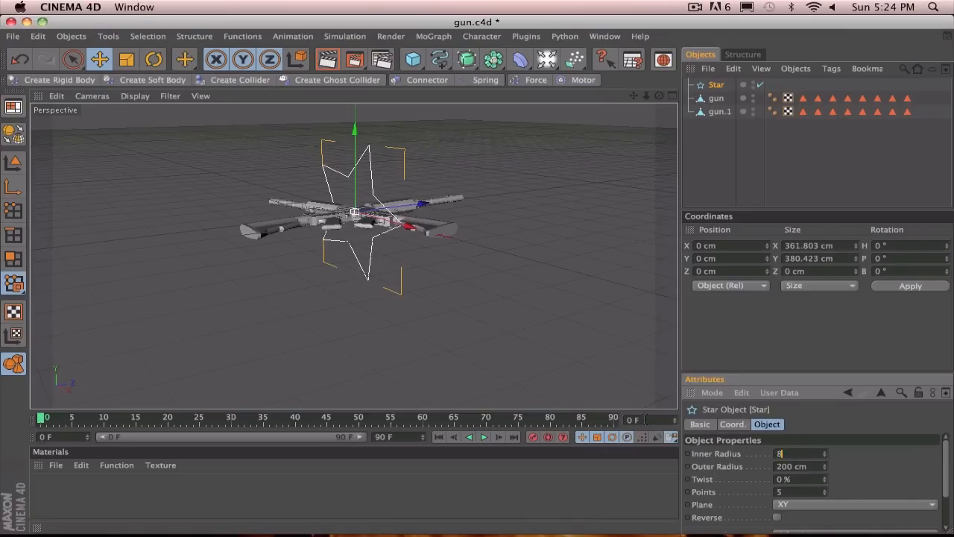
pyautogui.write('85 cm')
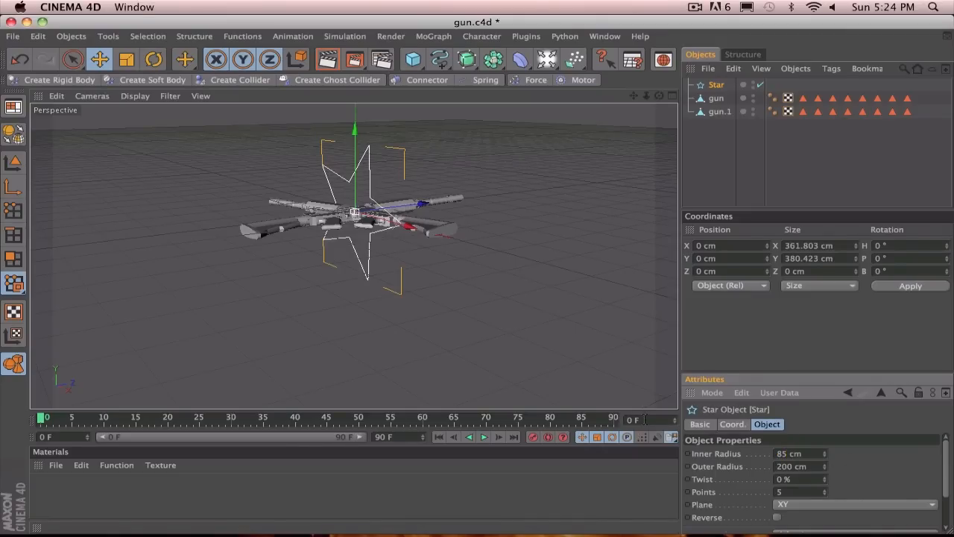
pyautogui.moveTo(351, 237)
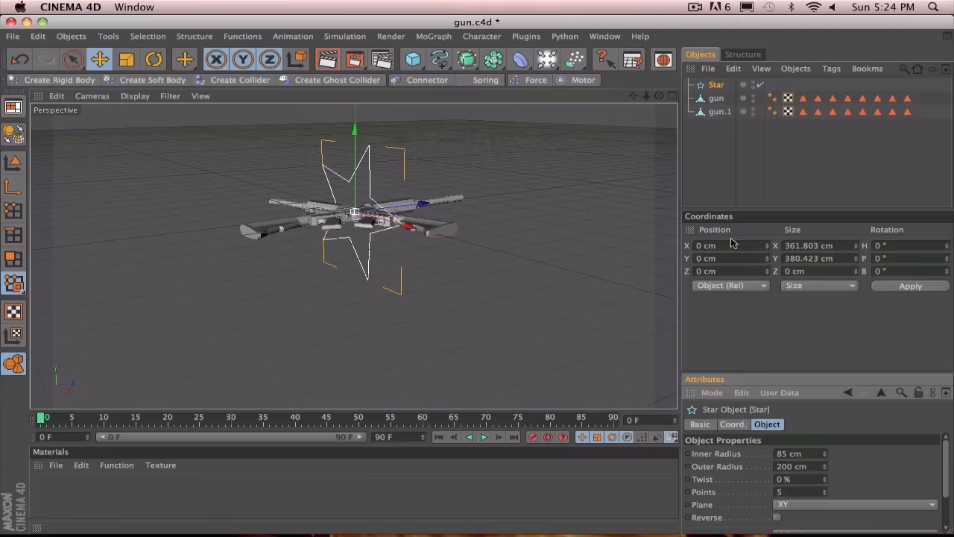
pyautogui.moveTo(894, 512)
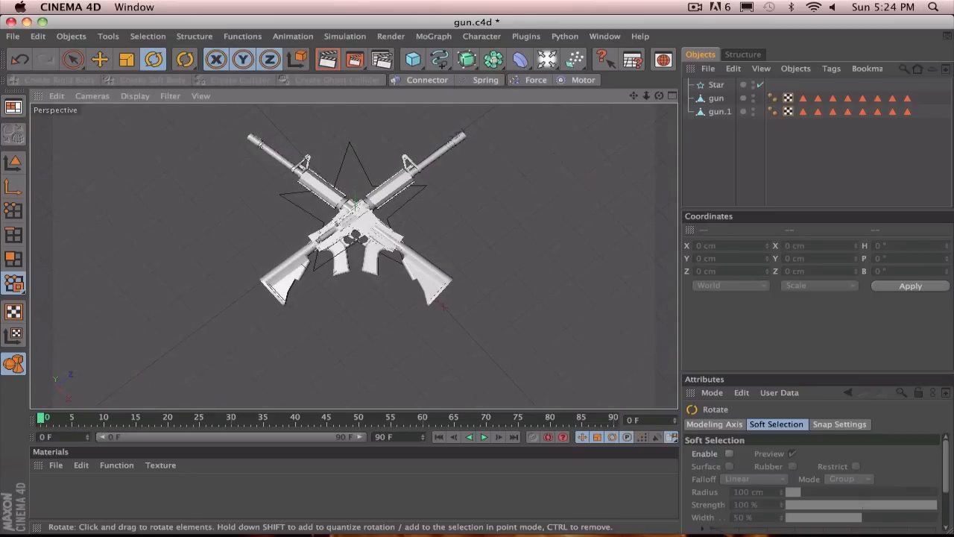
pyautogui.moveTo(358, 223); pyautogui.dragTo(350, 216)
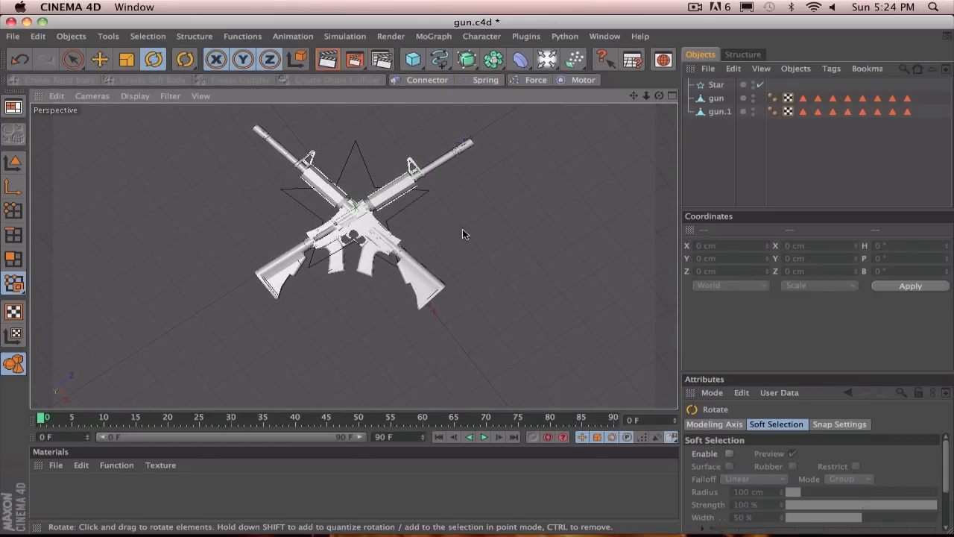
pyautogui.click(716, 84)
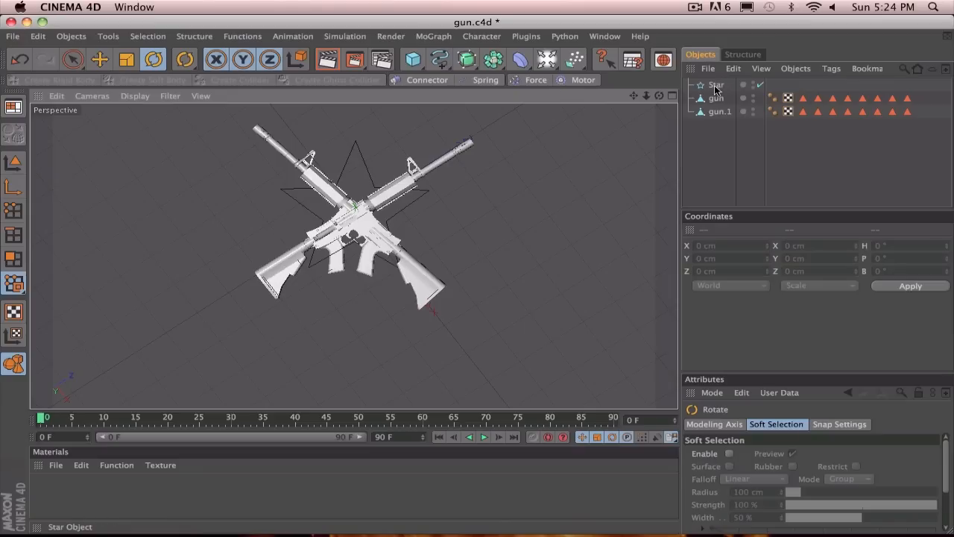
pyautogui.click(716, 84)
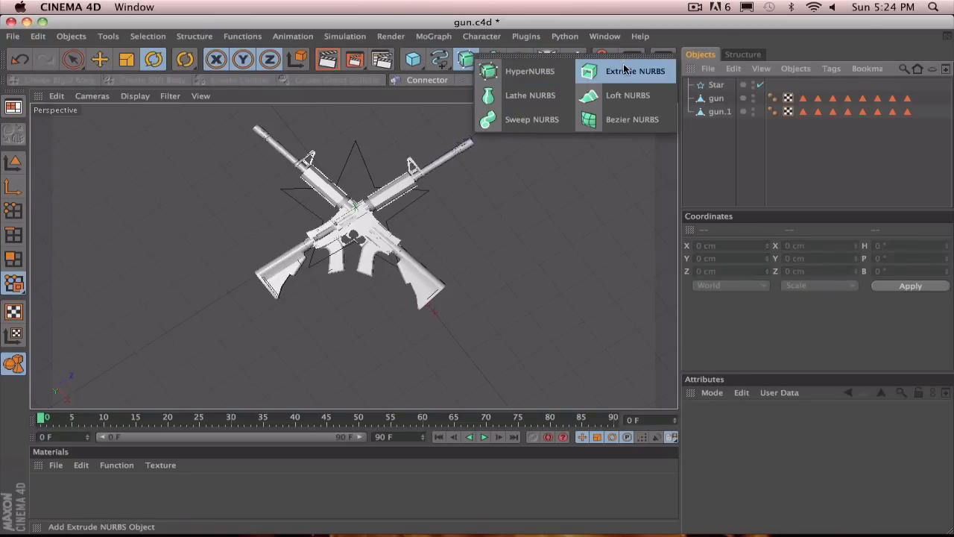
# Extrude the star with 55 cm Y movement and lower it to about -25 cm
pyautogui.click(635, 70)
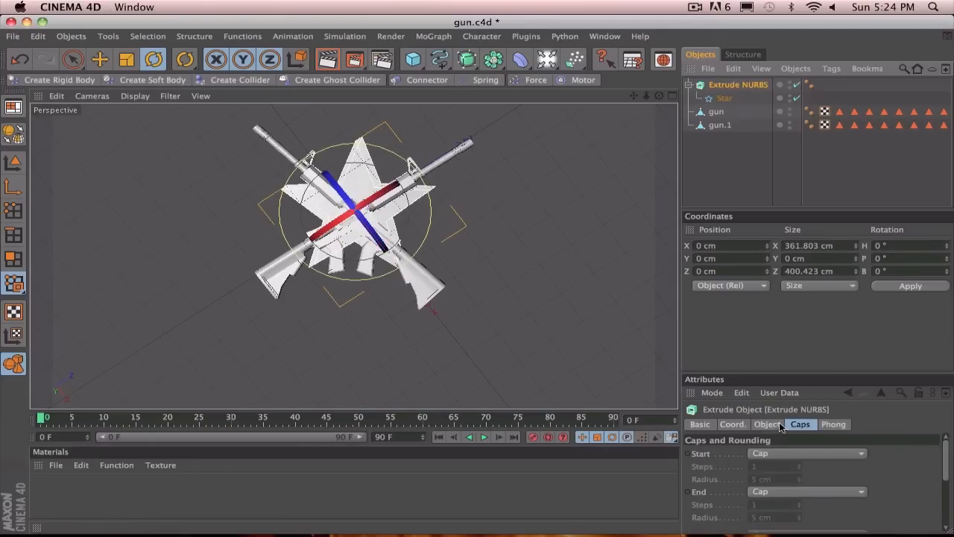
pyautogui.click(767, 424)
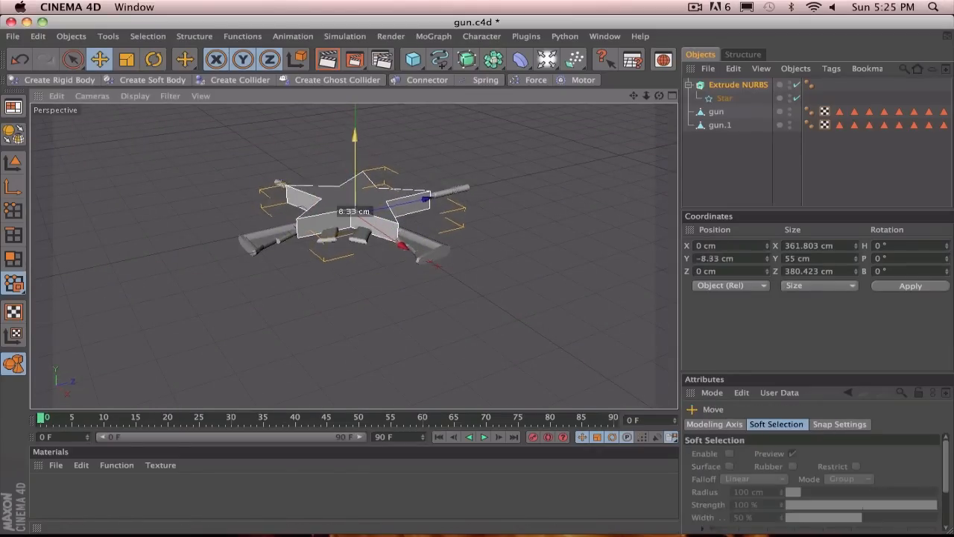
pyautogui.moveTo(354, 212); pyautogui.dragTo(354, 231)
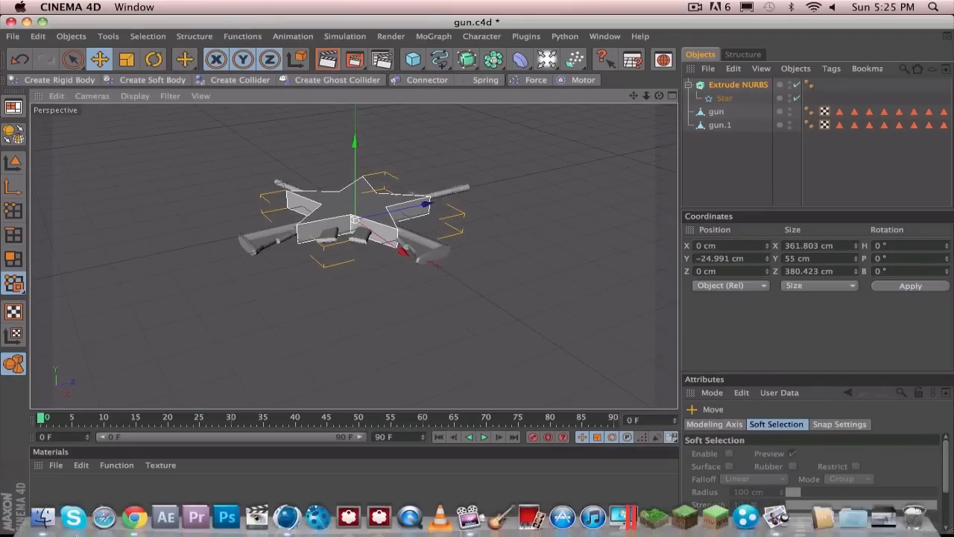
pyautogui.click(42, 515)
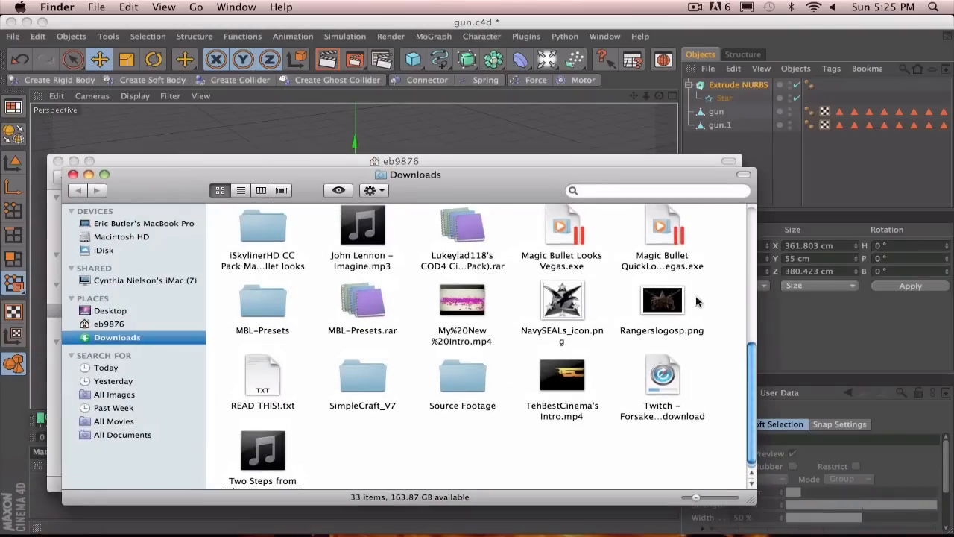
# View the Rangerslogosp.png reference logo from Downloads in Preview
pyautogui.doubleClick(661, 299)
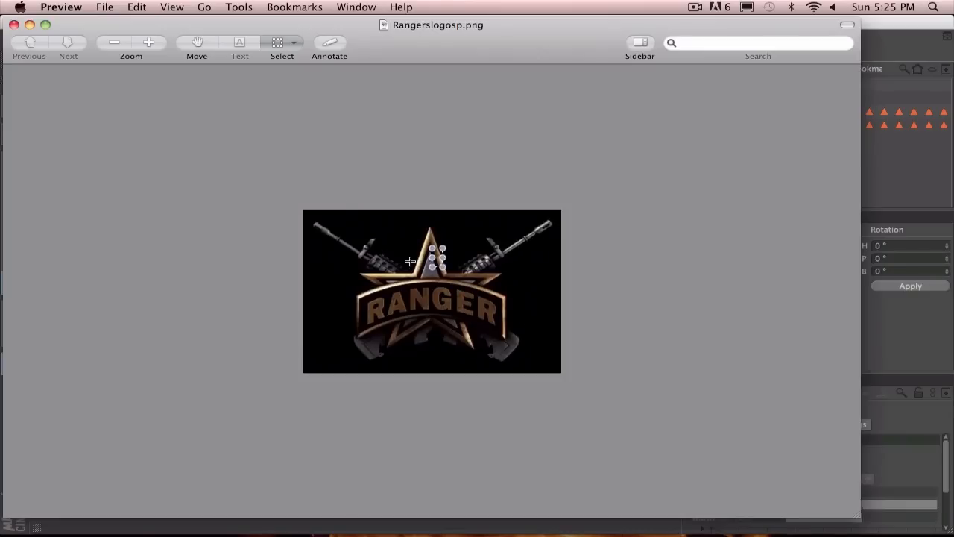
pyautogui.moveTo(425, 242); pyautogui.dragTo(460, 339)
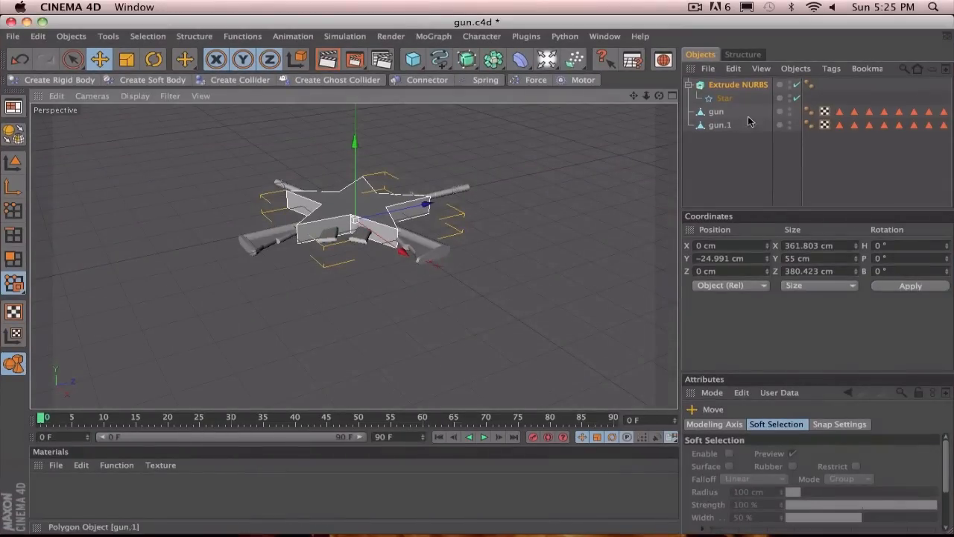
# Duplicate the extruded star object
pyautogui.click(738, 84)
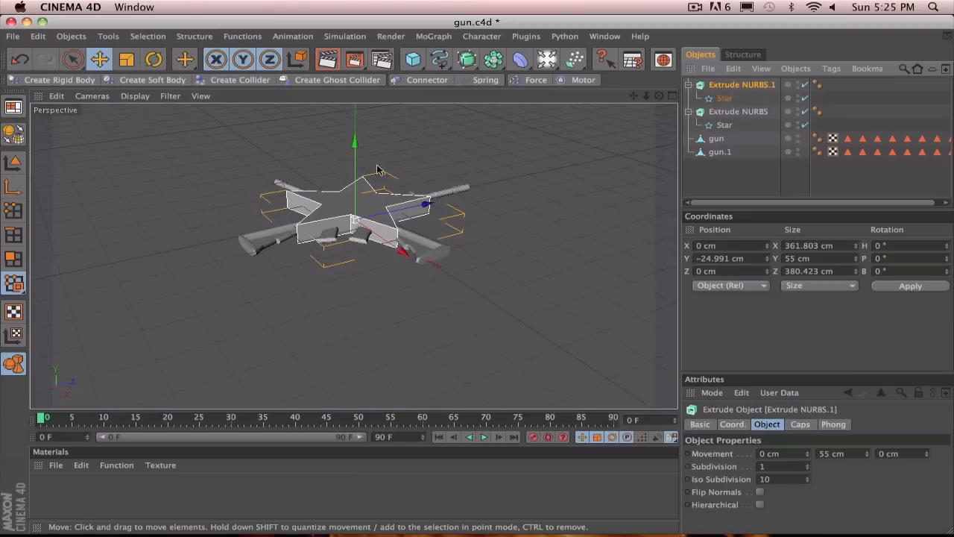
pyautogui.moveTo(700, 238)
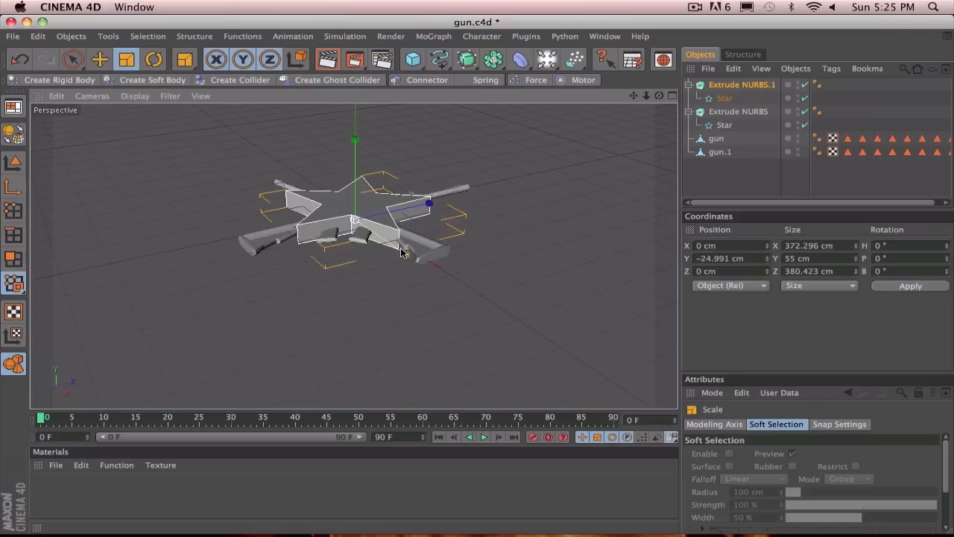
pyautogui.moveTo(403, 254); pyautogui.dragTo(417, 253)
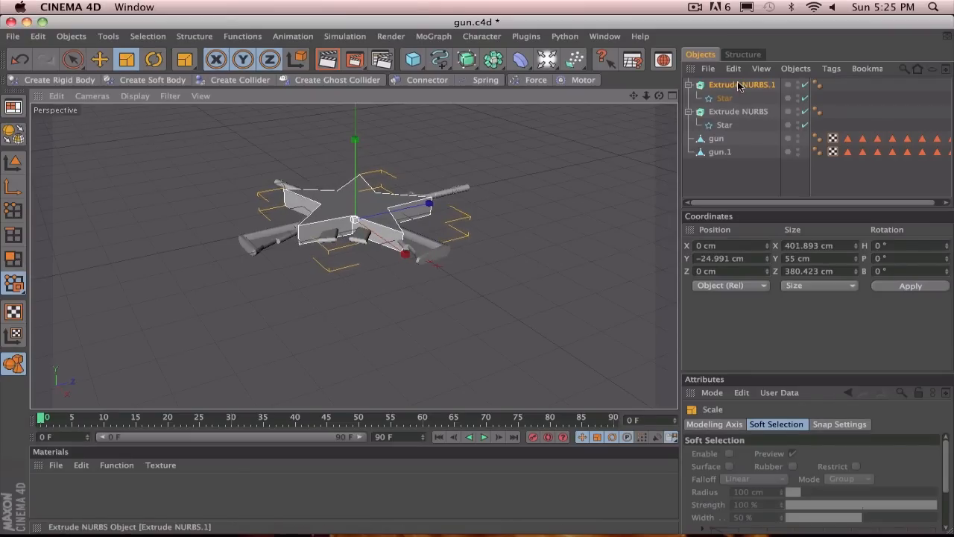
pyautogui.click(738, 111)
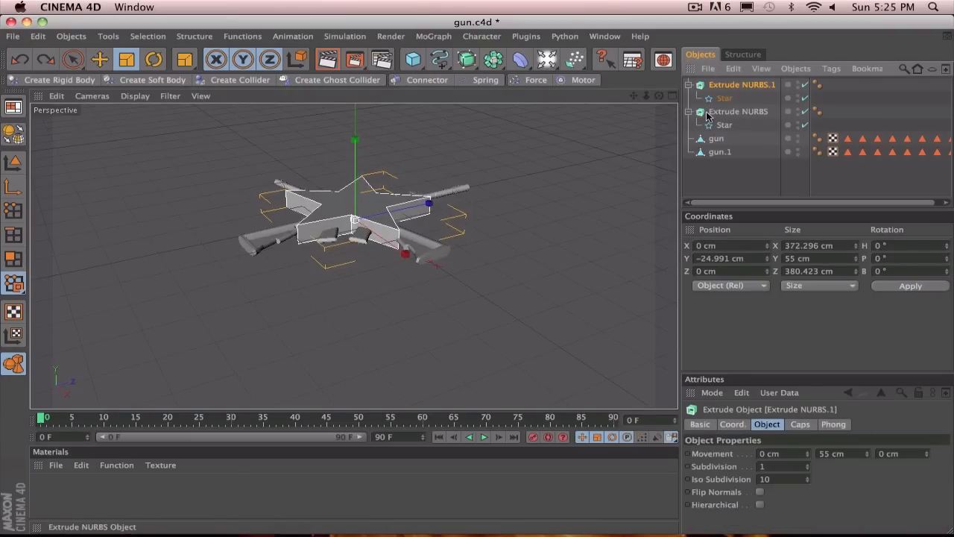
pyautogui.click(742, 84)
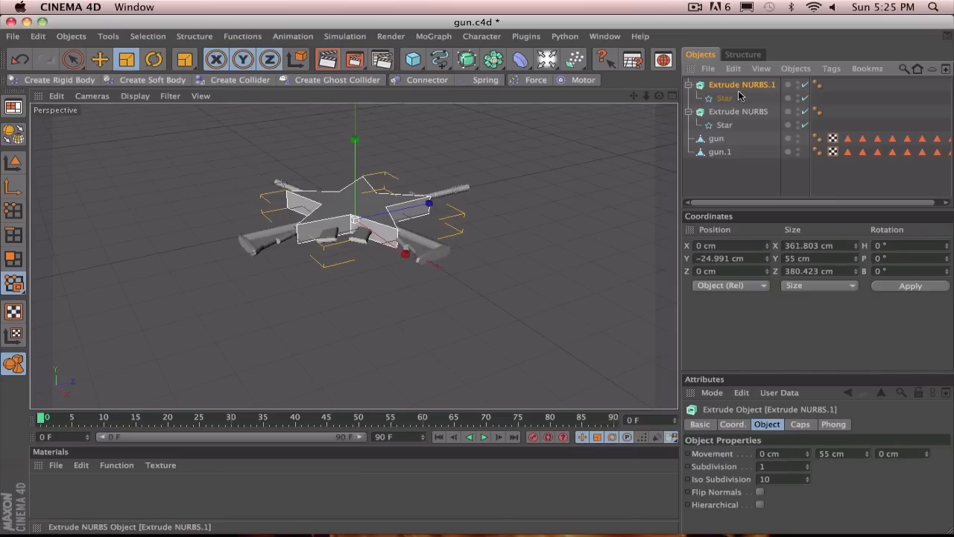
# Give the copy's star 80 cm inner and 175 cm outer radius, raised to Y -16.595 cm
pyautogui.click(724, 98)
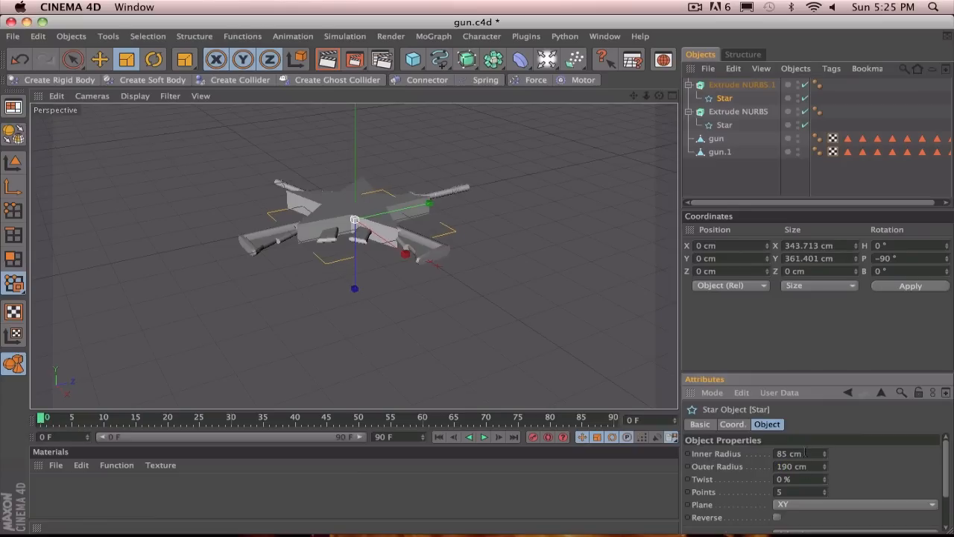
pyautogui.tripleClick(789, 453)
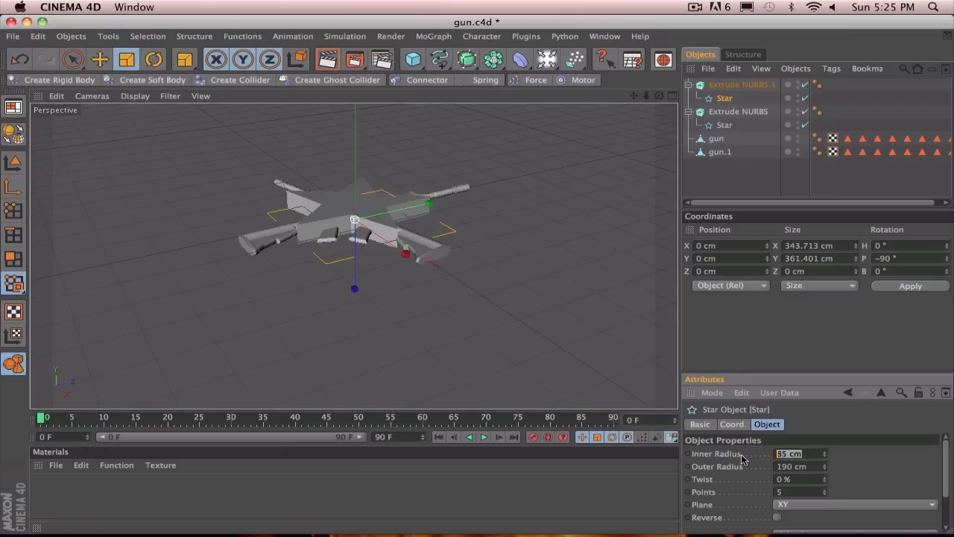
pyautogui.click(738, 84)
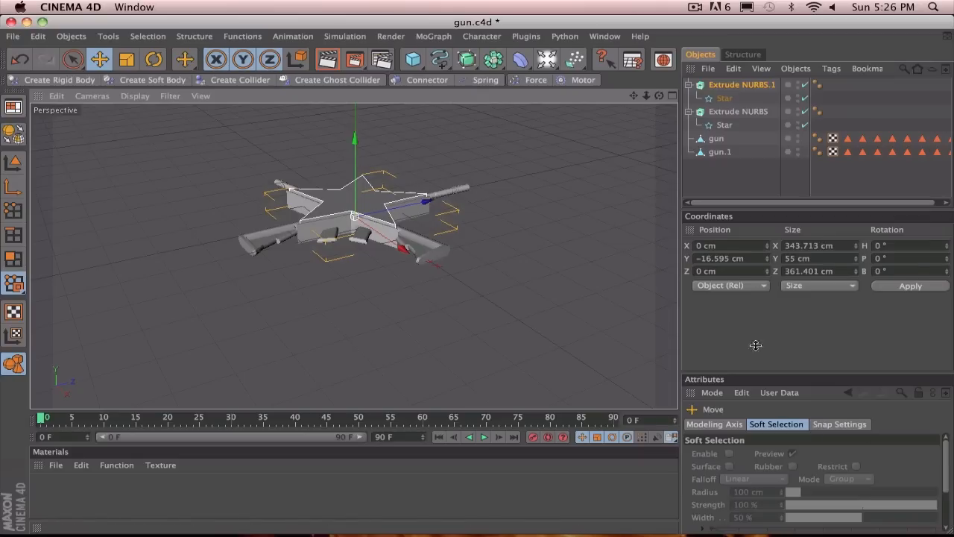
pyautogui.click(724, 98)
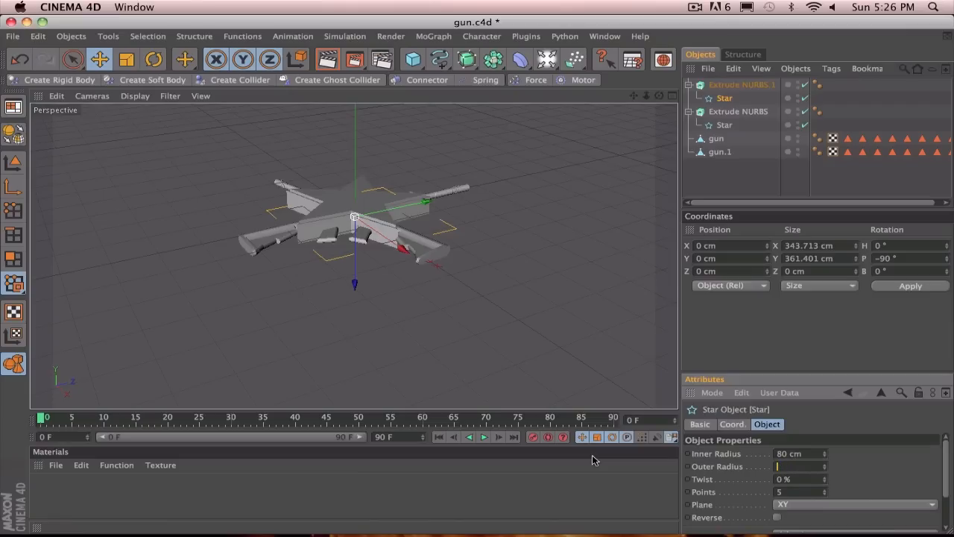
pyautogui.write('175 cm')
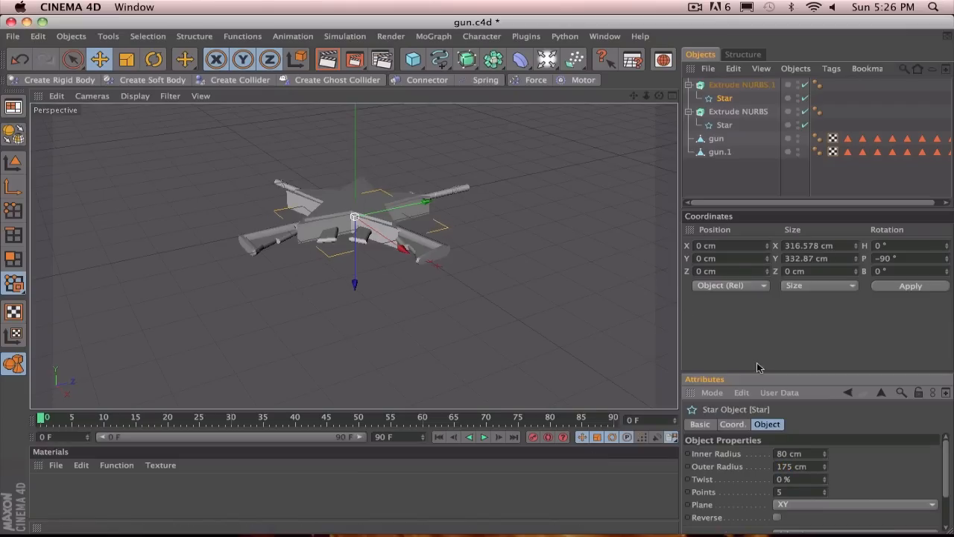
pyautogui.tripleClick(786, 453)
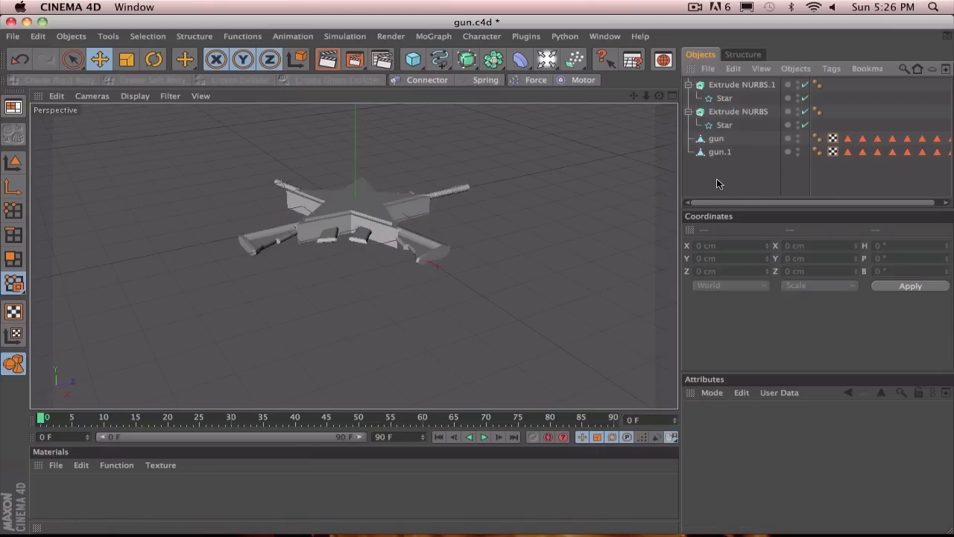
# Rename the lower Extrude NURBS to FILLET STAR and give its end a 15 cm Fillet Cap
pyautogui.click(741, 84)
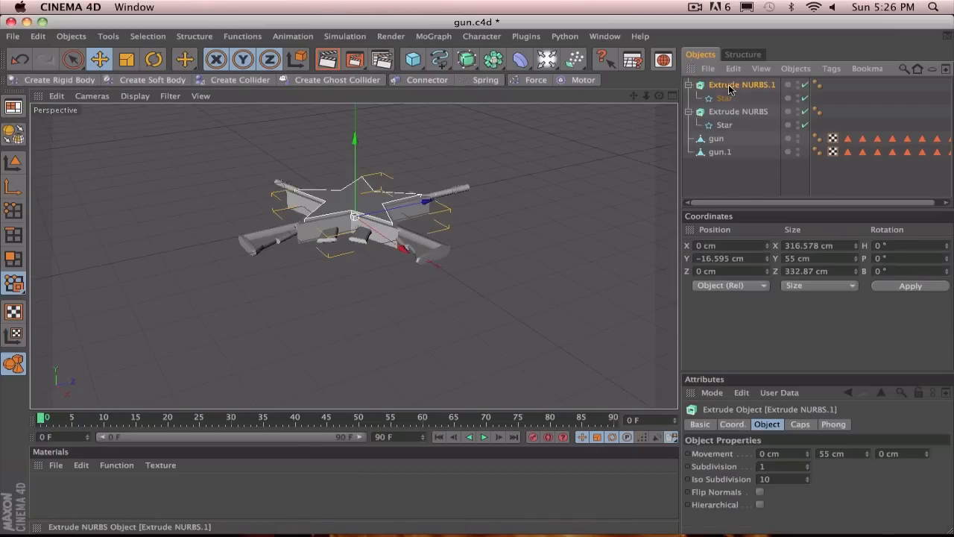
pyautogui.click(738, 111)
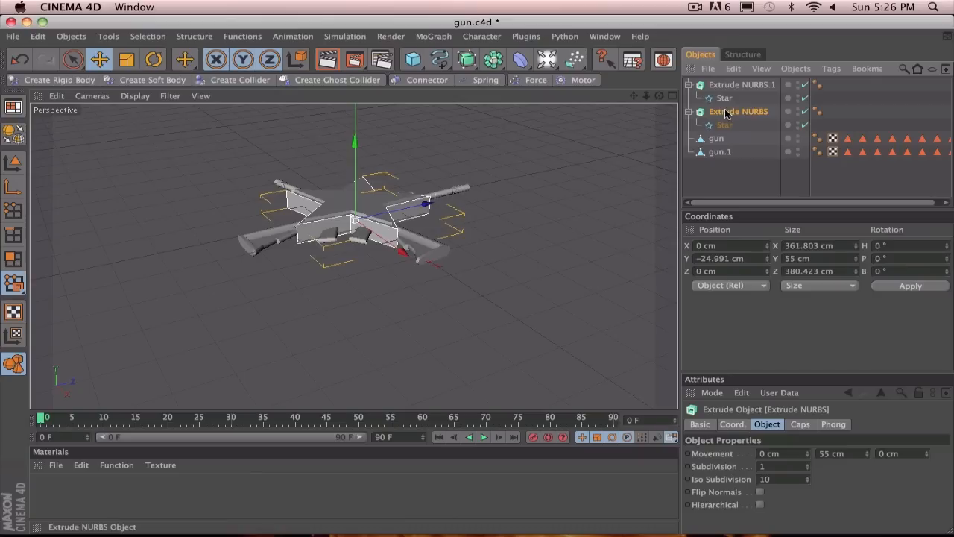
pyautogui.doubleClick(740, 112)
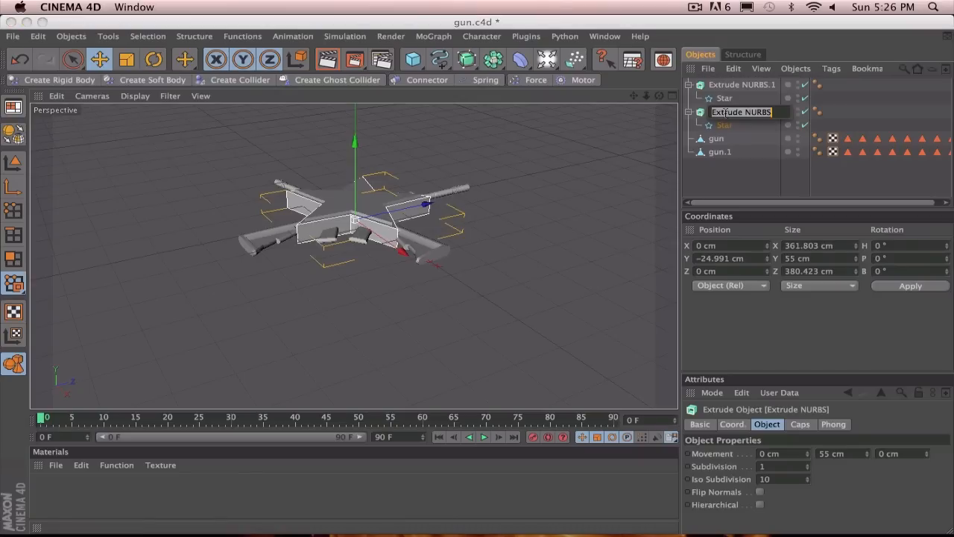
pyautogui.write('Fil')
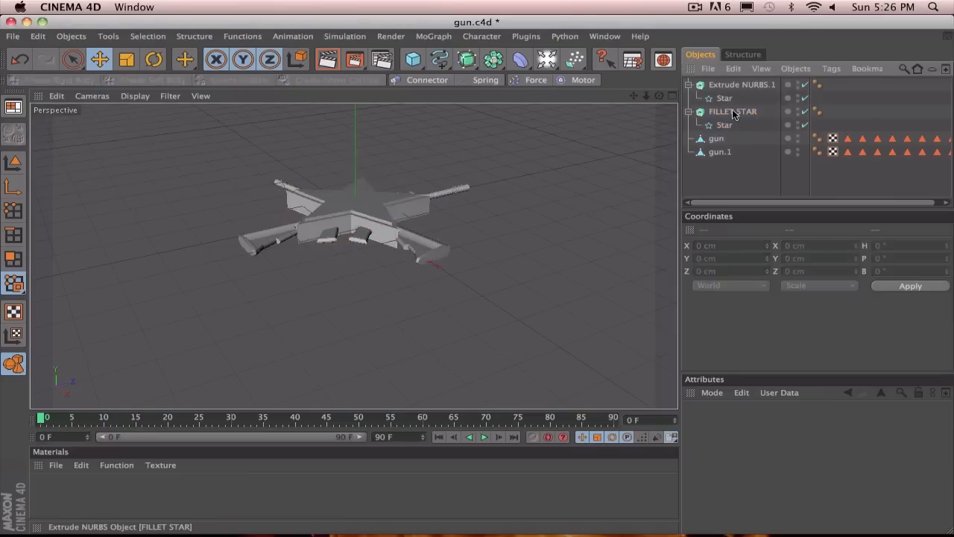
pyautogui.click(732, 111)
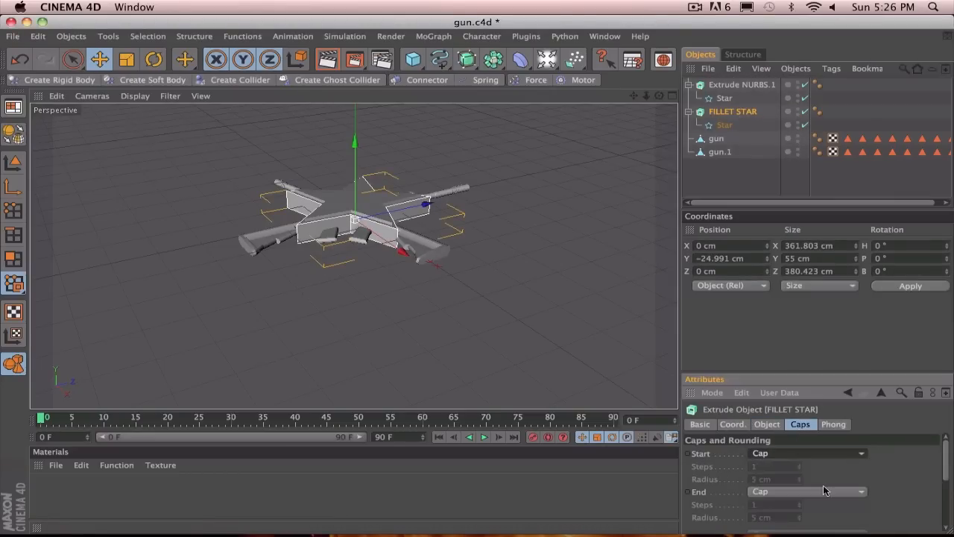
pyautogui.click(807, 490)
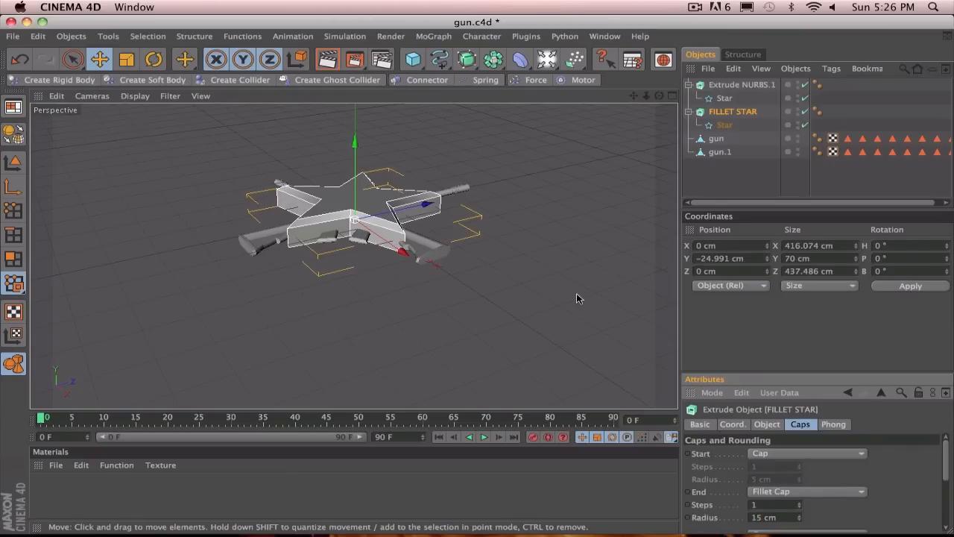
pyautogui.moveTo(356, 171)
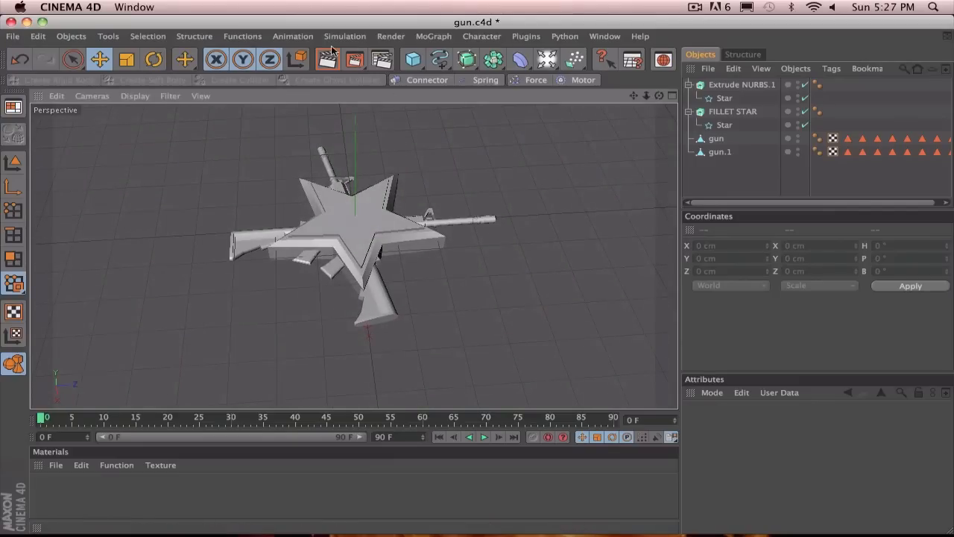
# Group gun and gun.1 under a null named GUNS
pyautogui.click(326, 59)
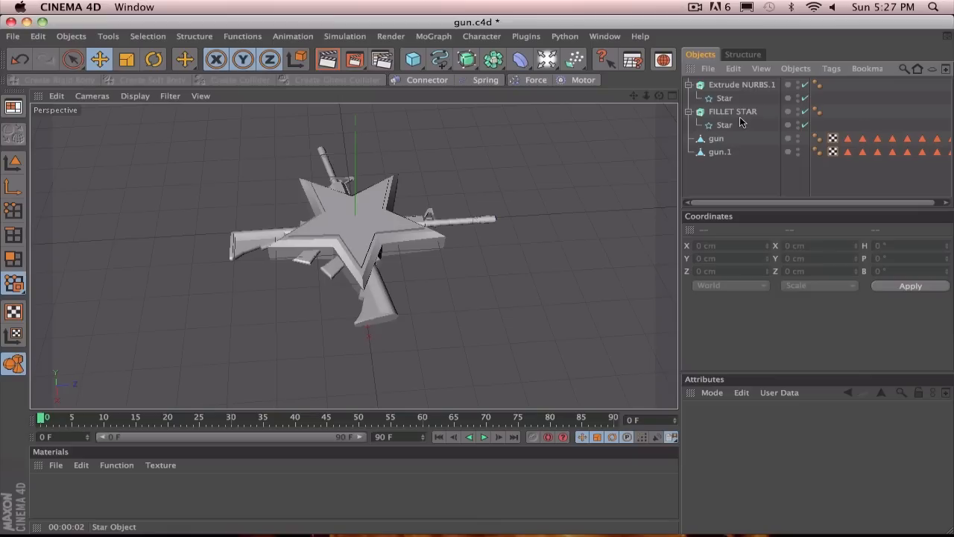
pyautogui.click(716, 138)
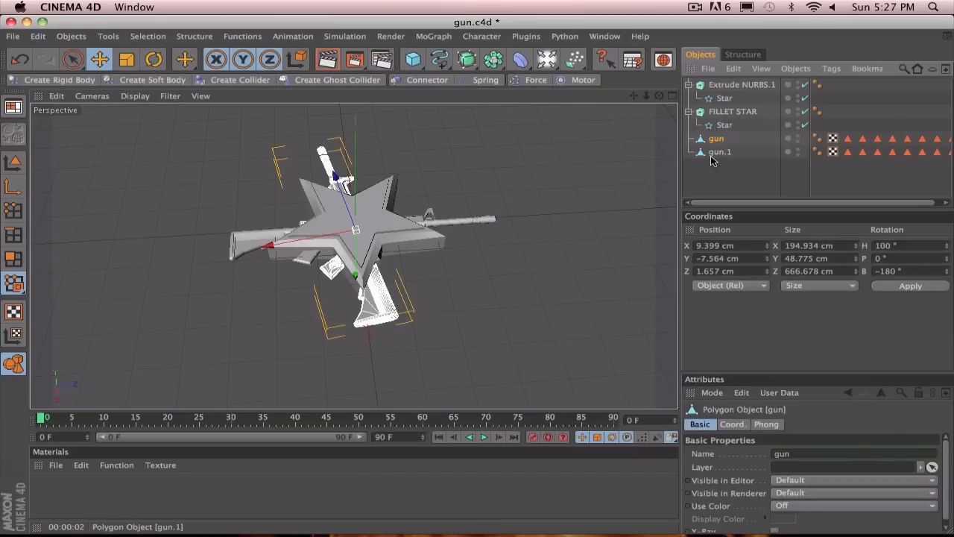
pyautogui.click(720, 151)
pyautogui.write('GUNS')
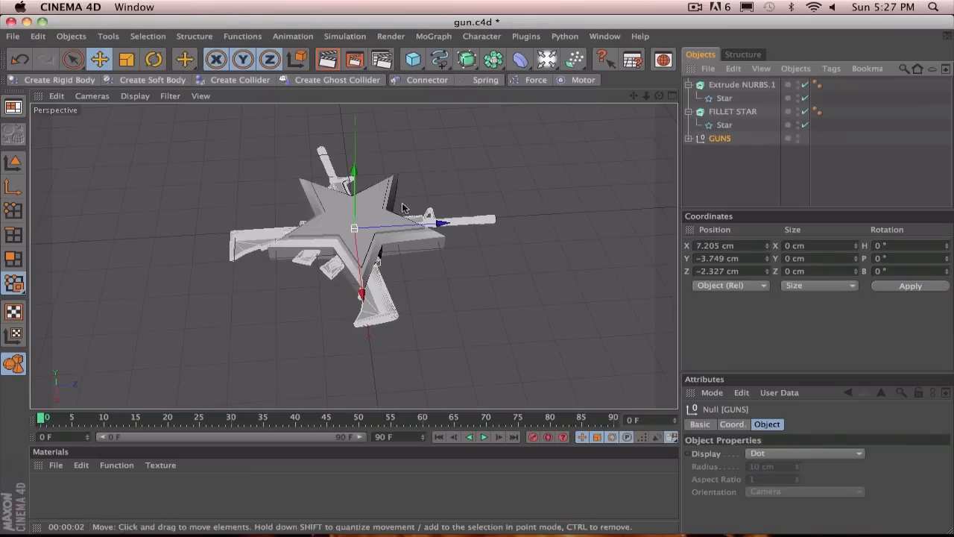
pyautogui.click(741, 84)
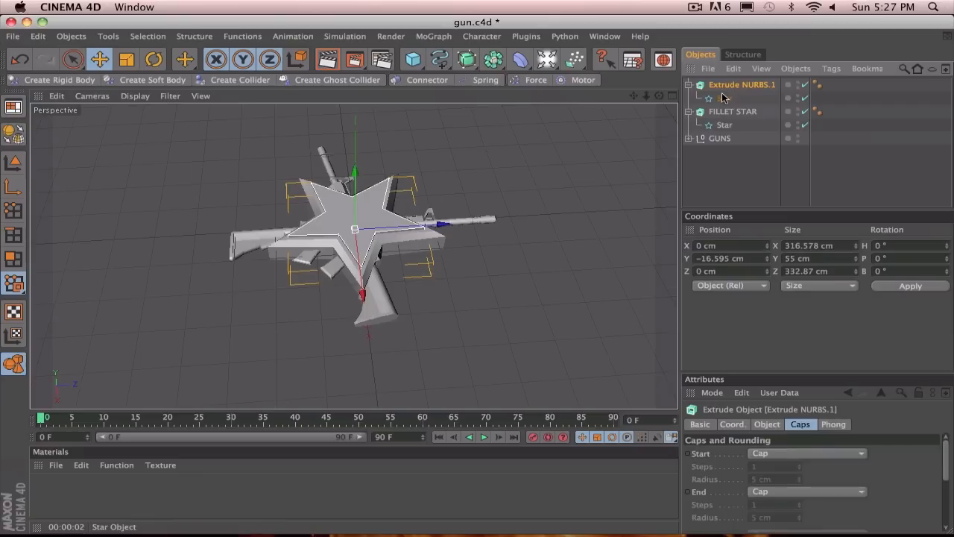
# Resize the top star to 65/150 cm radii, face it head-on, and group both stars as STAR
pyautogui.click(724, 97)
pyautogui.write('150')
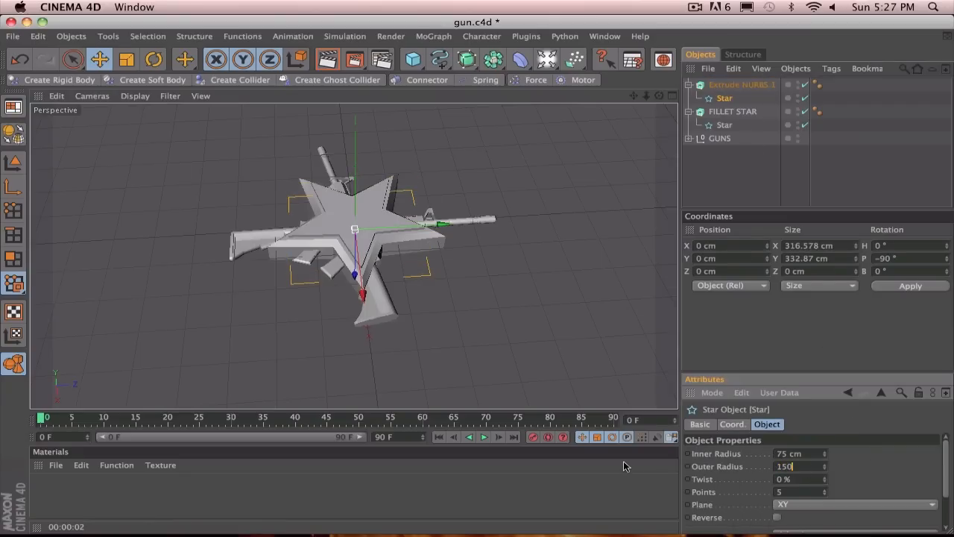
pyautogui.press('Return')
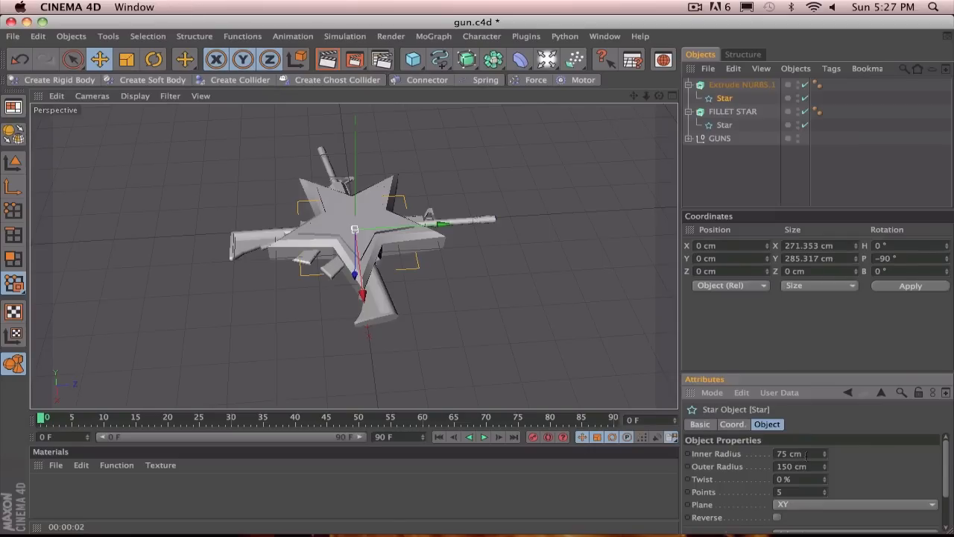
pyautogui.tripleClick(788, 453)
pyautogui.write('65')
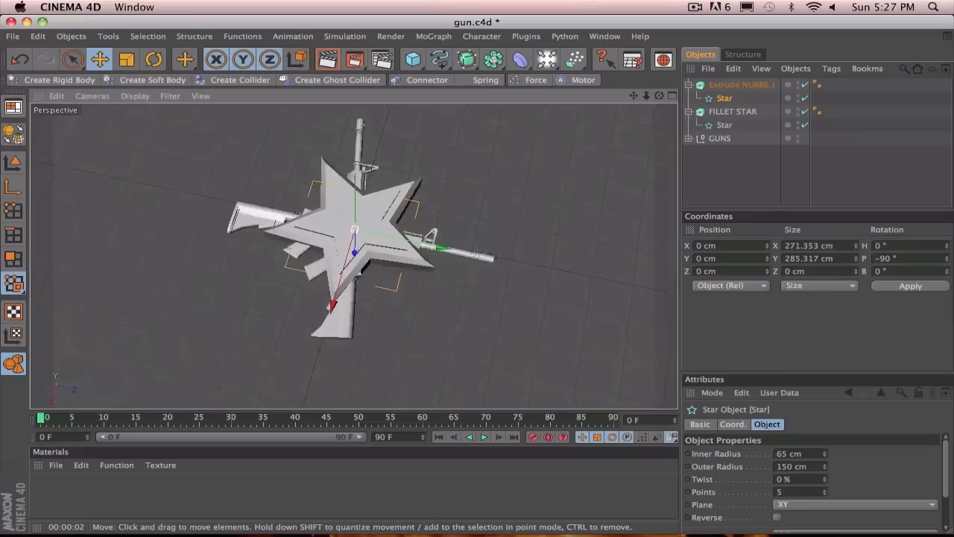
pyautogui.moveTo(357, 231); pyautogui.dragTo(358, 224)
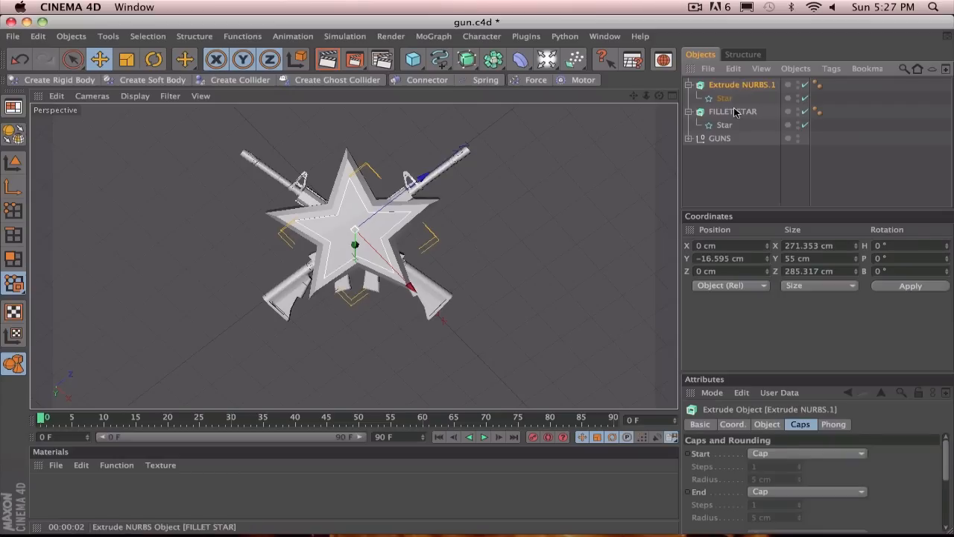
pyautogui.click(733, 111)
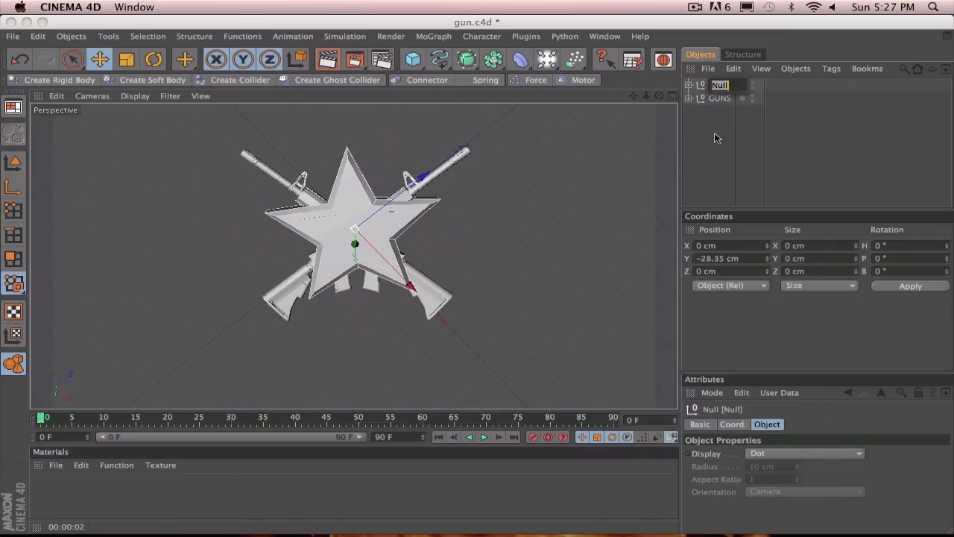
pyautogui.write('STAR')
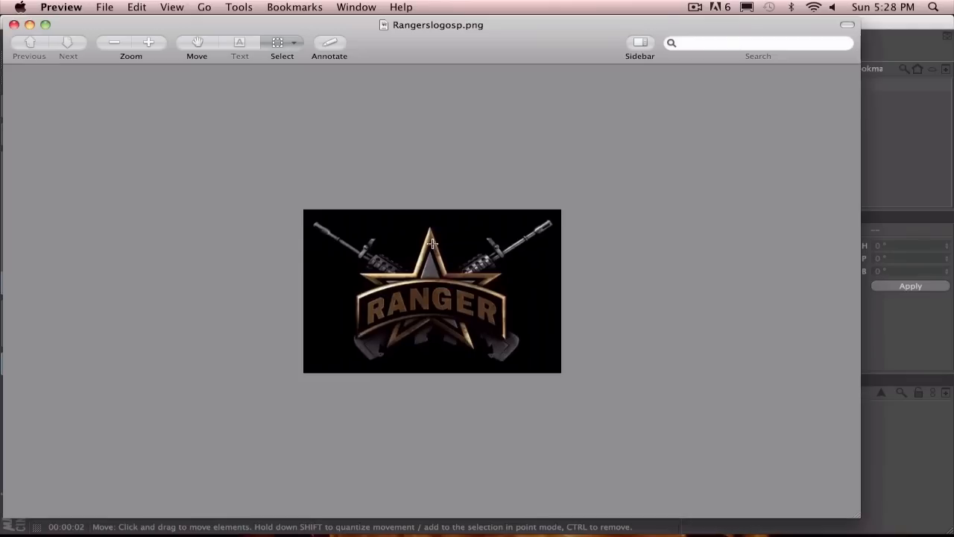
pyautogui.moveTo(432, 249)
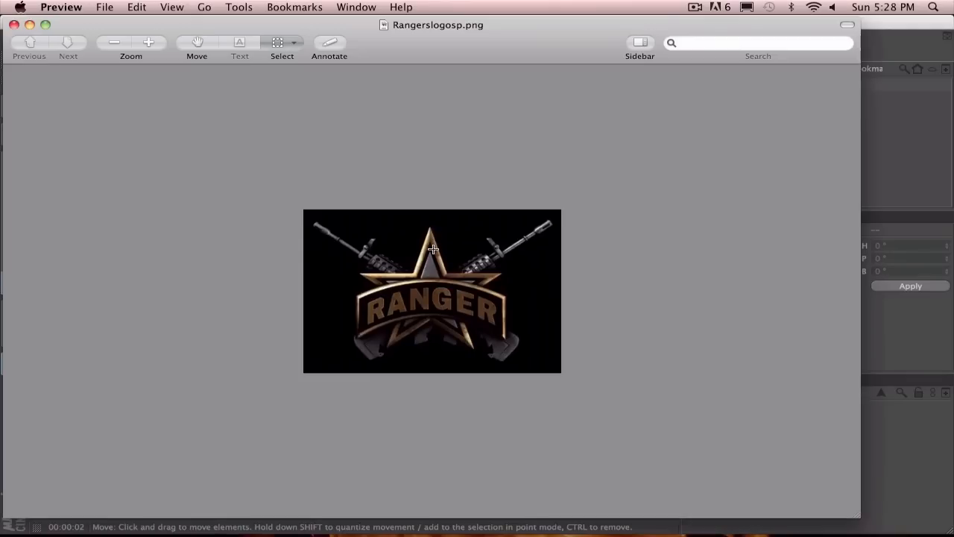
pyautogui.moveTo(439, 270)
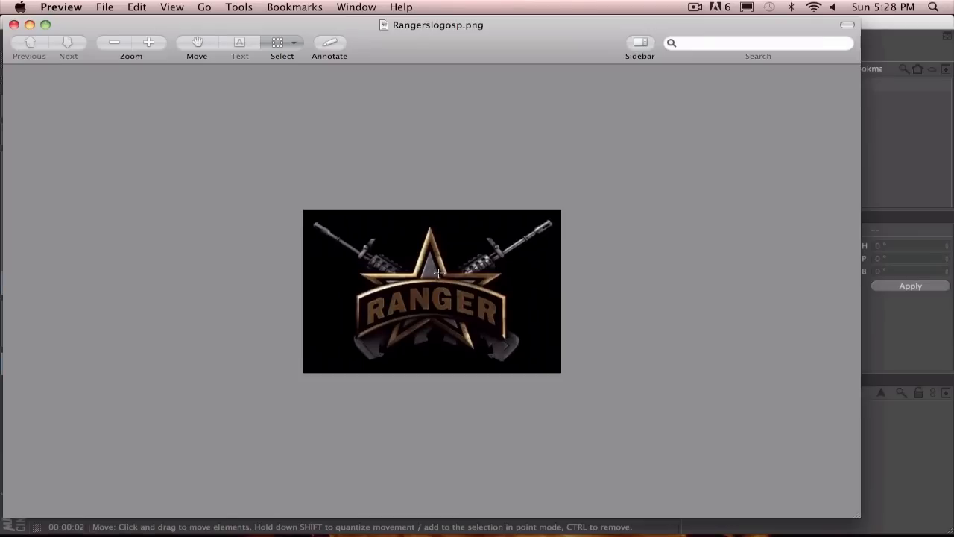
pyautogui.moveTo(448, 391)
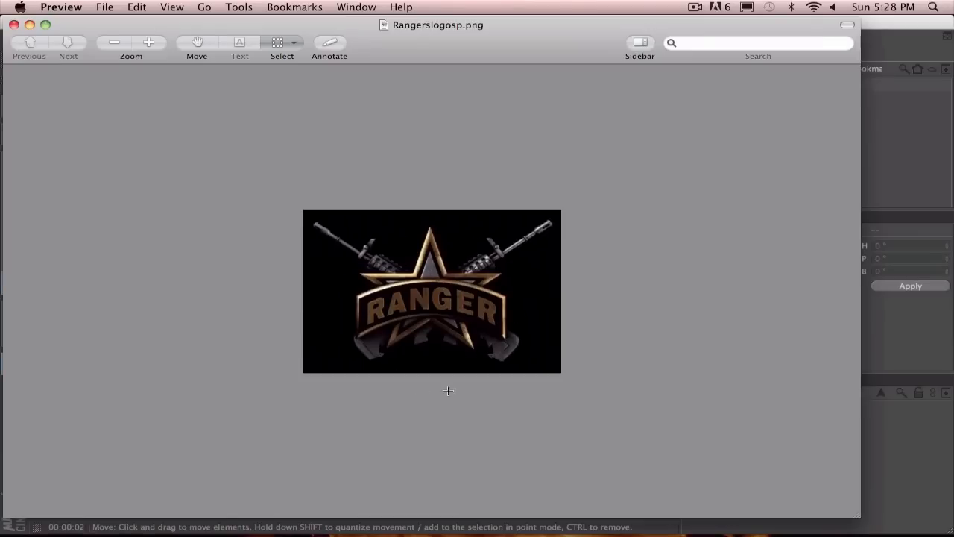
pyautogui.moveTo(491, 261)
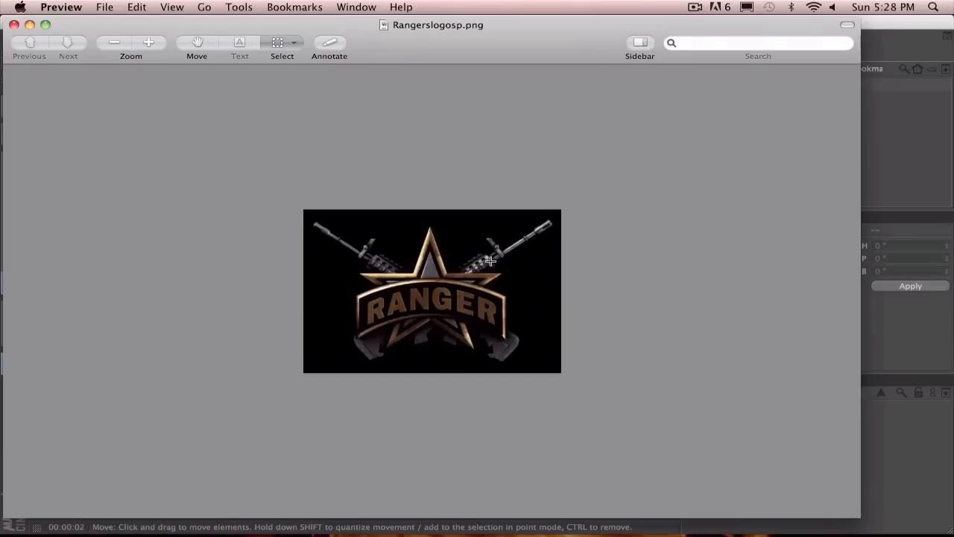
pyautogui.moveTo(417, 272)
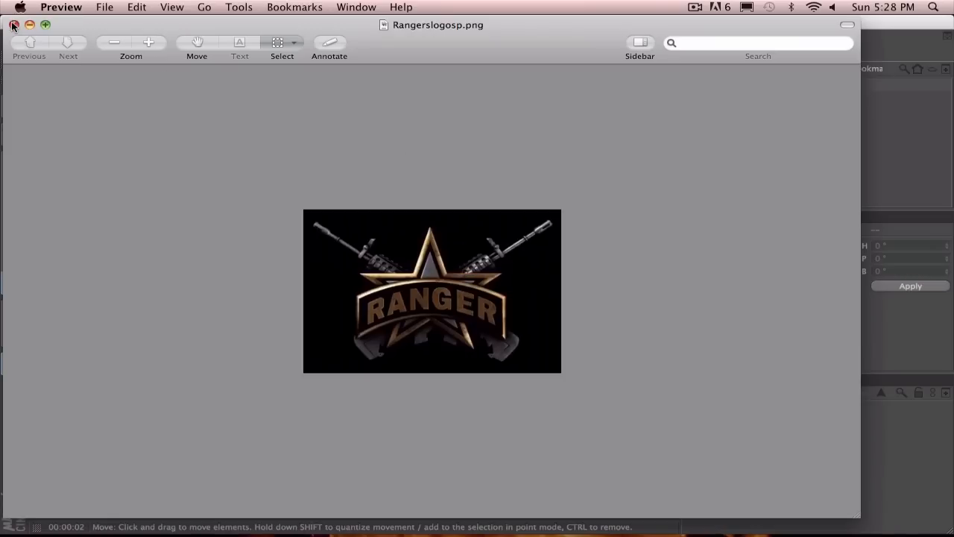
# Close the Rangers logo reference image in Preview and return to CINEMA 4D
pyautogui.click(13, 24)
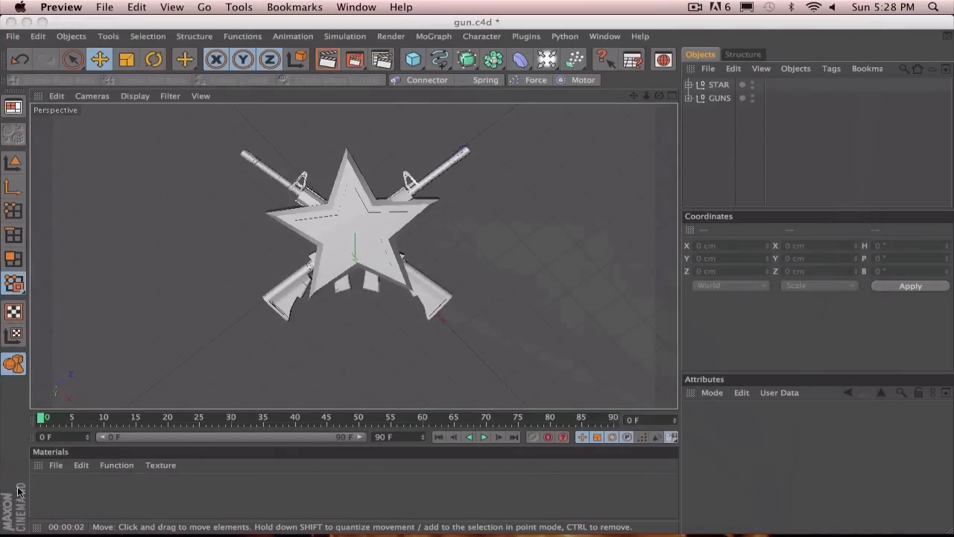
pyautogui.moveTo(273, 428)
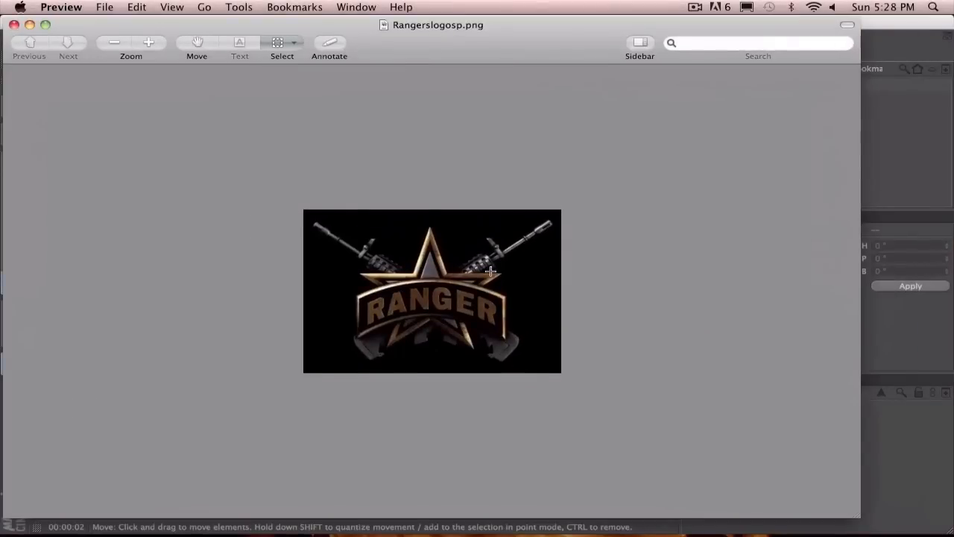
pyautogui.moveTo(250, 37)
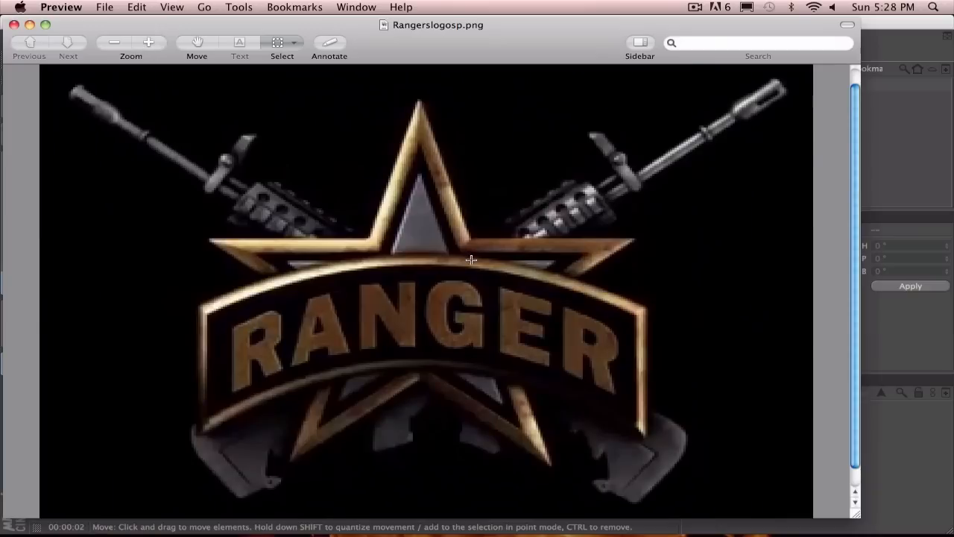
pyautogui.moveTo(80, 32)
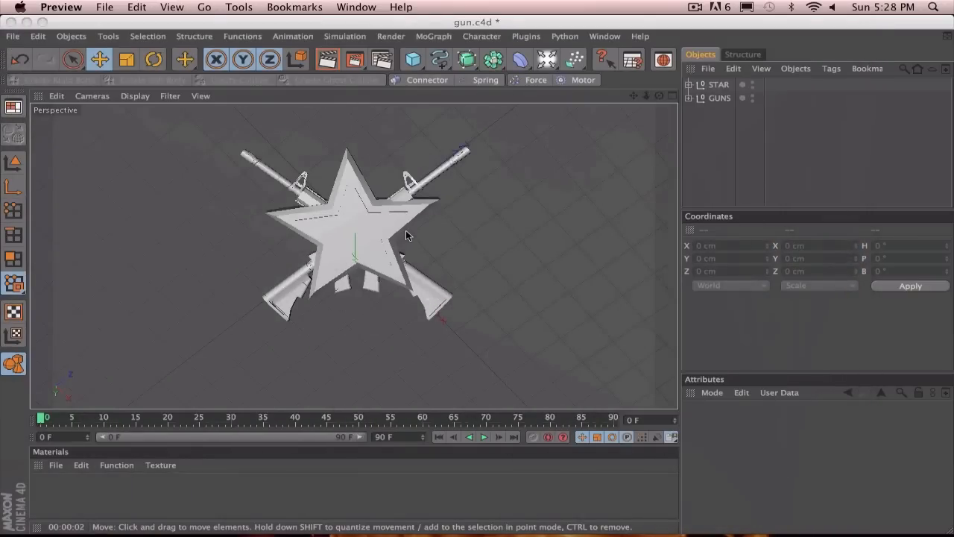
pyautogui.moveTo(109, 481)
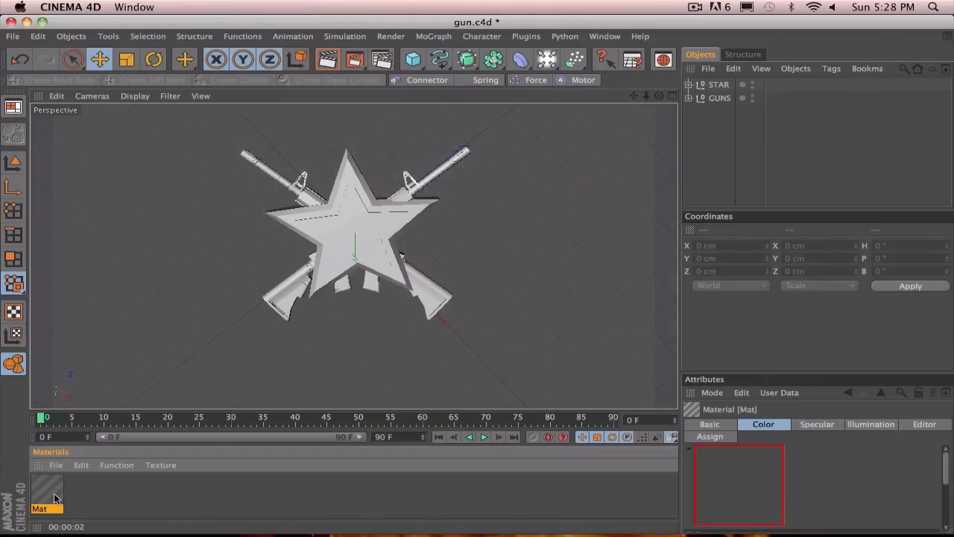
# Open Mat in the Material Editor and set specular width 18% and height 79%
pyautogui.click(46, 488)
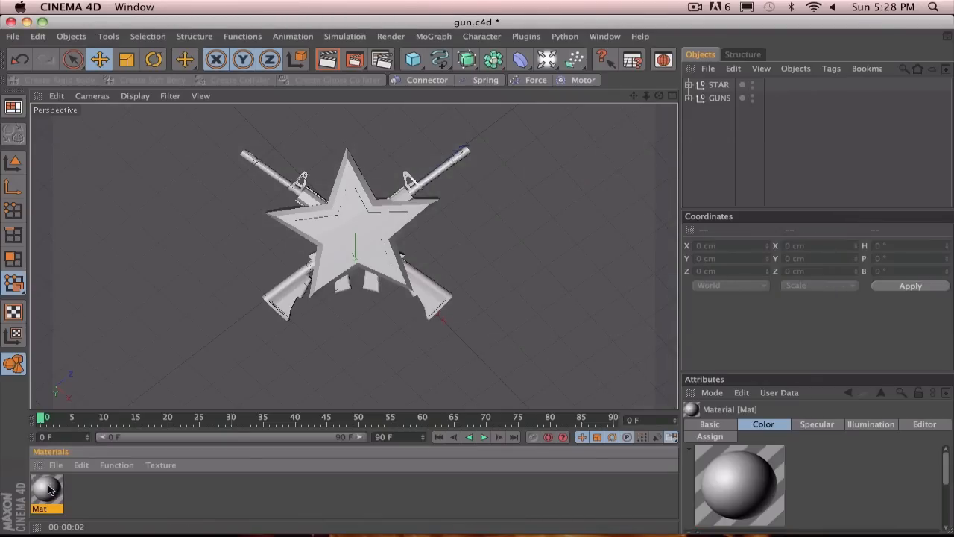
pyautogui.doubleClick(47, 488)
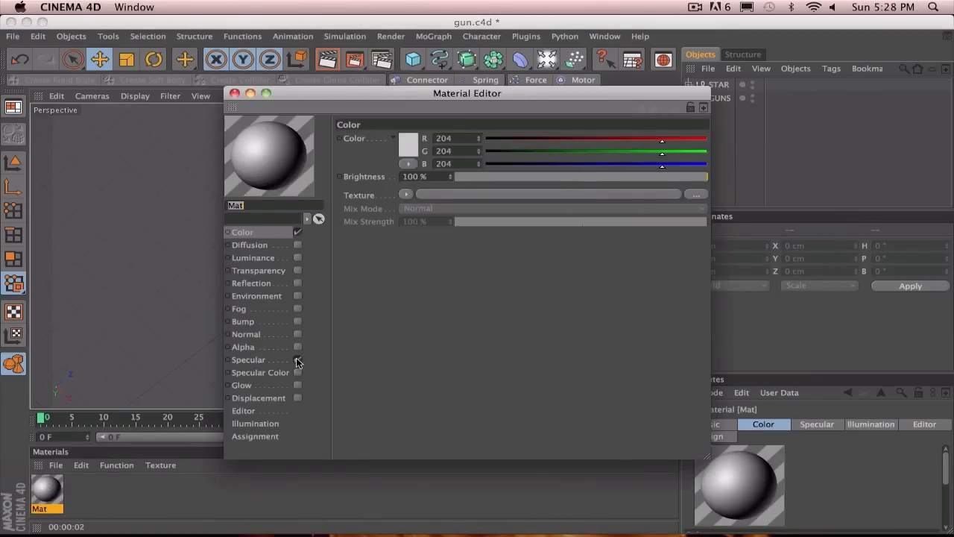
pyautogui.click(248, 359)
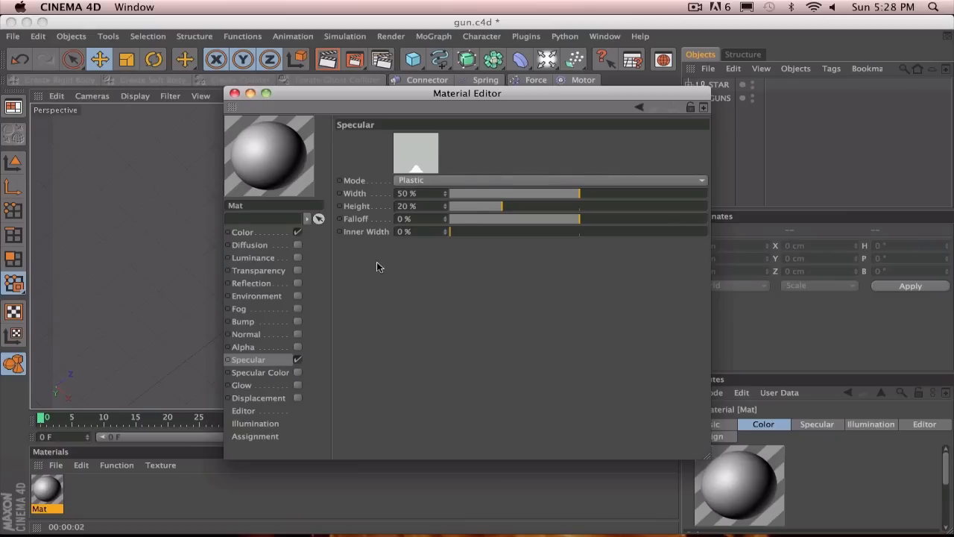
pyautogui.moveTo(577, 193); pyautogui.dragTo(499, 193)
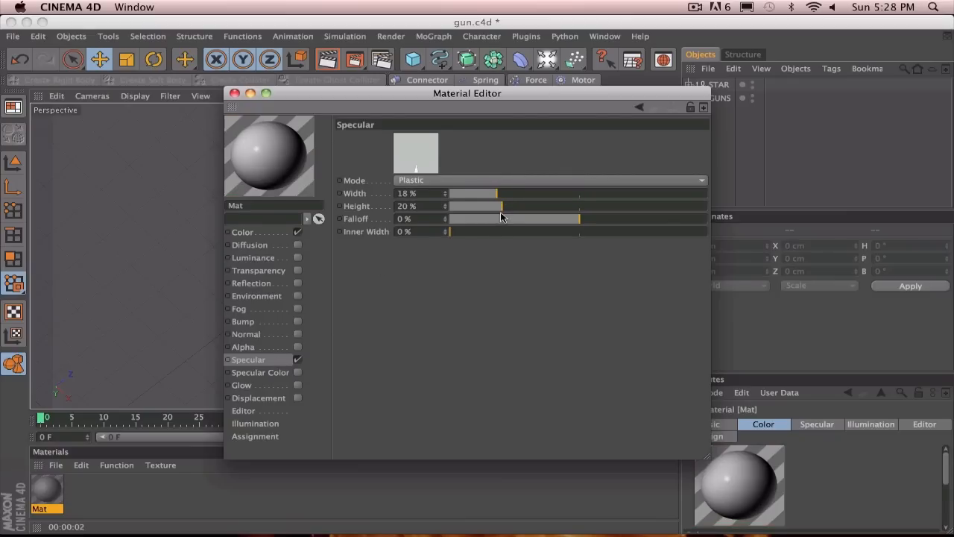
pyautogui.moveTo(500, 206); pyautogui.dragTo(608, 205)
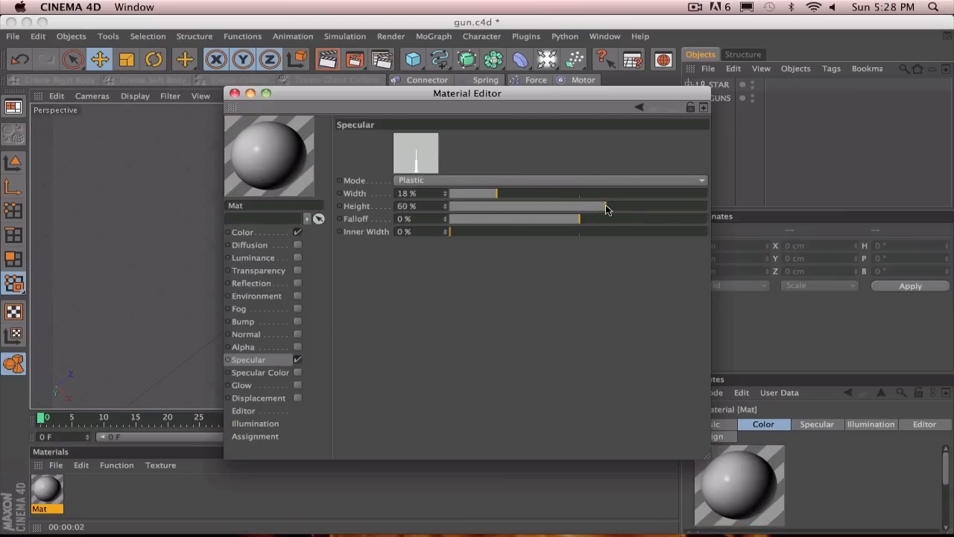
pyautogui.moveTo(580, 205); pyautogui.dragTo(655, 206)
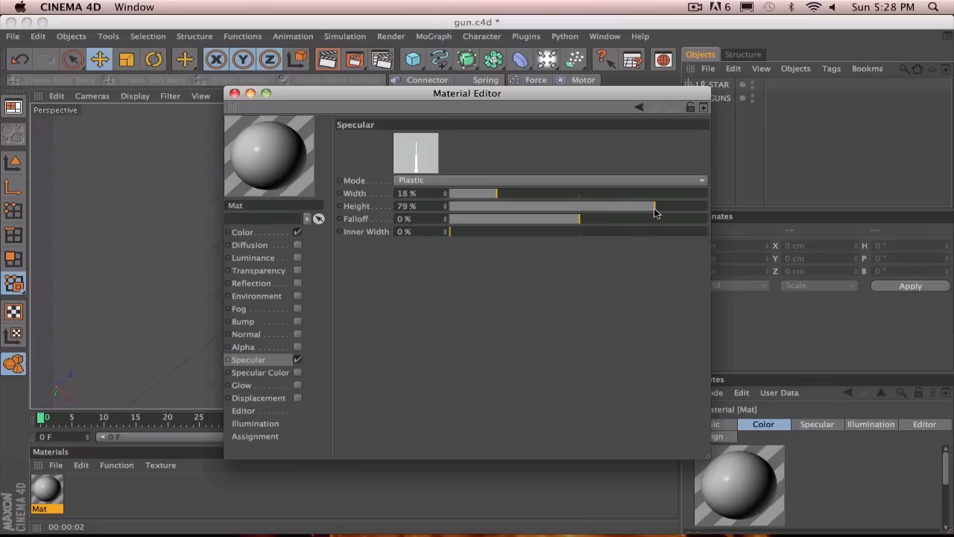
pyautogui.moveTo(213, 291)
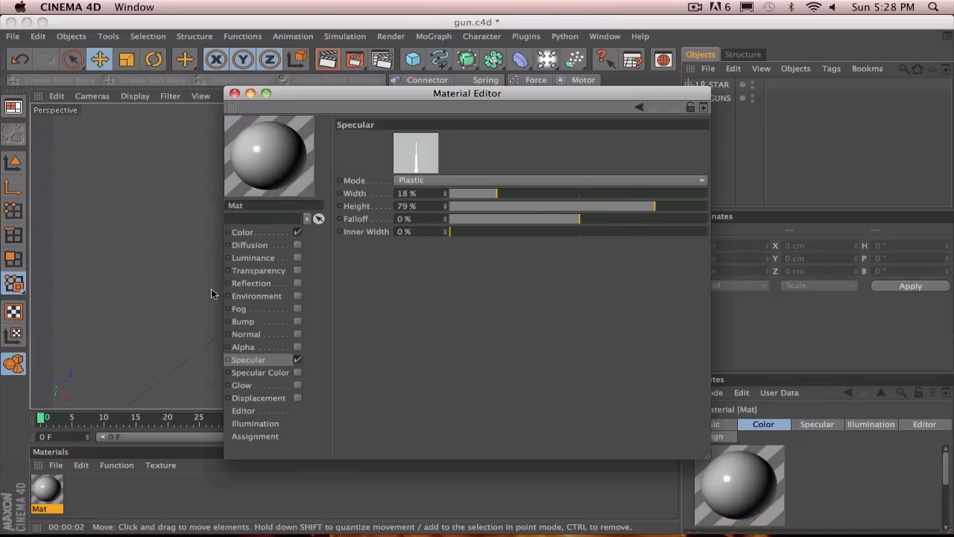
# Color Mat golden yellow, with red at full and green at 204
pyautogui.click(242, 232)
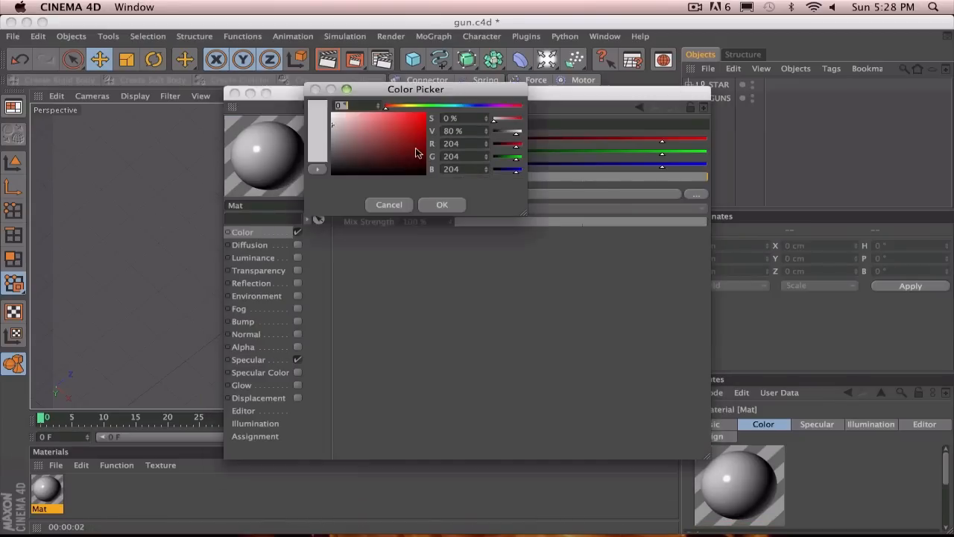
pyautogui.click(408, 105)
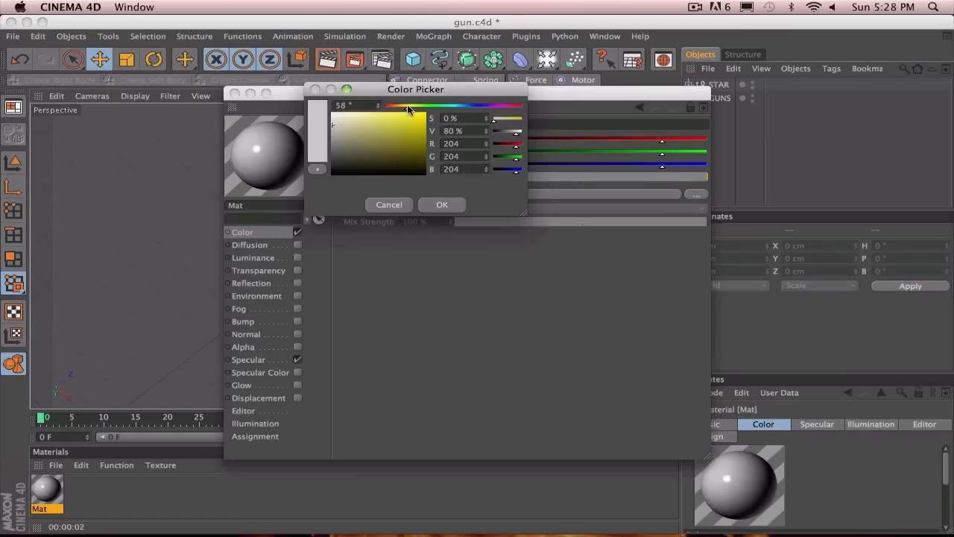
pyautogui.moveTo(409, 106); pyautogui.dragTo(401, 105)
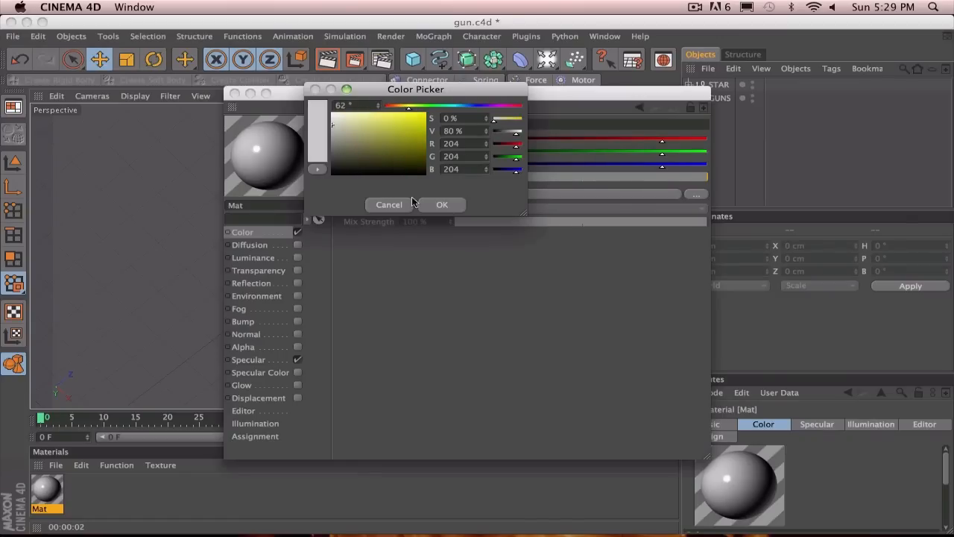
pyautogui.click(441, 204)
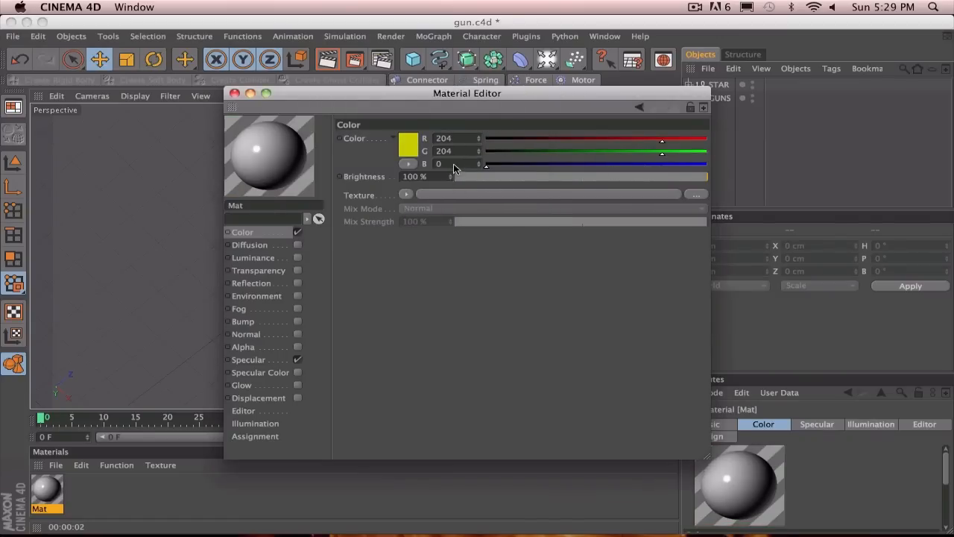
pyautogui.moveTo(659, 140); pyautogui.dragTo(706, 140)
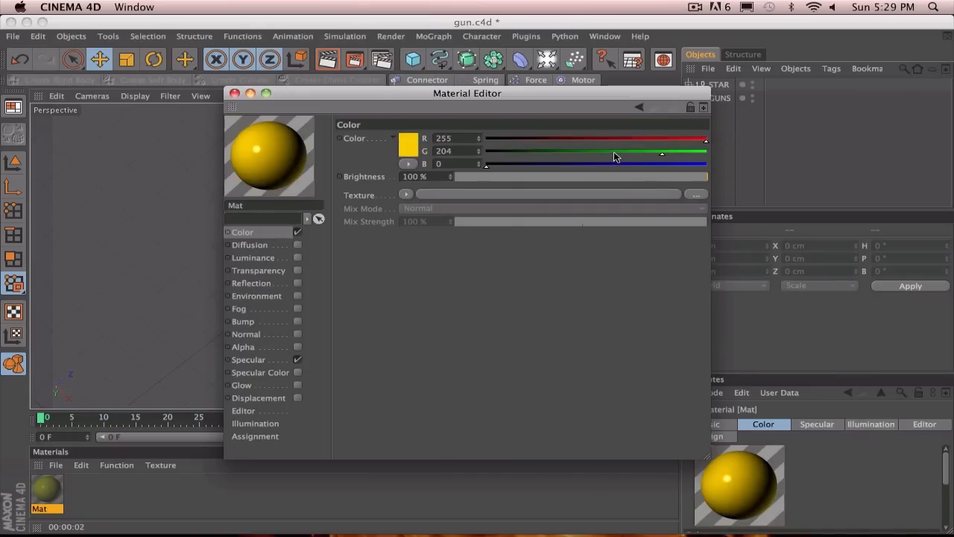
pyautogui.moveTo(662, 152); pyautogui.dragTo(697, 153)
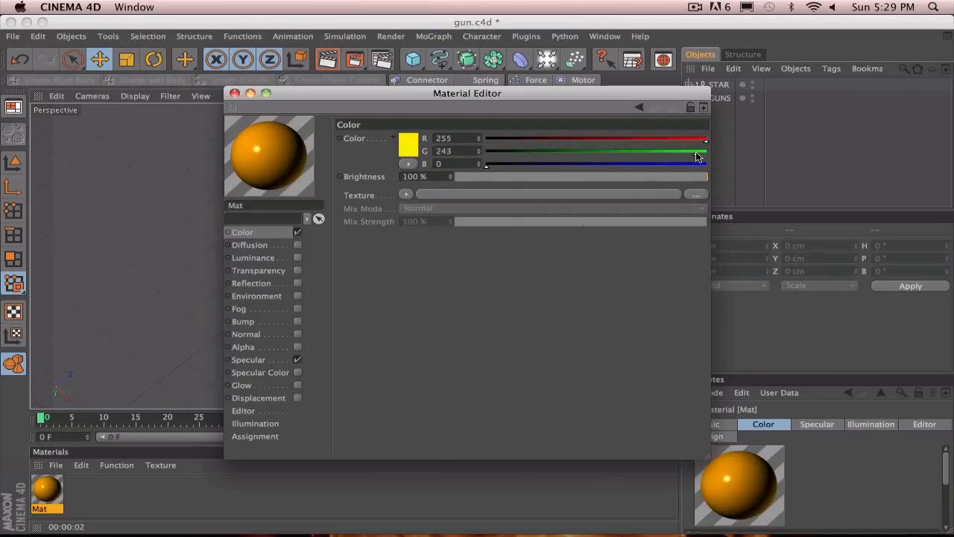
pyautogui.moveTo(697, 151); pyautogui.dragTo(692, 151)
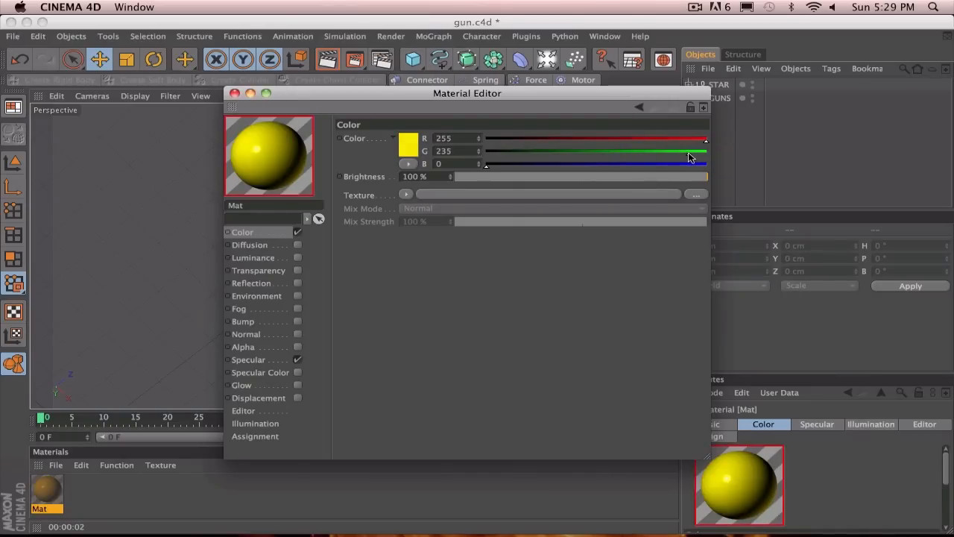
pyautogui.moveTo(690, 150); pyautogui.dragTo(662, 155)
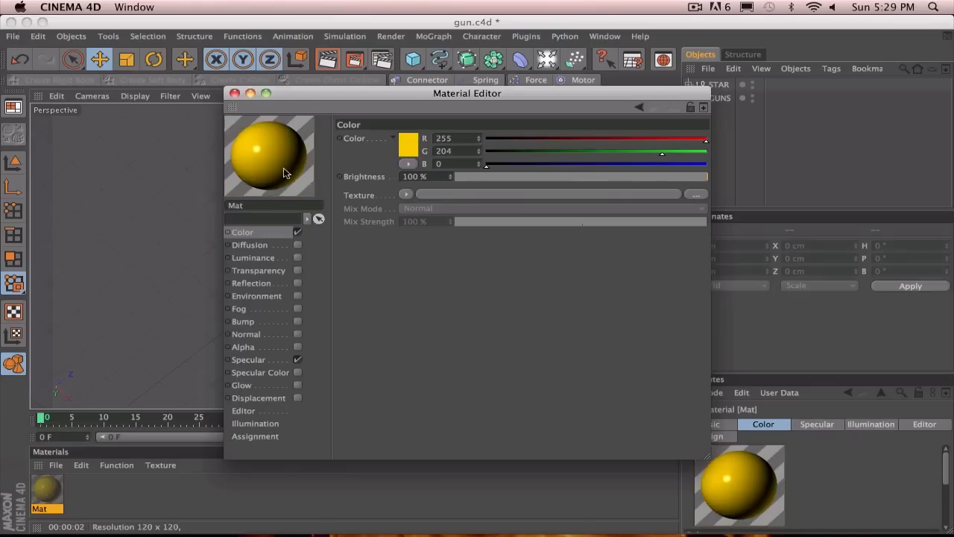
# Enable Mat's reflection with 13% brightness and 77% mix strength
pyautogui.click(251, 283)
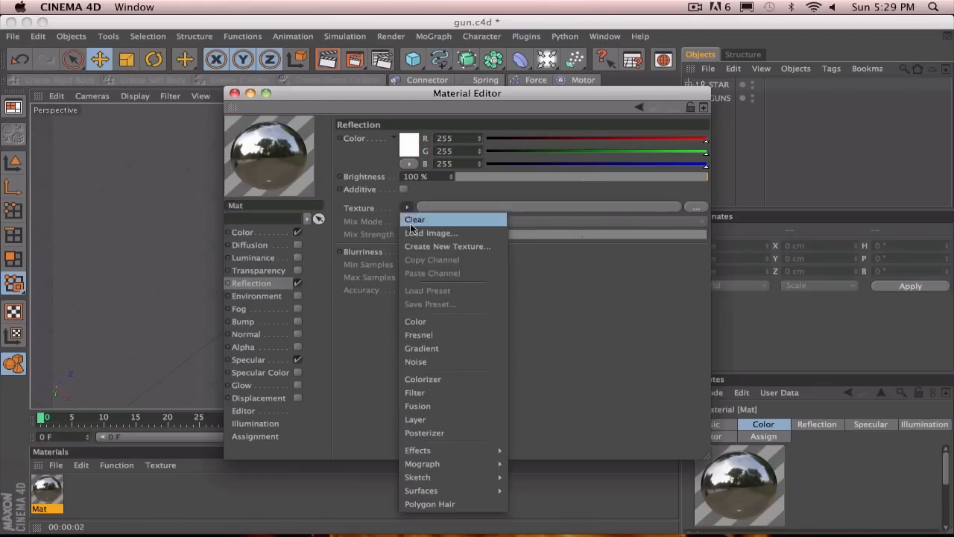
pyautogui.click(419, 335)
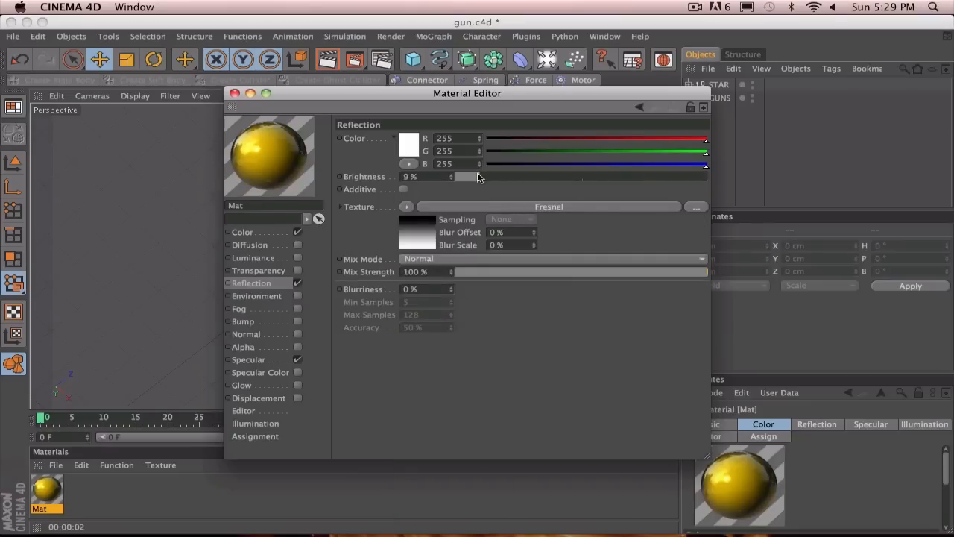
pyautogui.moveTo(479, 177); pyautogui.dragTo(492, 177)
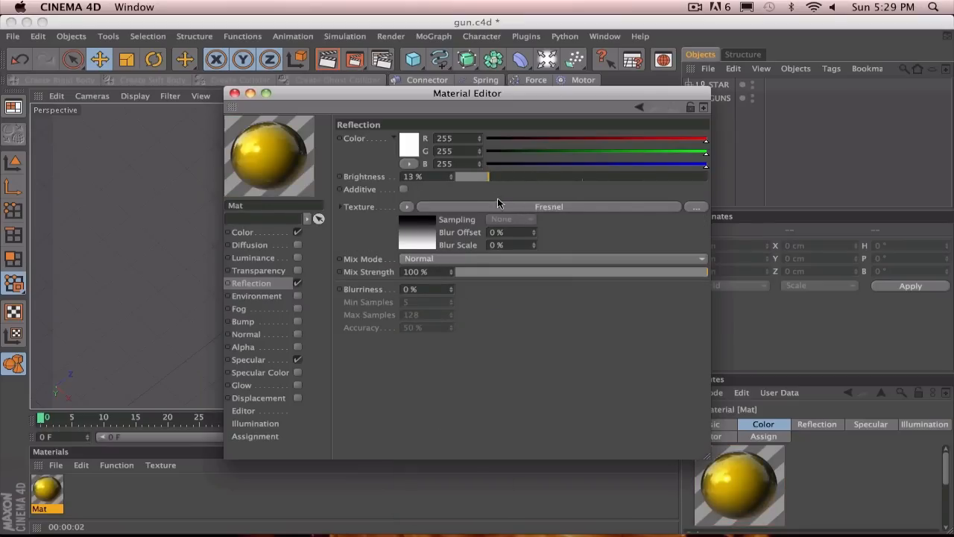
pyautogui.moveTo(704, 272); pyautogui.dragTo(674, 271)
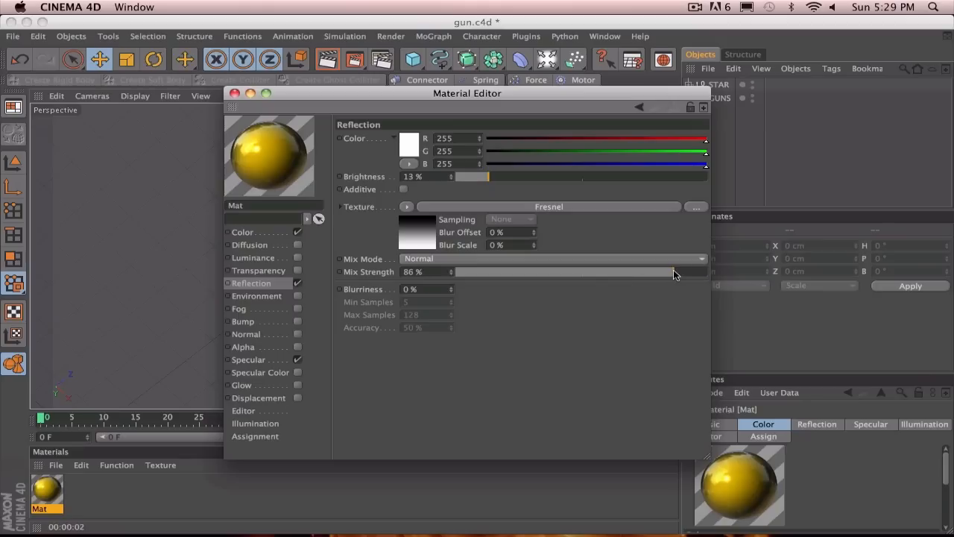
pyautogui.moveTo(675, 271); pyautogui.dragTo(656, 271)
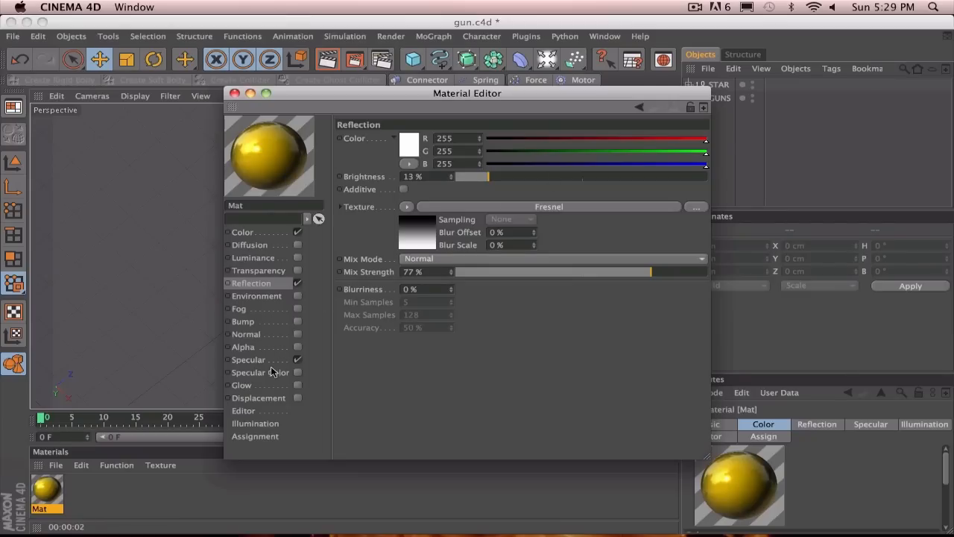
# Enable Specular Color on Mat and tint it golden yellow (255, 222, 0)
pyautogui.click(260, 372)
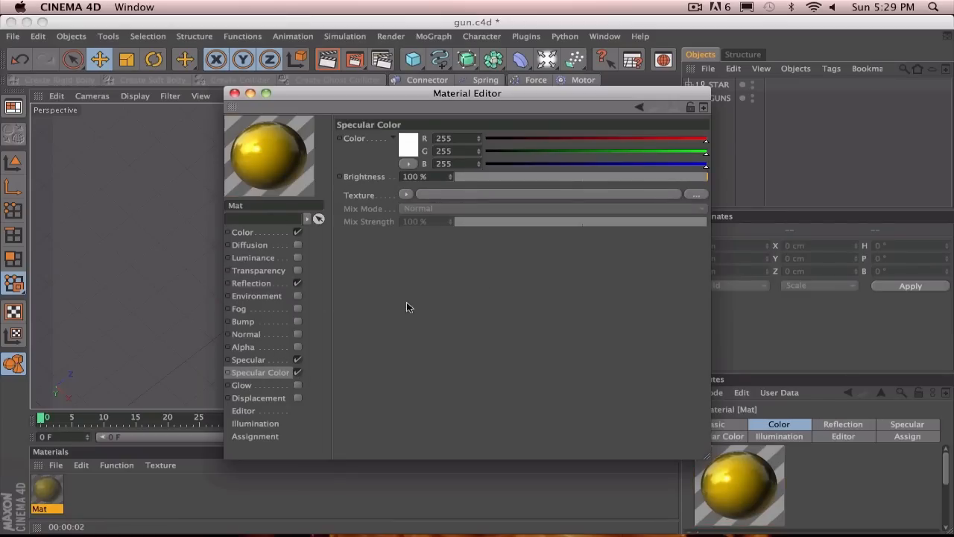
pyautogui.moveTo(705, 164); pyautogui.dragTo(487, 163)
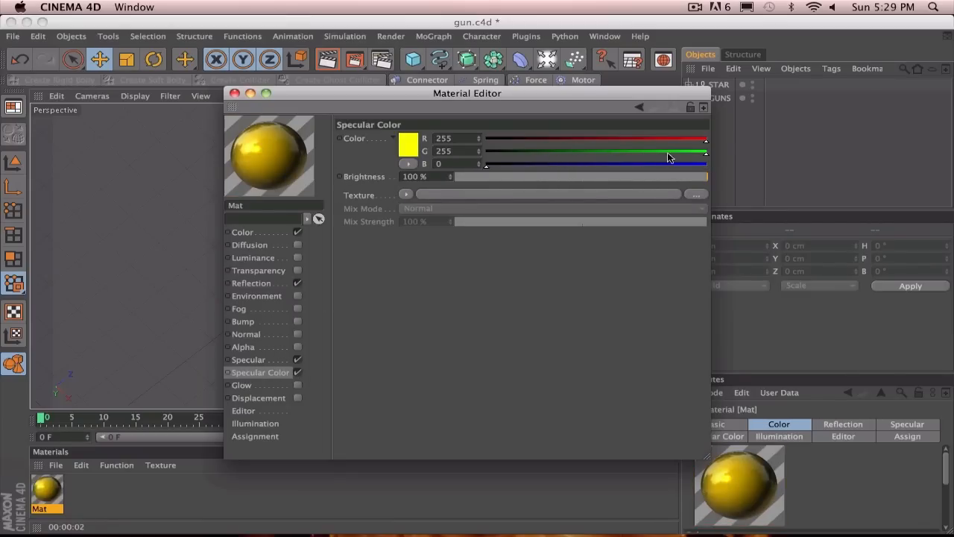
pyautogui.moveTo(706, 152); pyautogui.dragTo(677, 151)
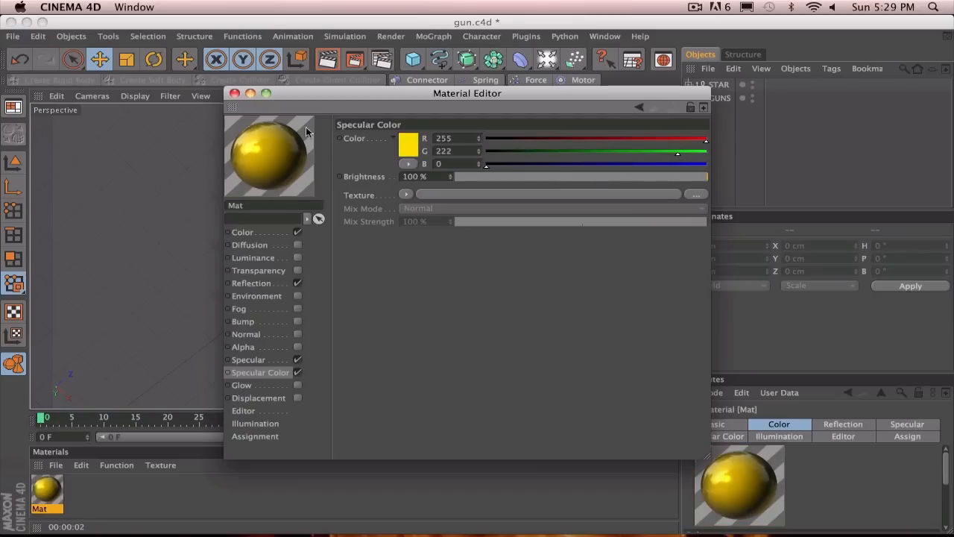
pyautogui.moveTo(581, 233)
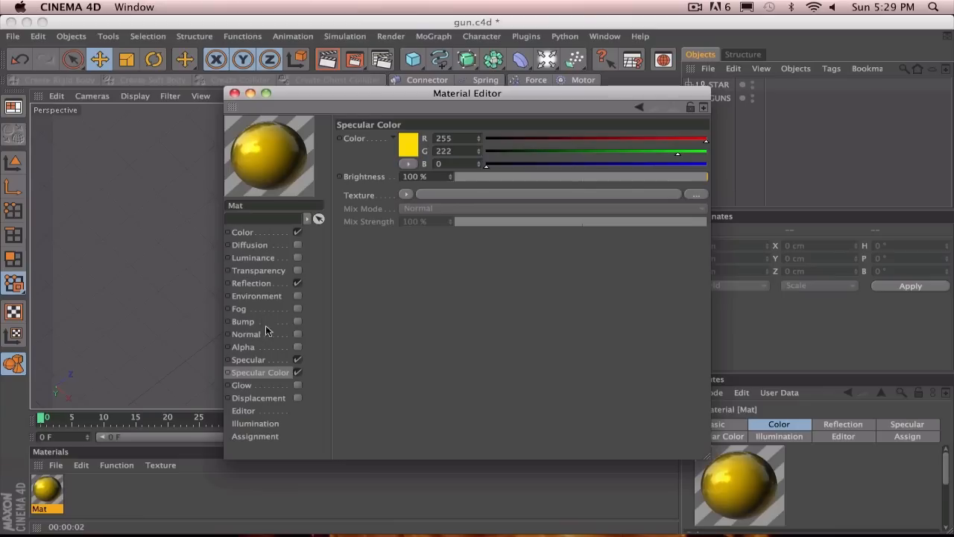
# Add a Noise bump at 10% strength to Mat and close the Material Editor
pyautogui.click(254, 321)
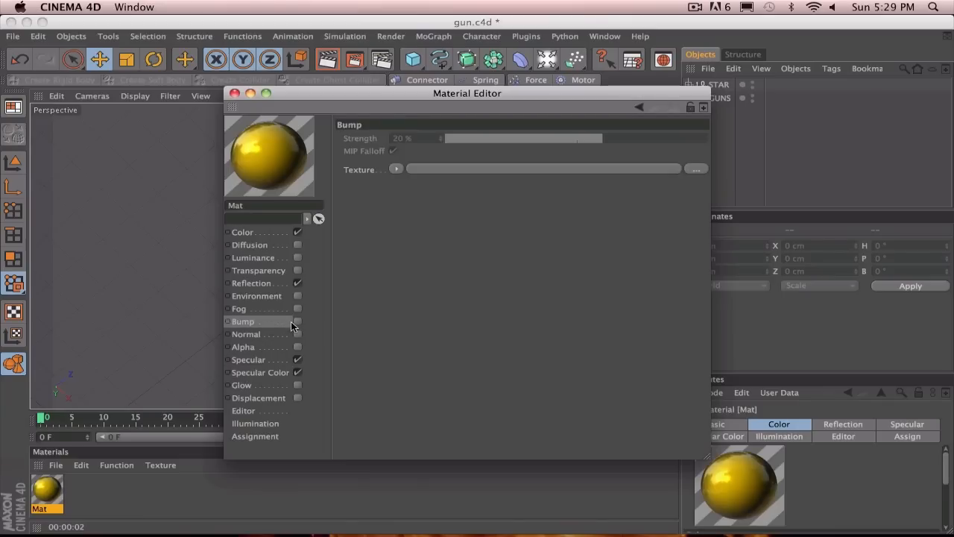
pyautogui.click(298, 321)
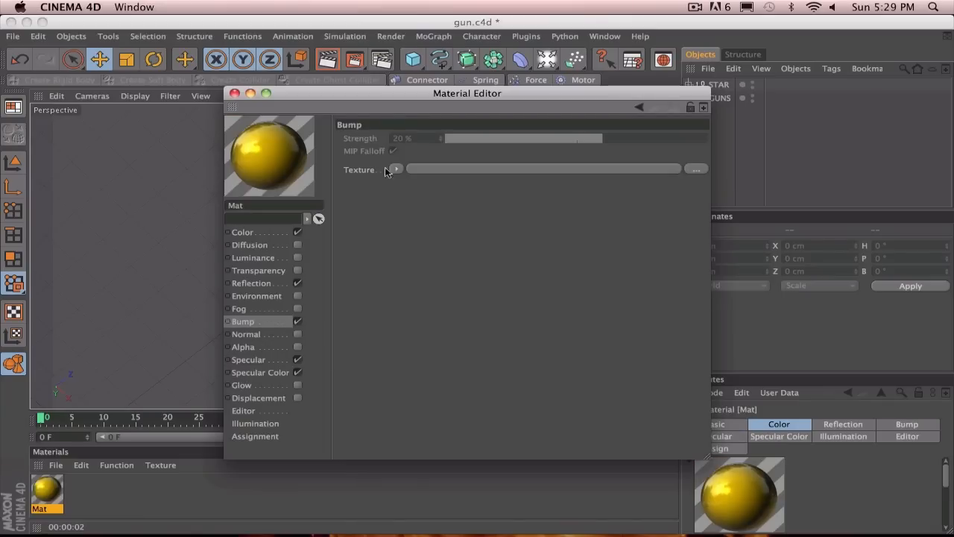
pyautogui.click(397, 169)
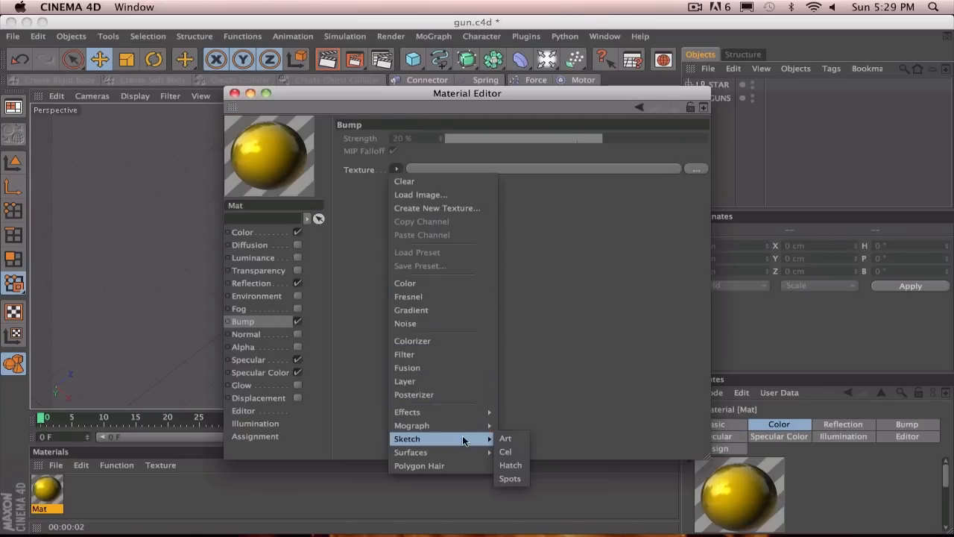
pyautogui.moveTo(439, 412)
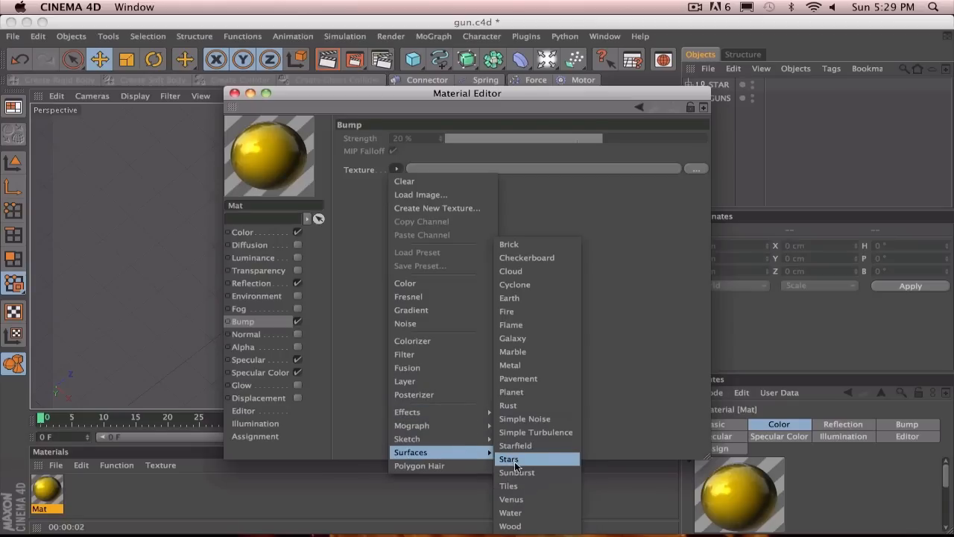
pyautogui.moveTo(538, 337)
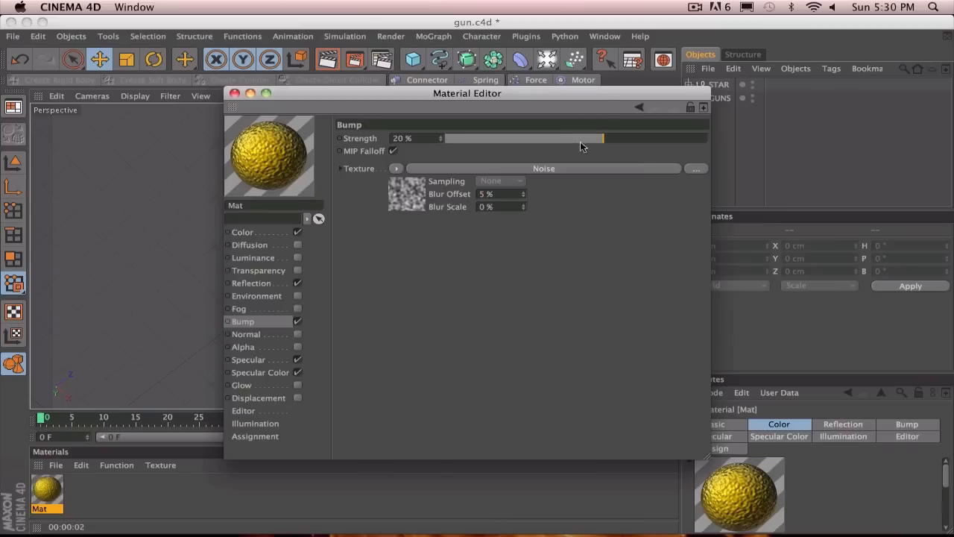
pyautogui.moveTo(602, 138); pyautogui.dragTo(593, 138)
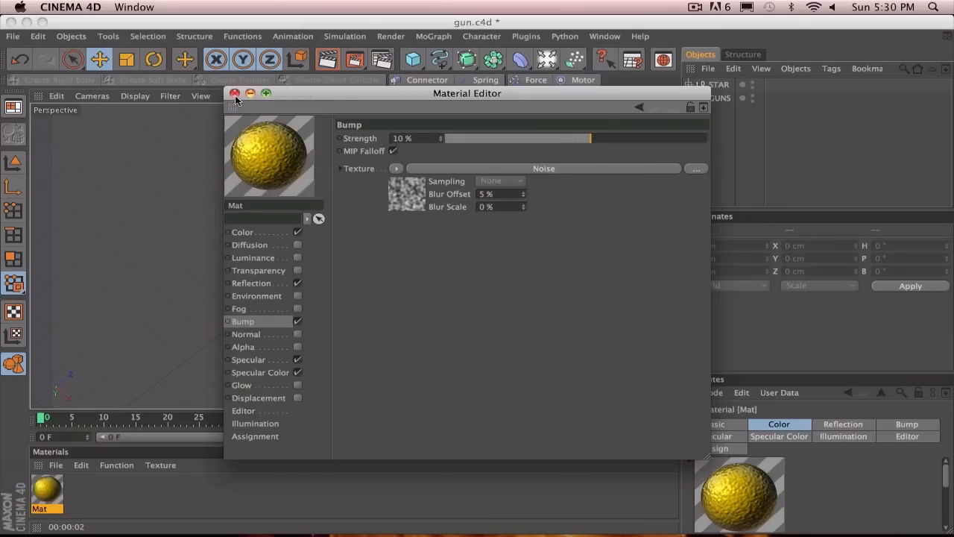
pyautogui.click(234, 93)
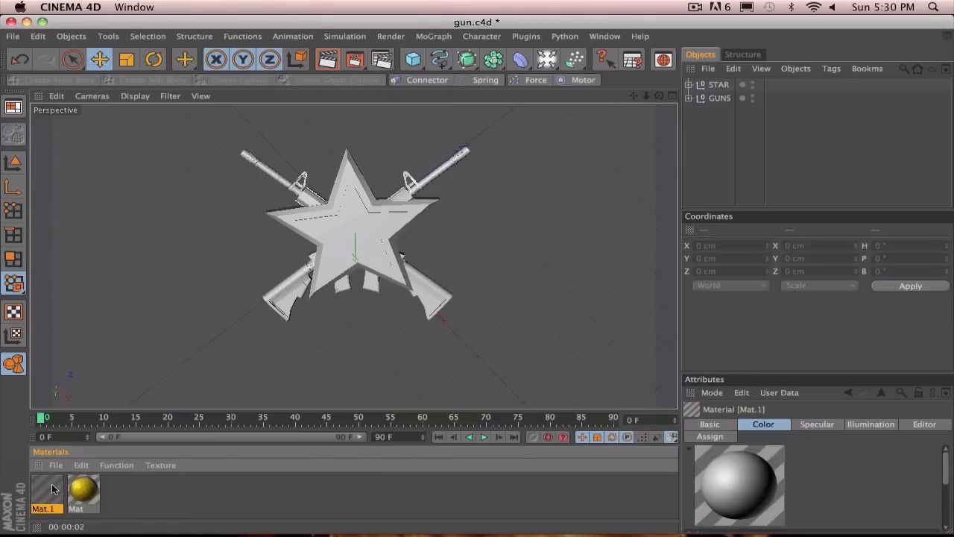
# Open Mat.1, switch off its colour, and enable reflection at 13% brightness
pyautogui.doubleClick(44, 492)
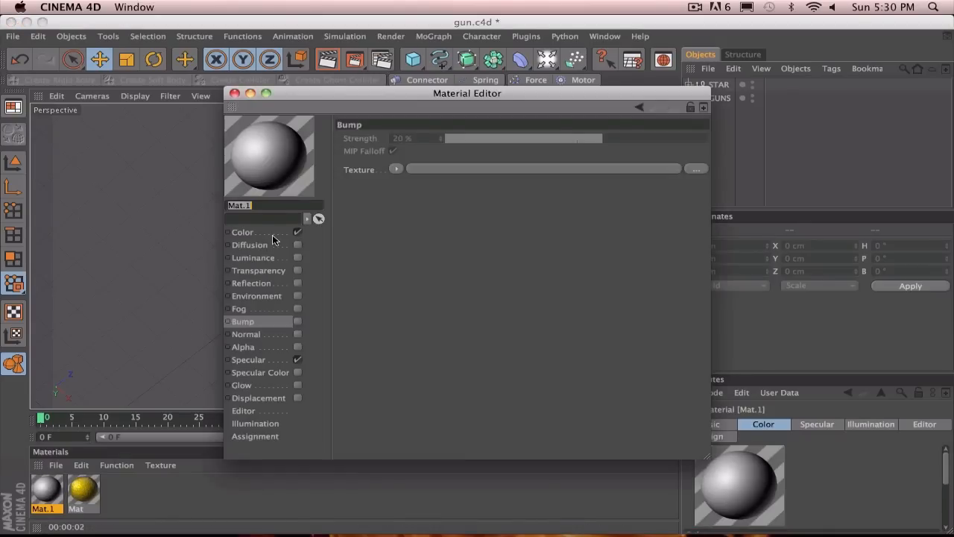
pyautogui.click(243, 232)
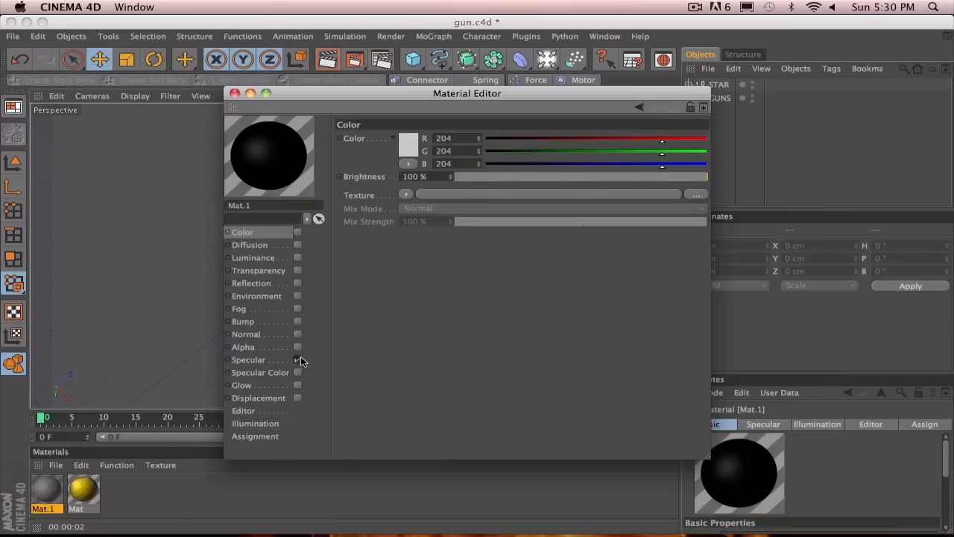
pyautogui.click(297, 360)
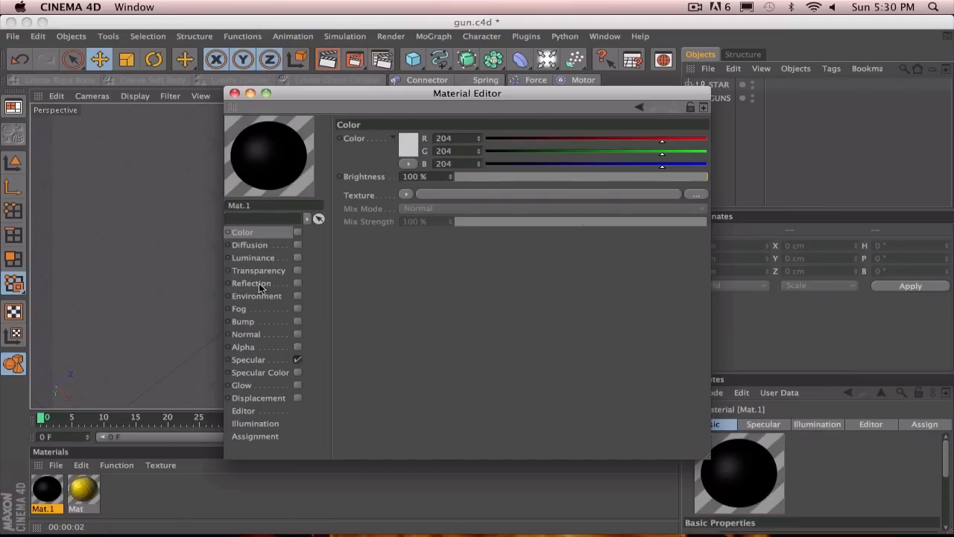
pyautogui.click(252, 283)
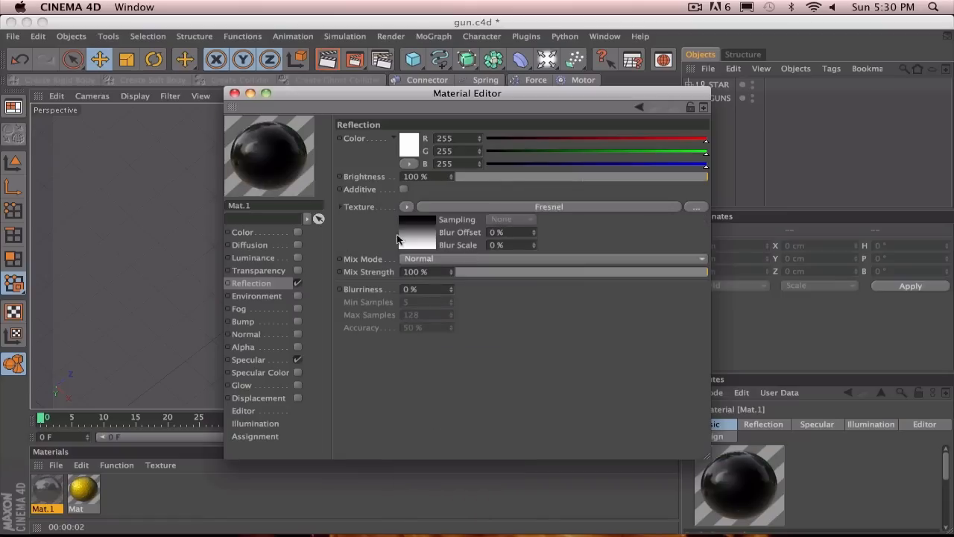
pyautogui.moveTo(685, 270)
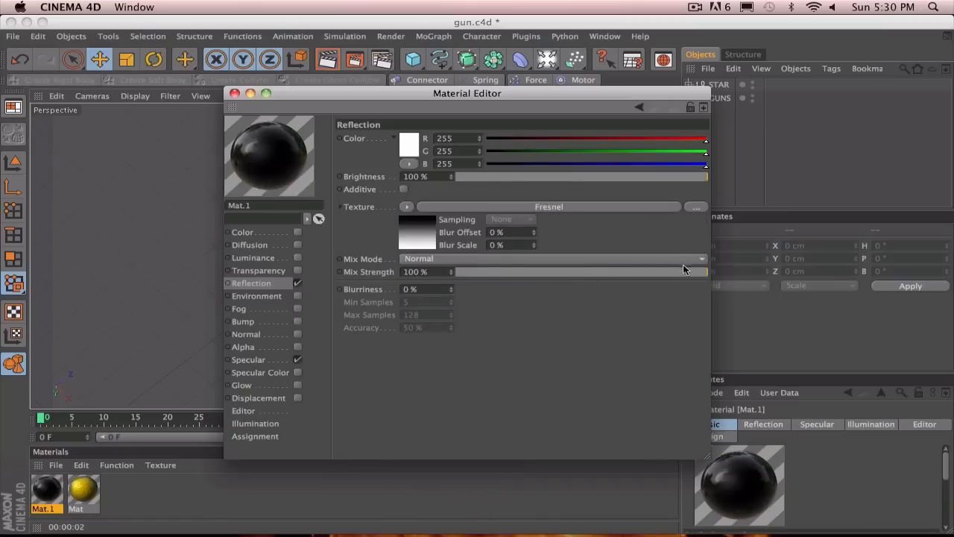
pyautogui.moveTo(704, 177); pyautogui.dragTo(491, 177)
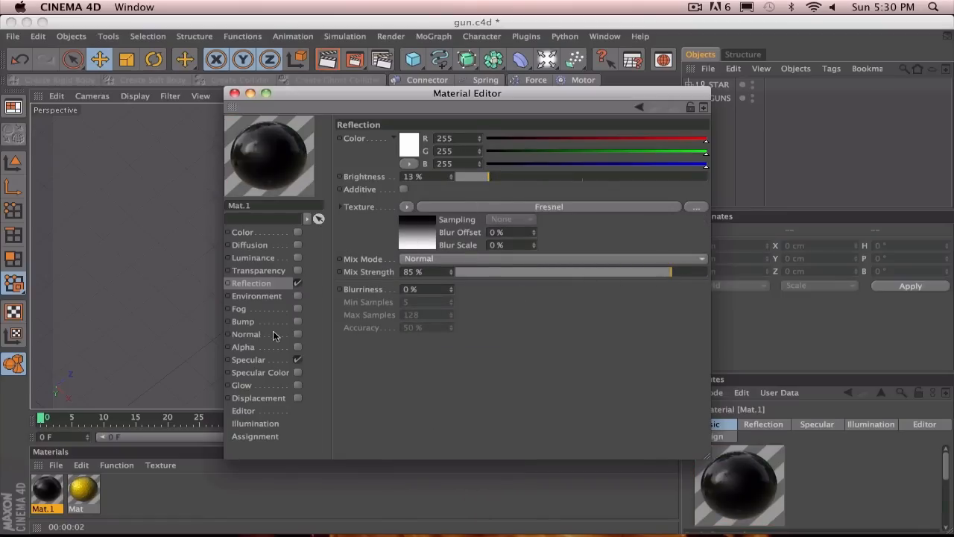
# Give Mat.1 a Brick bump texture at 31% strength
pyautogui.click(243, 321)
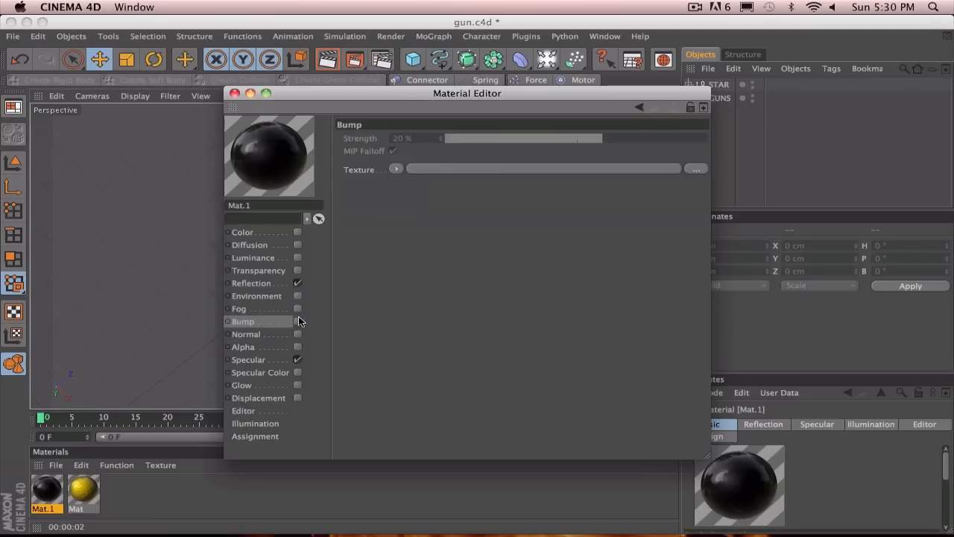
pyautogui.click(396, 169)
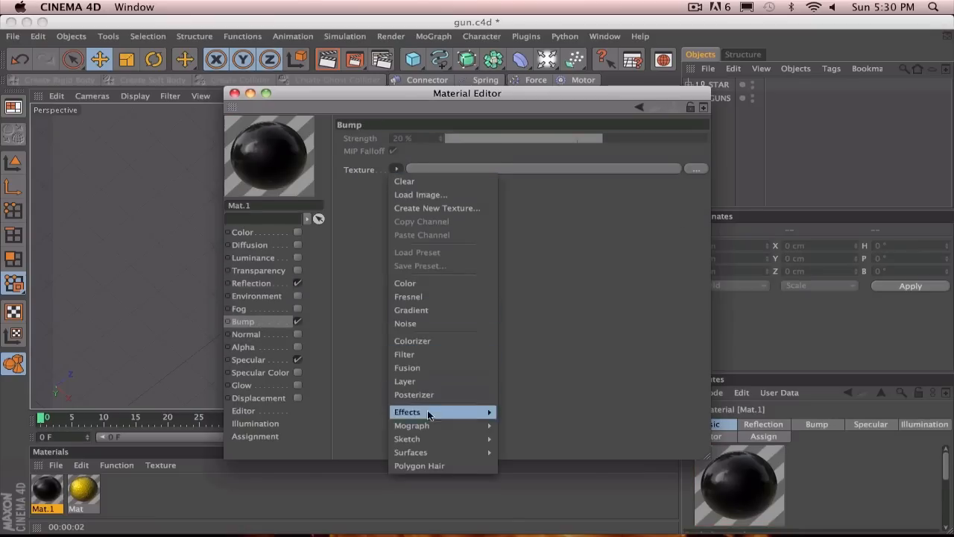
pyautogui.moveTo(411, 452)
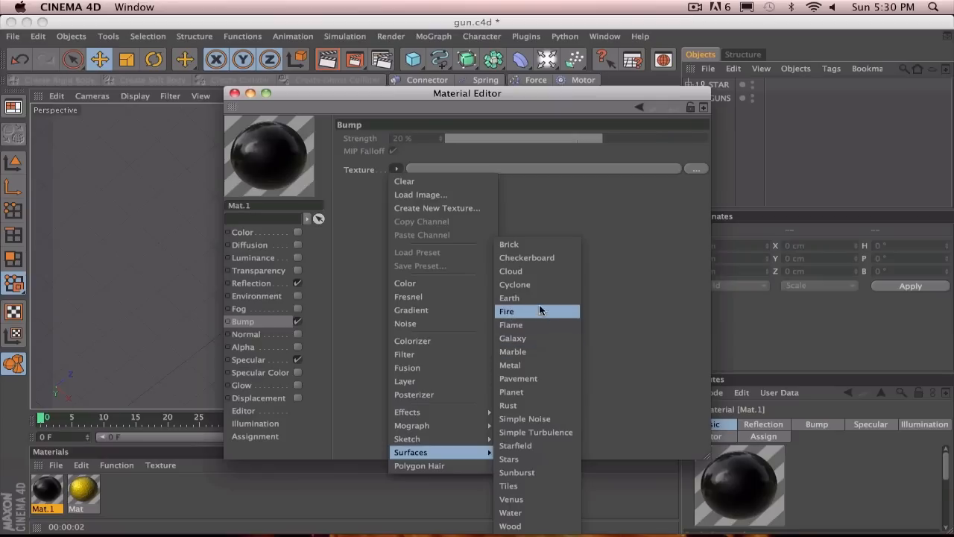
pyautogui.click(509, 243)
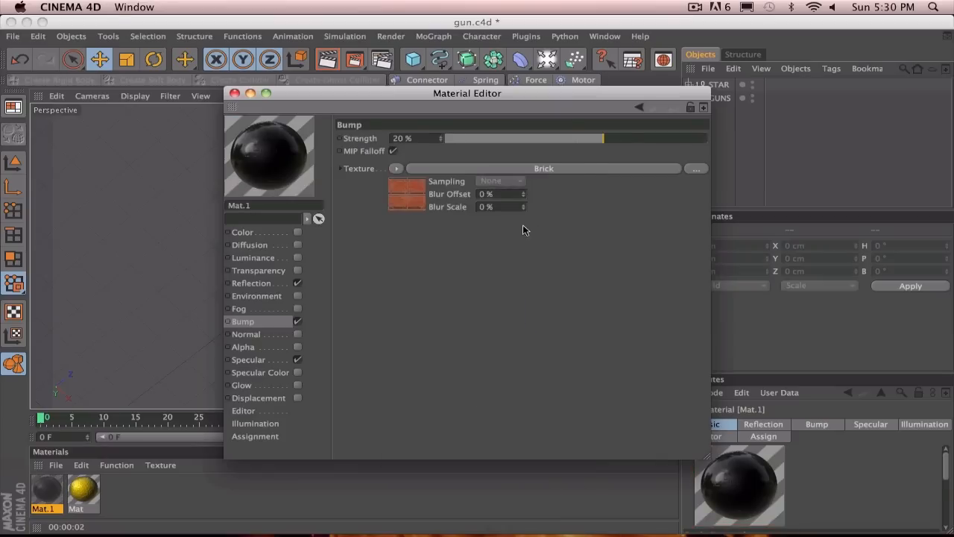
pyautogui.moveTo(602, 138); pyautogui.dragTo(617, 138)
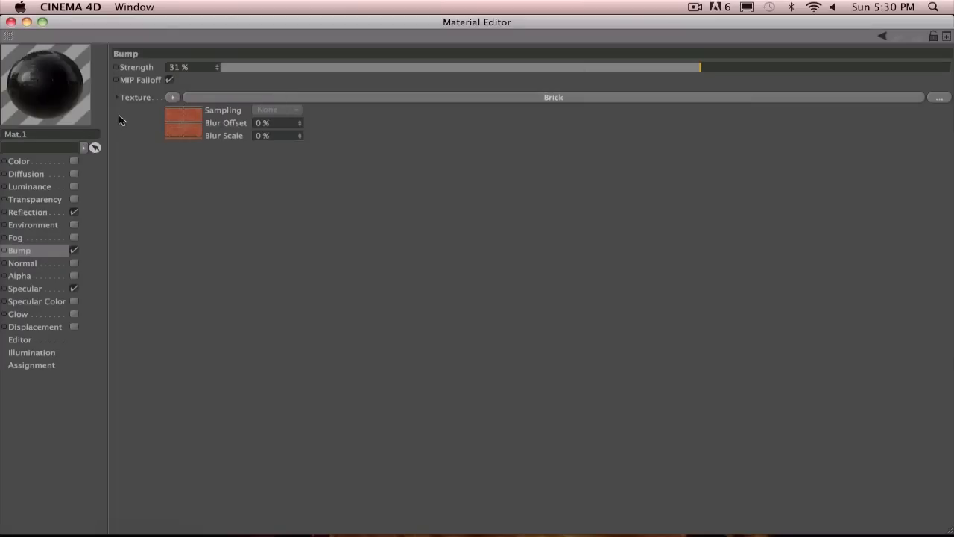
pyautogui.click(95, 147)
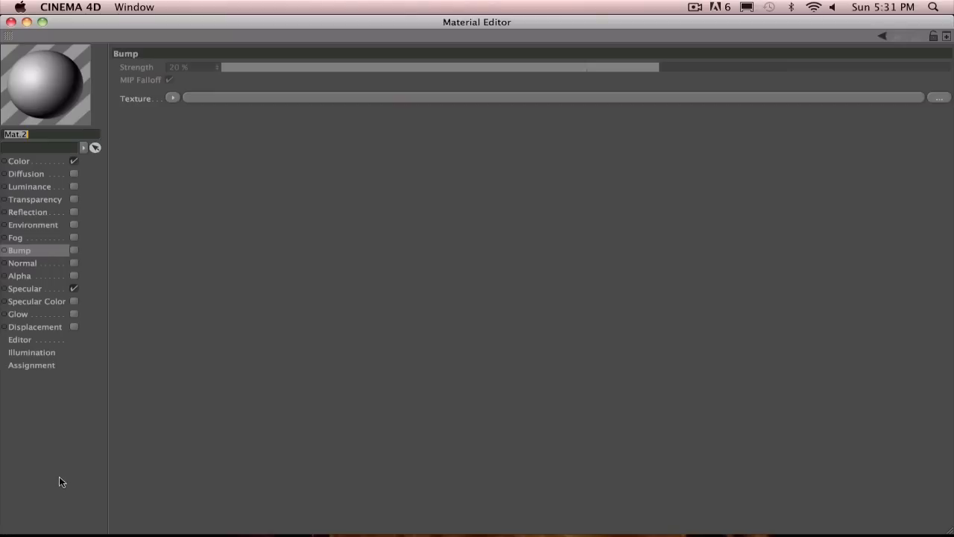
# Make Mat.2 mid gray (135, 137, 136) and enable a Fresnel reflection
pyautogui.click(19, 161)
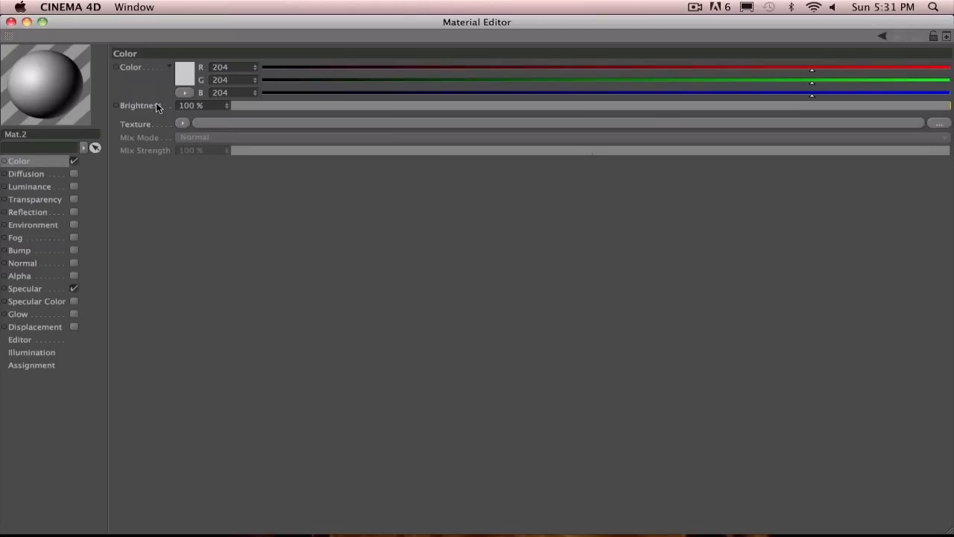
pyautogui.moveTo(740, 71)
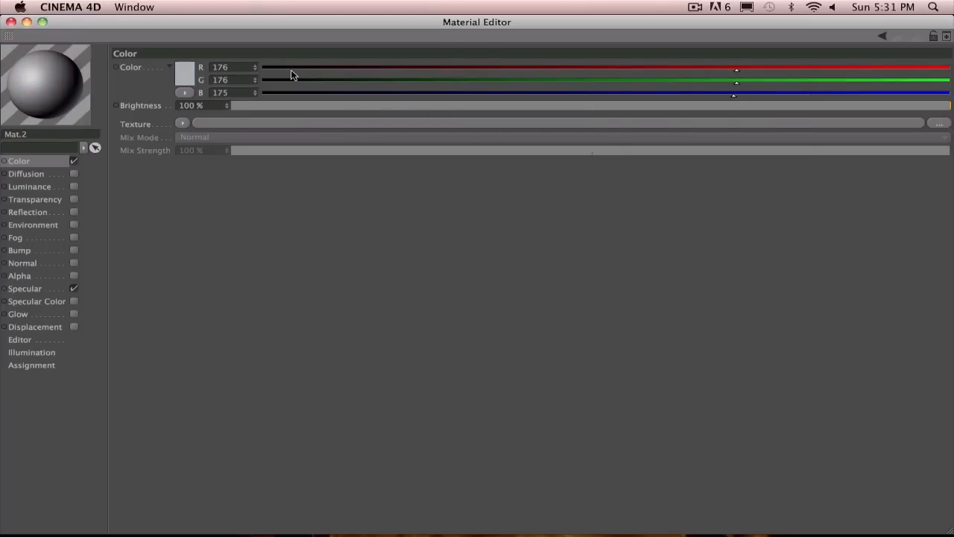
pyautogui.moveTo(736, 70); pyautogui.dragTo(626, 70)
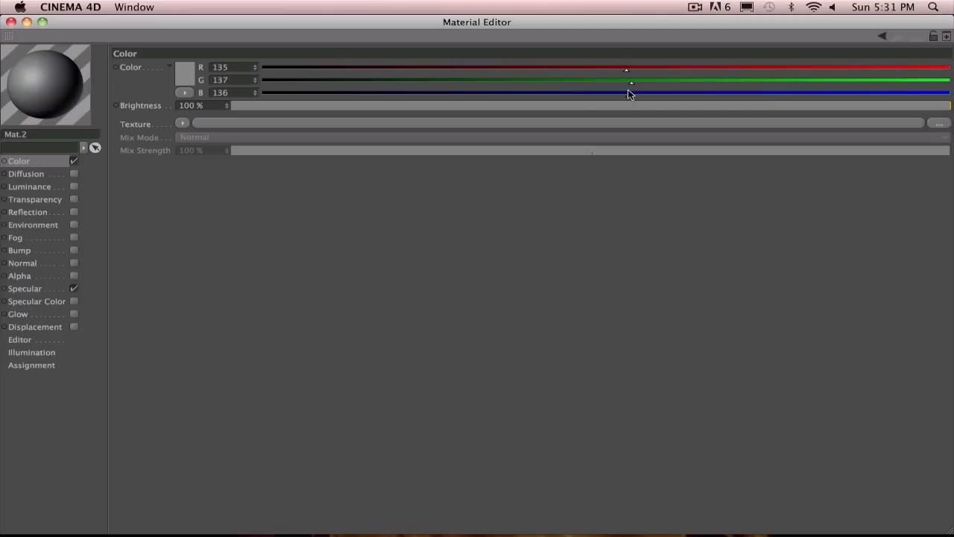
pyautogui.moveTo(62, 308)
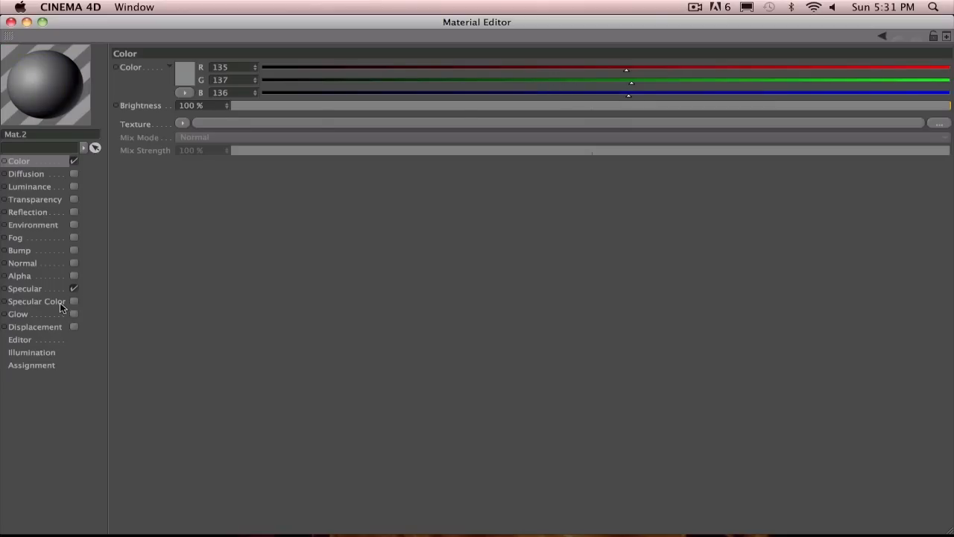
pyautogui.moveTo(22, 230)
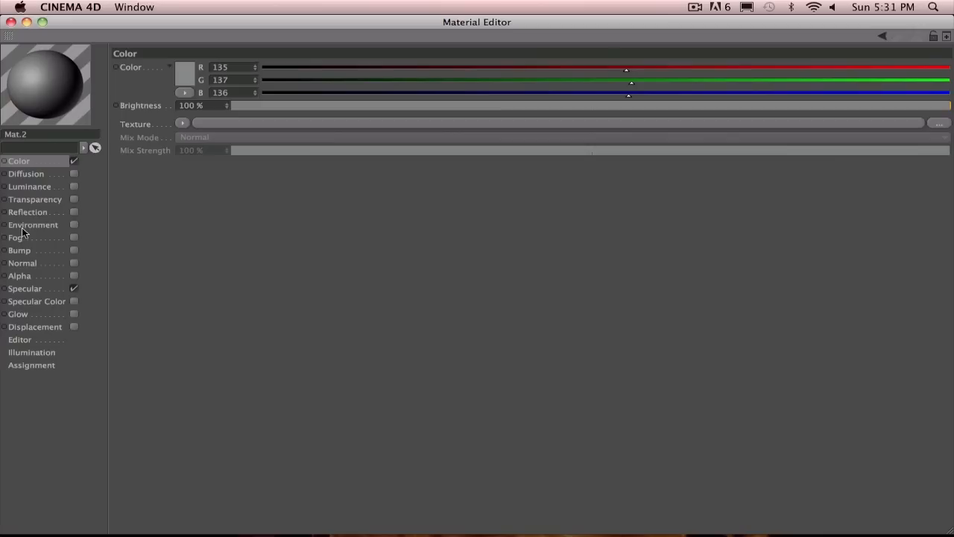
pyautogui.click(28, 212)
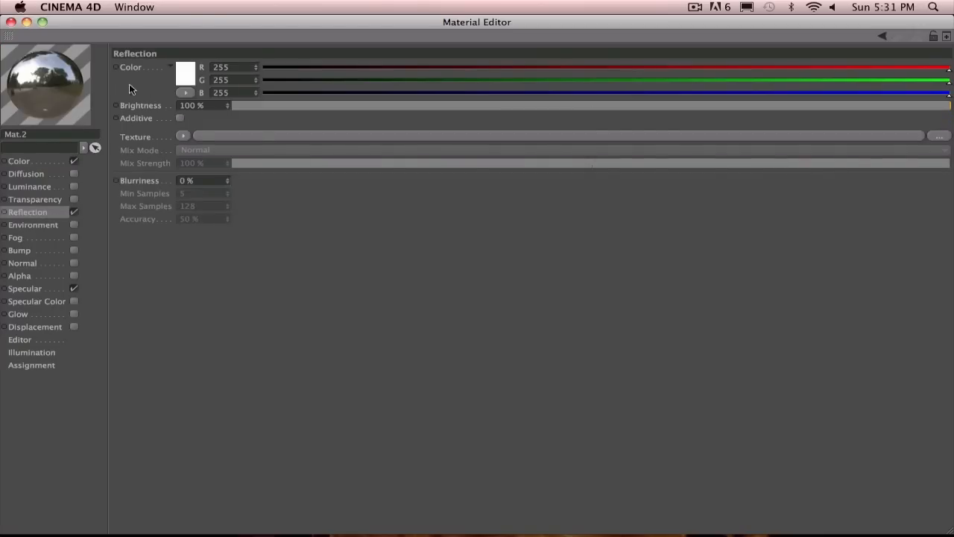
pyautogui.click(183, 135)
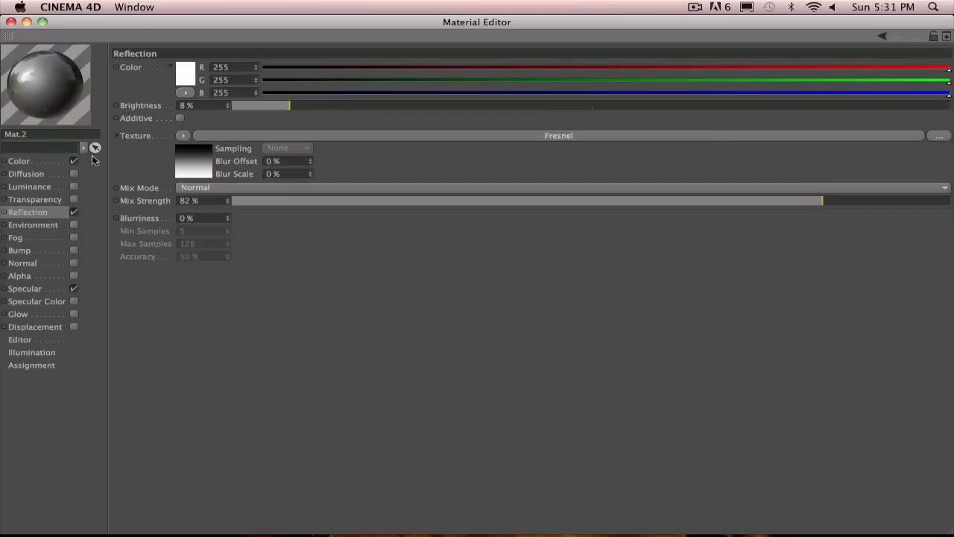
pyautogui.moveTo(21, 295)
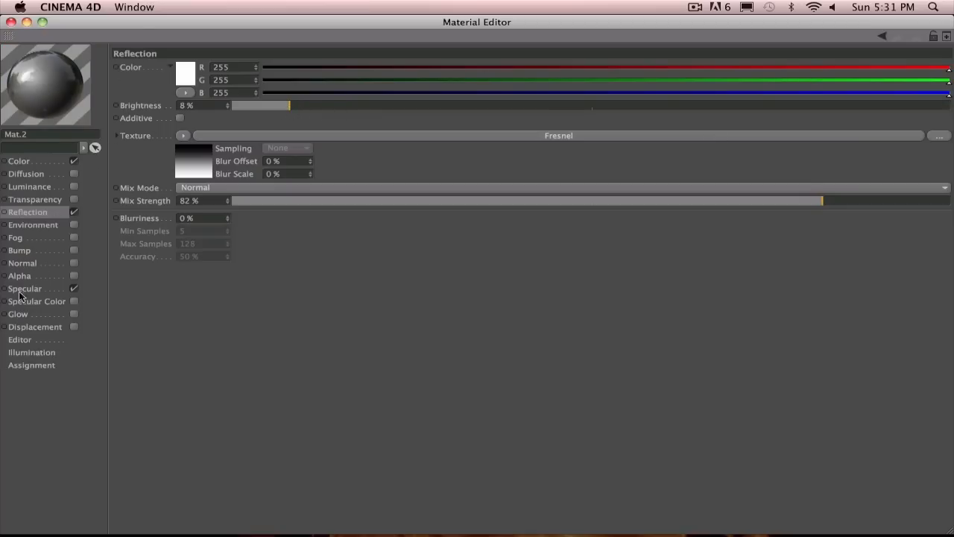
# Enable bump on Mat.2, open its texture list, and show all windows in Exposé
pyautogui.click(20, 250)
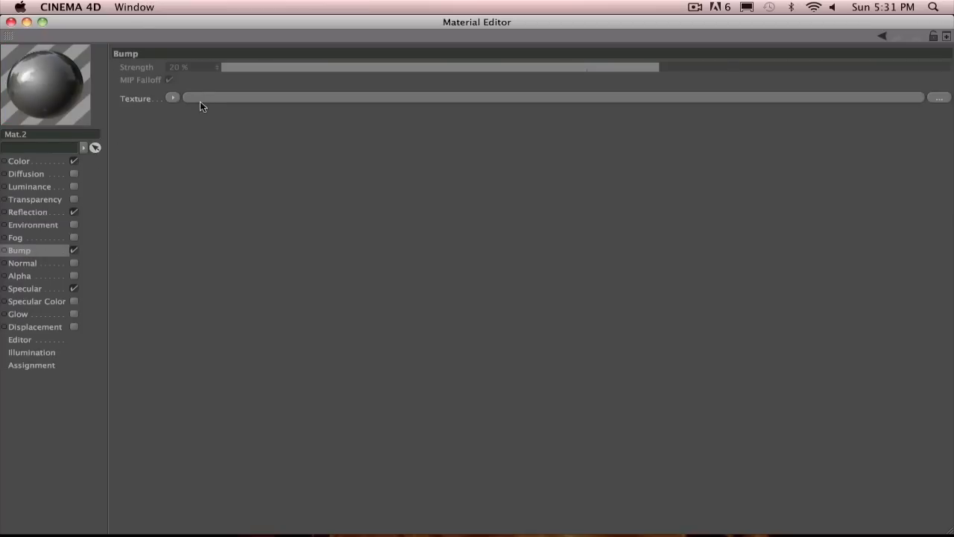
pyautogui.click(172, 98)
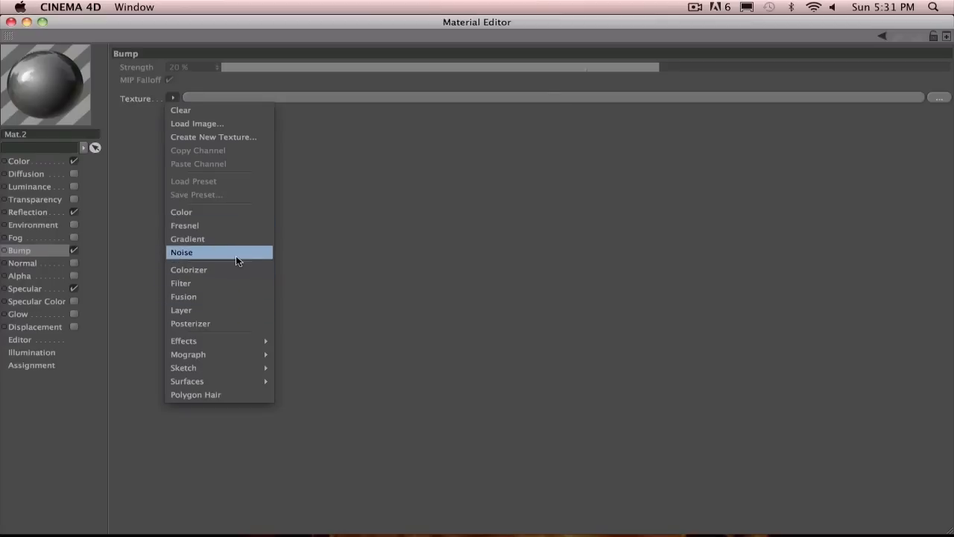
pyautogui.click(181, 252)
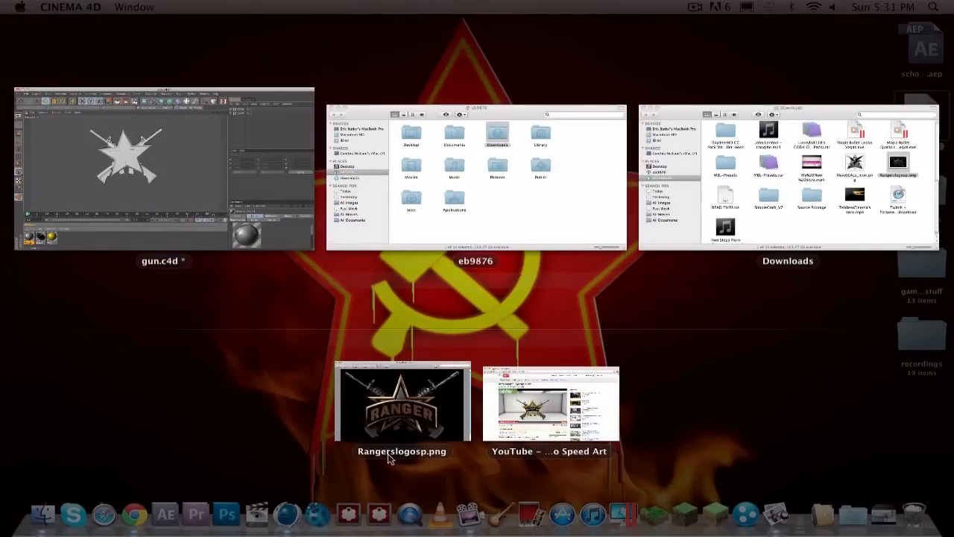
# View the whole Rangers logo reference in Preview, then close it
pyautogui.click(402, 403)
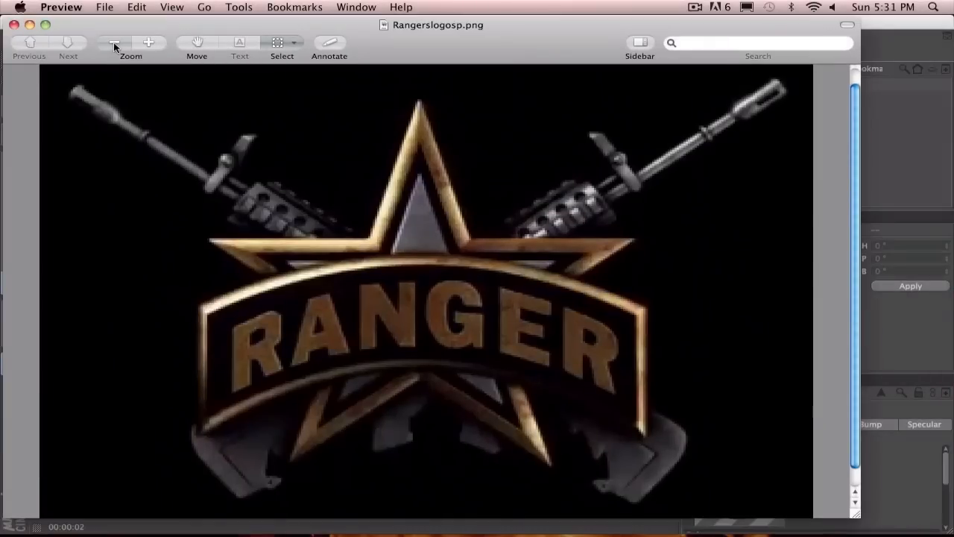
pyautogui.click(113, 43)
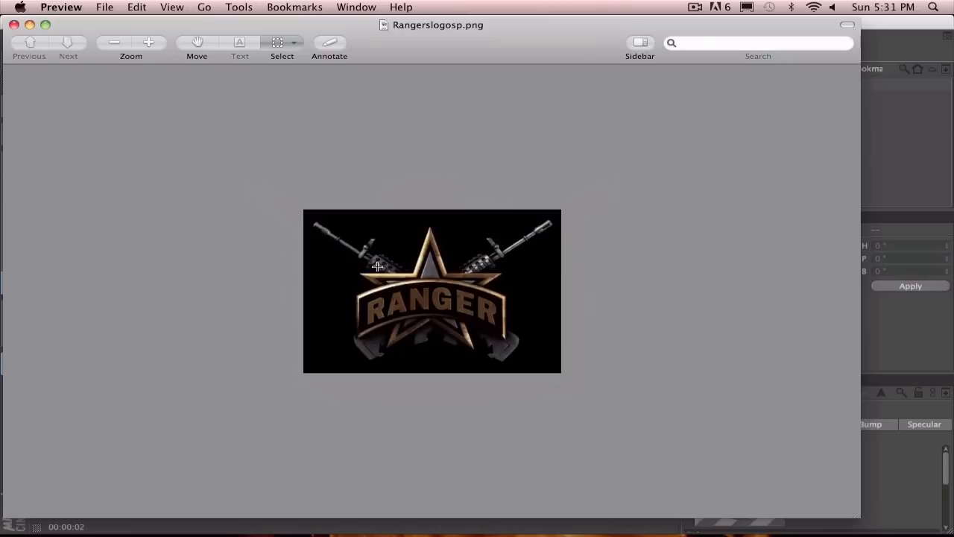
pyautogui.moveTo(159, 45)
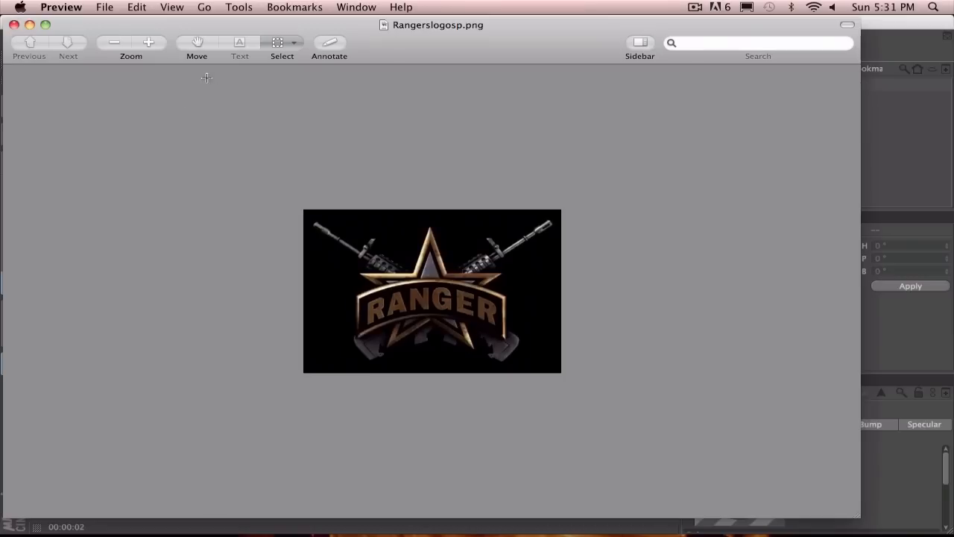
pyautogui.moveTo(14, 25)
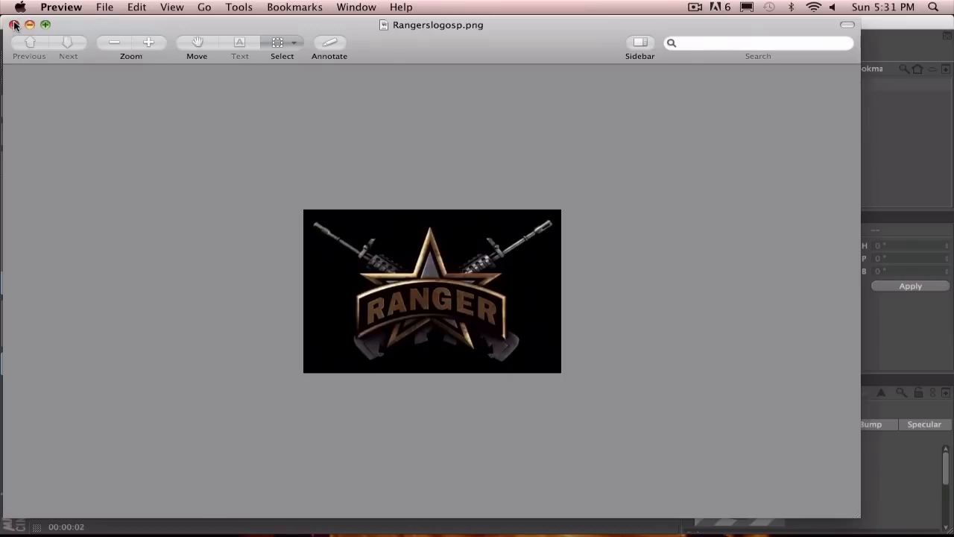
pyautogui.click(15, 24)
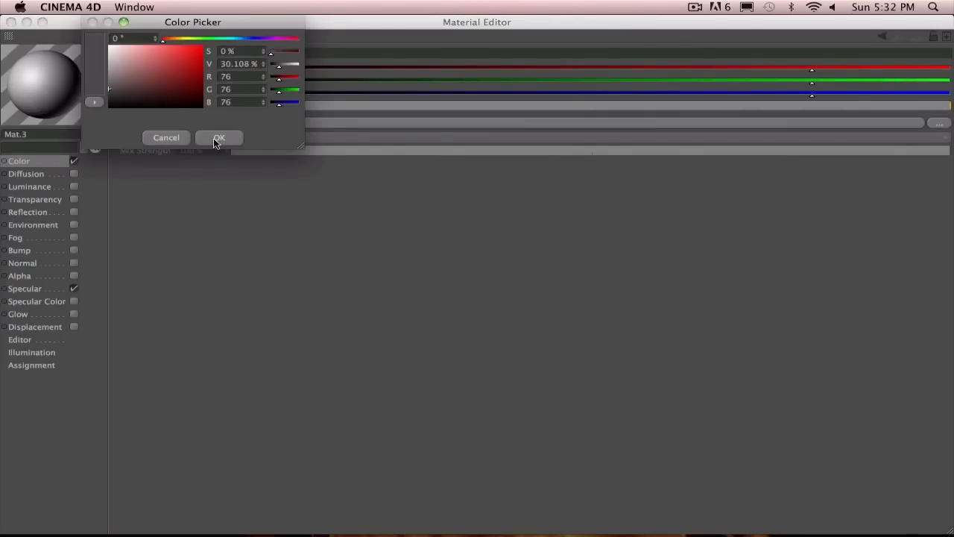
# Confirm Mat.3's dark gray (76) colour and enable reflection at 8% brightness
pyautogui.click(219, 138)
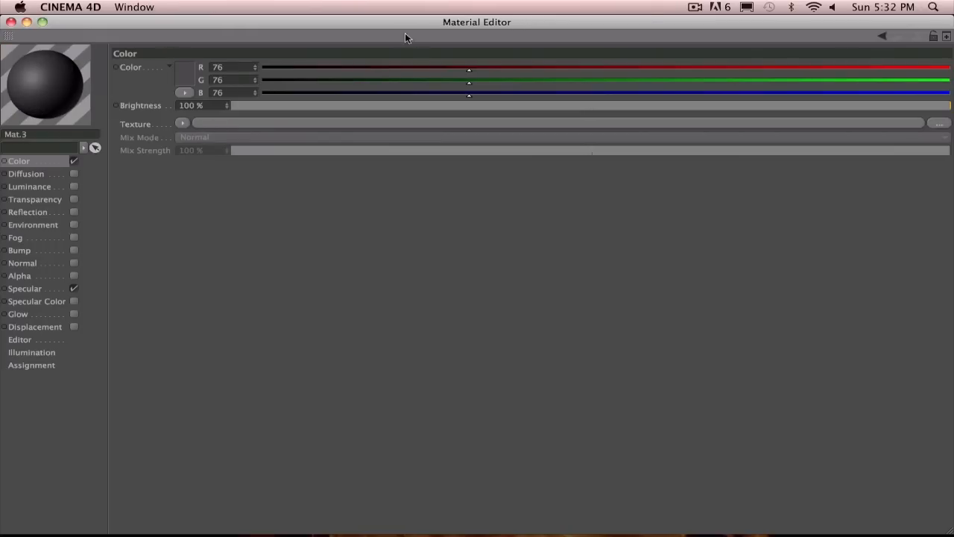
pyautogui.moveTo(38, 300)
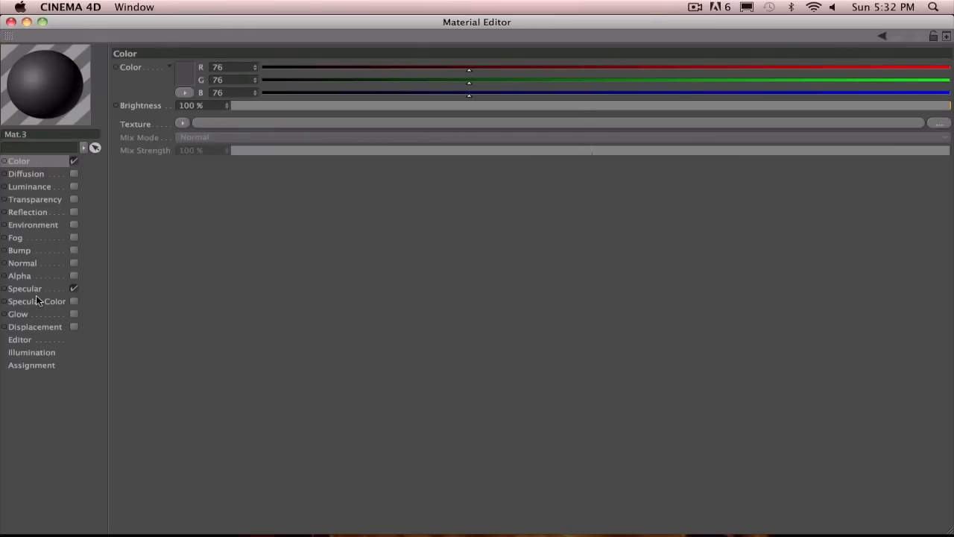
pyautogui.moveTo(28, 224)
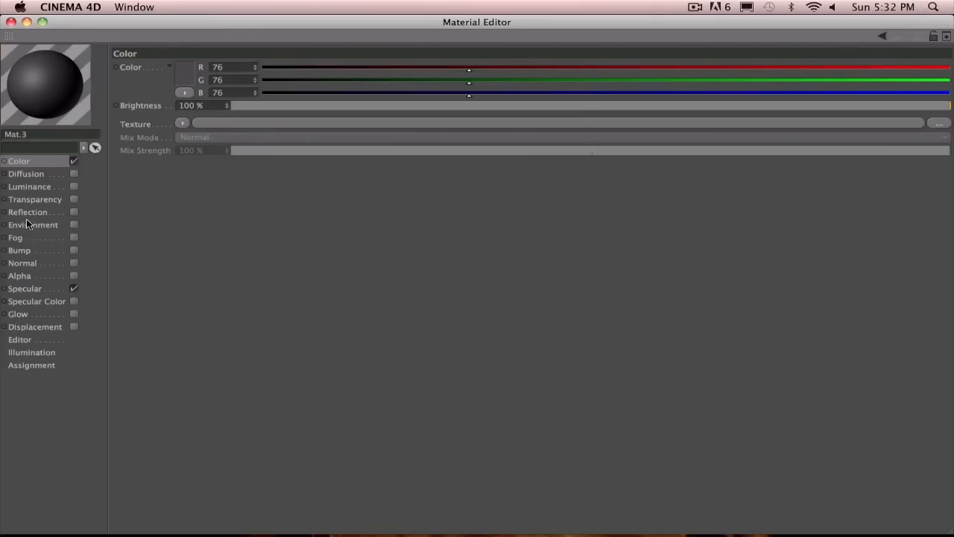
pyautogui.click(28, 212)
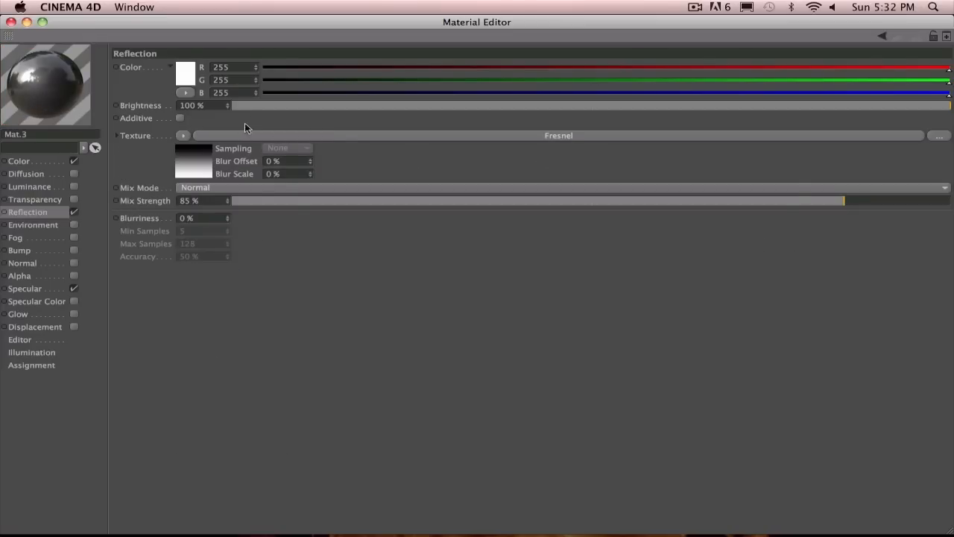
pyautogui.moveTo(589, 105); pyautogui.dragTo(290, 105)
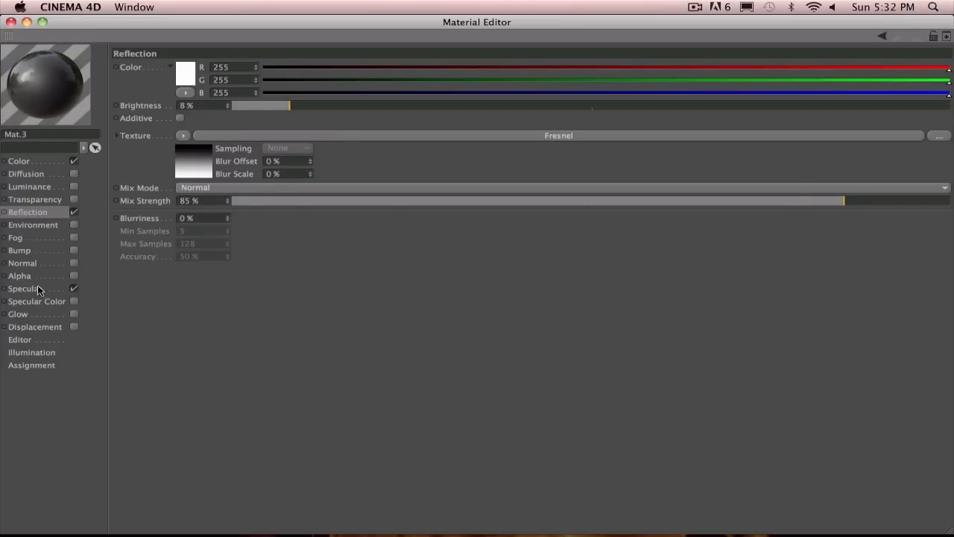
# Give Mat.3 a Noise bump texture at 77% strength
pyautogui.click(20, 250)
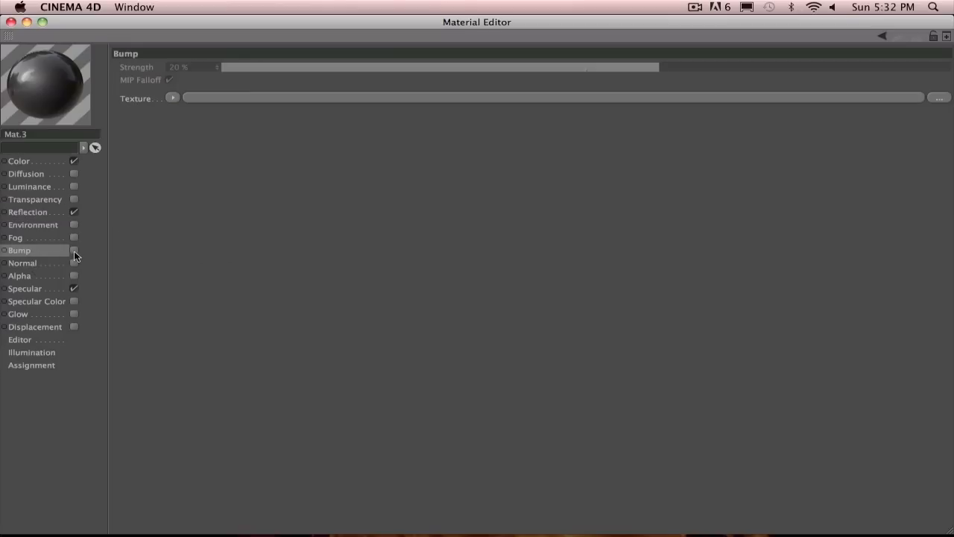
pyautogui.click(74, 249)
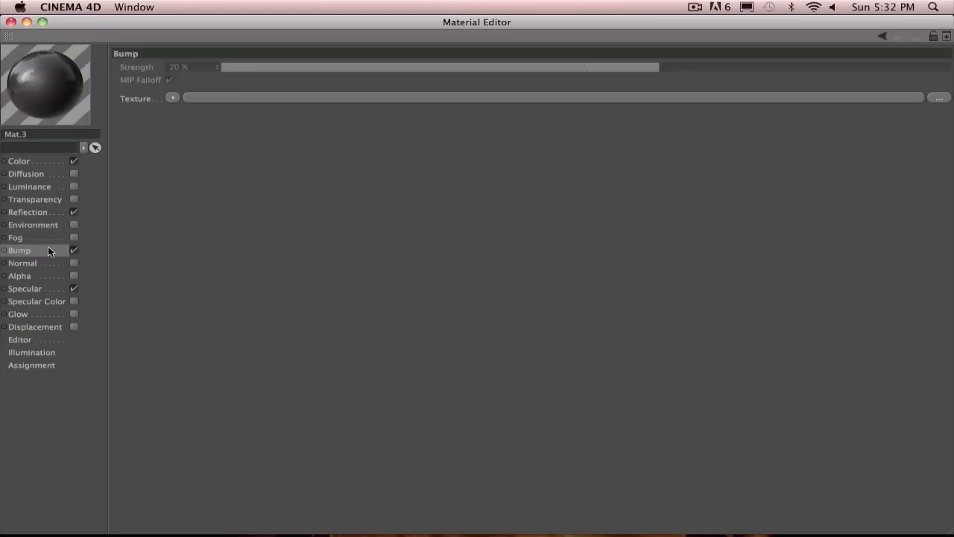
pyautogui.click(172, 98)
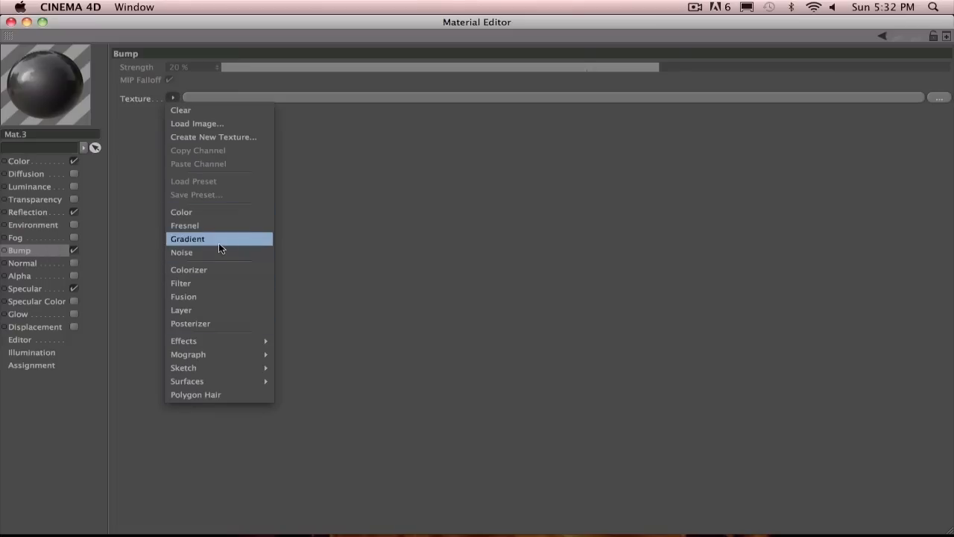
pyautogui.moveTo(219, 252)
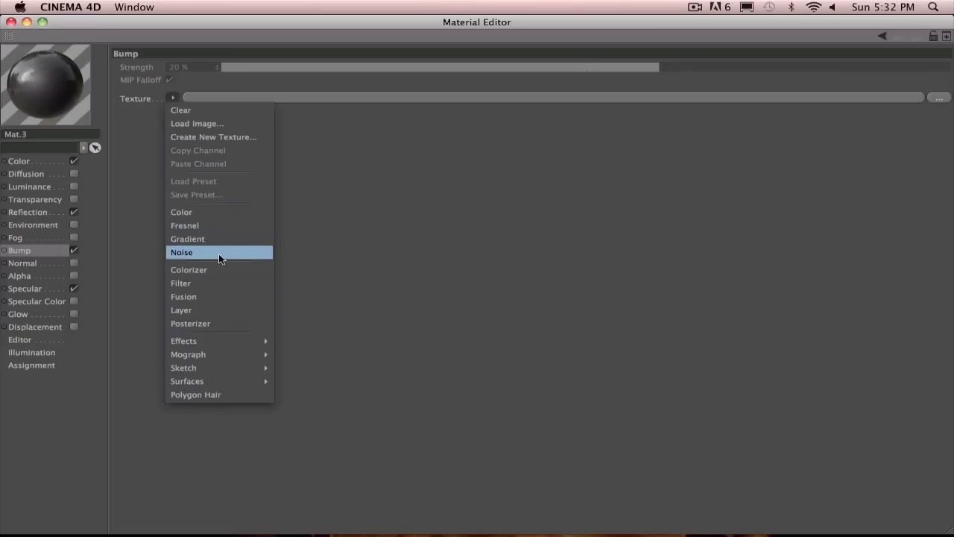
pyautogui.click(182, 252)
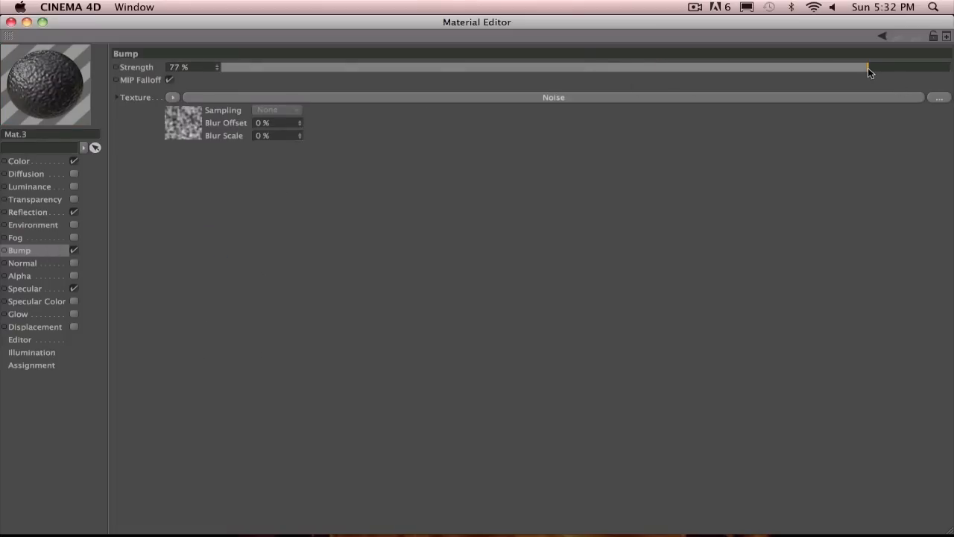
pyautogui.moveTo(869, 67); pyautogui.dragTo(861, 67)
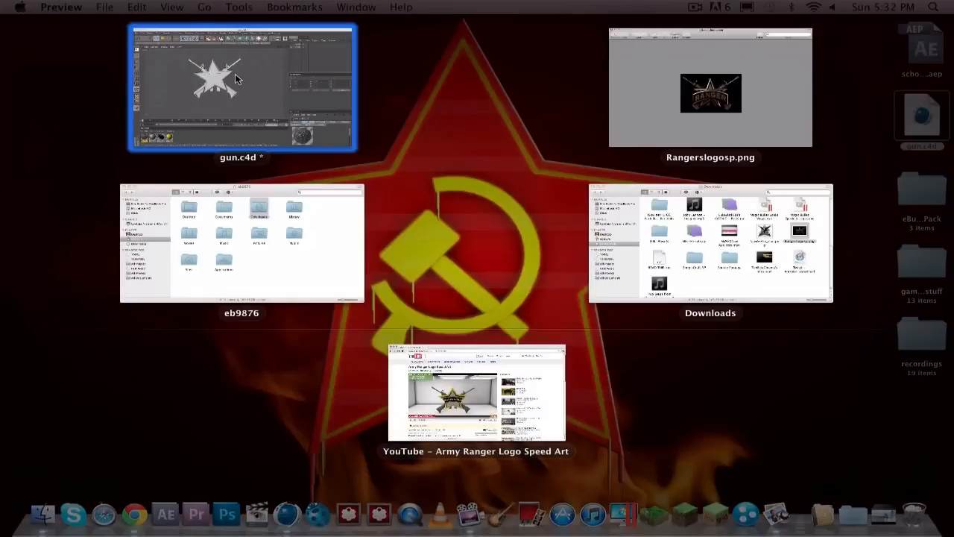
# Return to the gun scene and expand the GUNS group to show both rifles
pyautogui.click(242, 90)
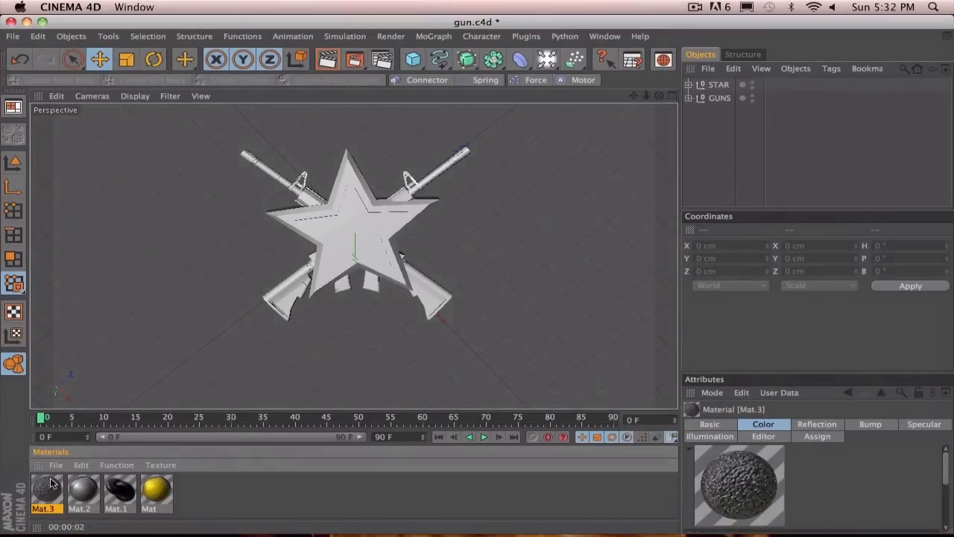
pyautogui.doubleClick(46, 490)
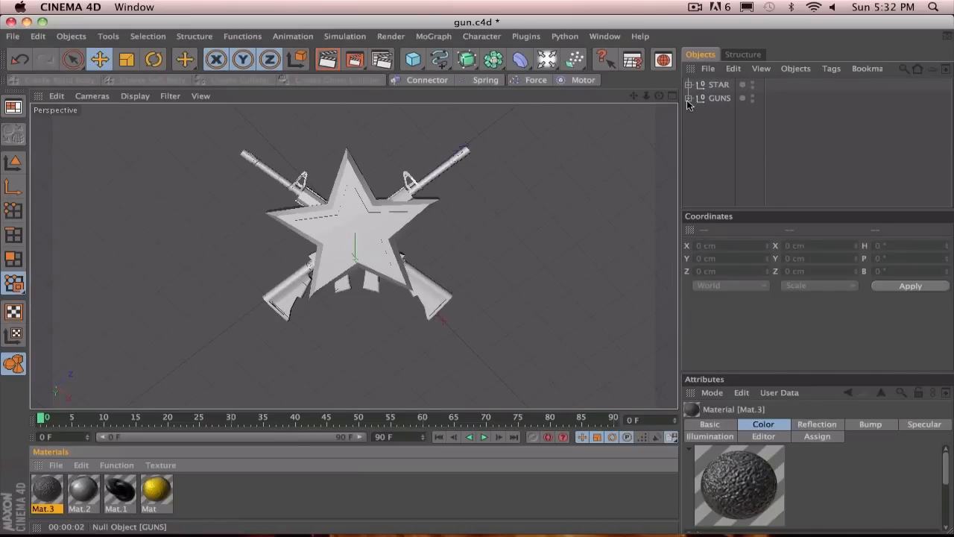
pyautogui.click(689, 98)
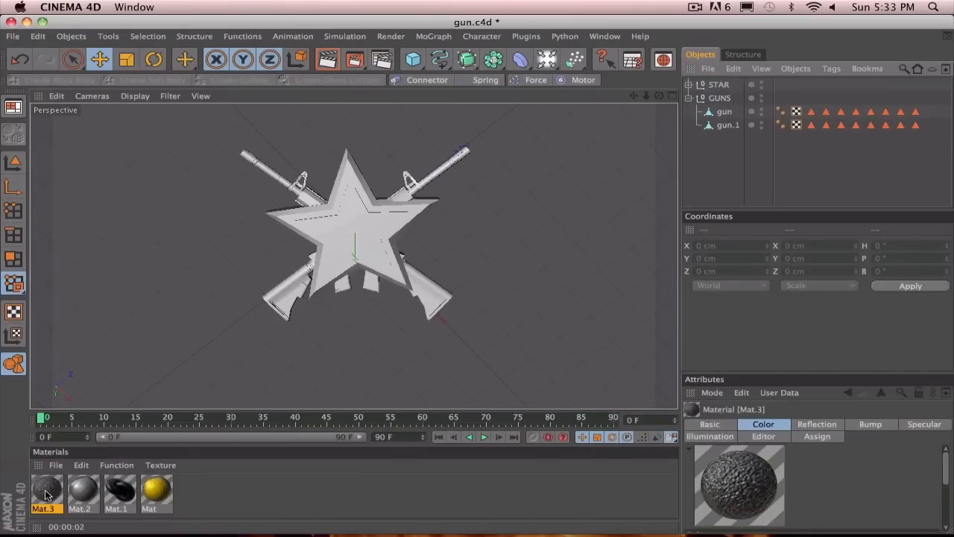
# Darken Mat.3's colour to gray R/G/B 52 and close the Material Editor
pyautogui.doubleClick(47, 488)
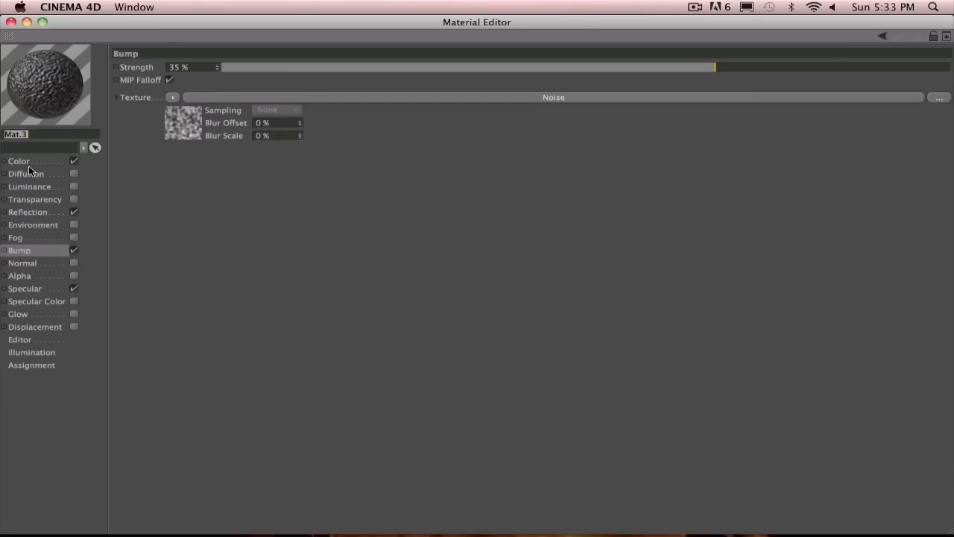
pyautogui.click(19, 161)
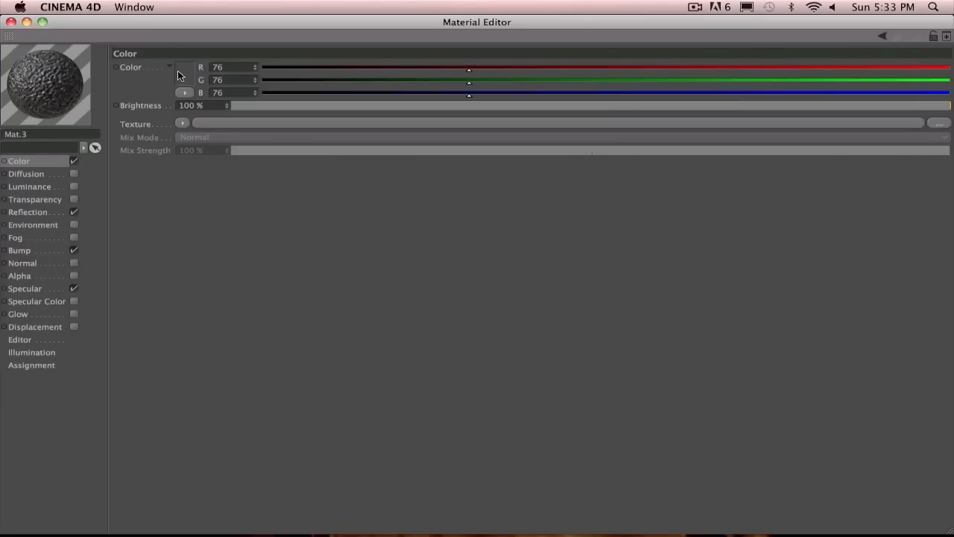
pyautogui.click(169, 67)
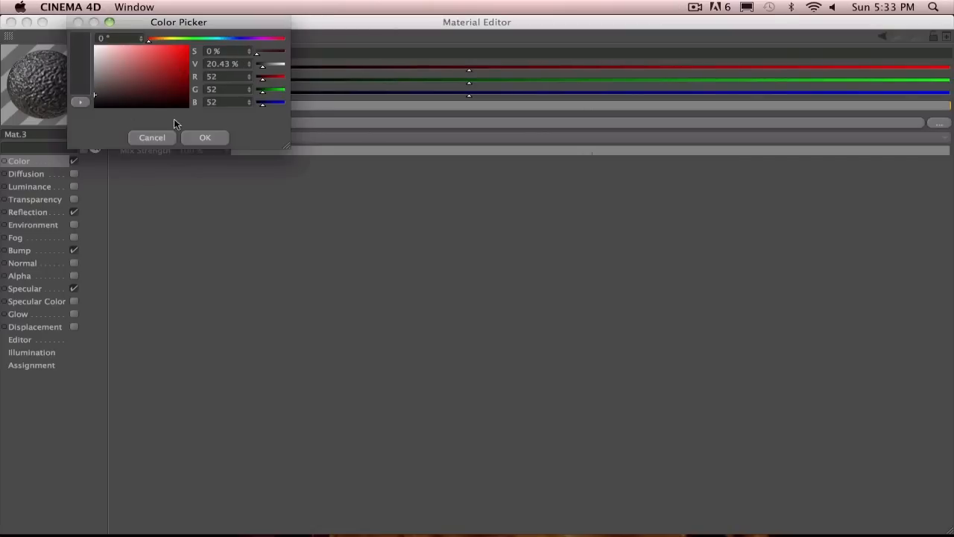
pyautogui.click(205, 137)
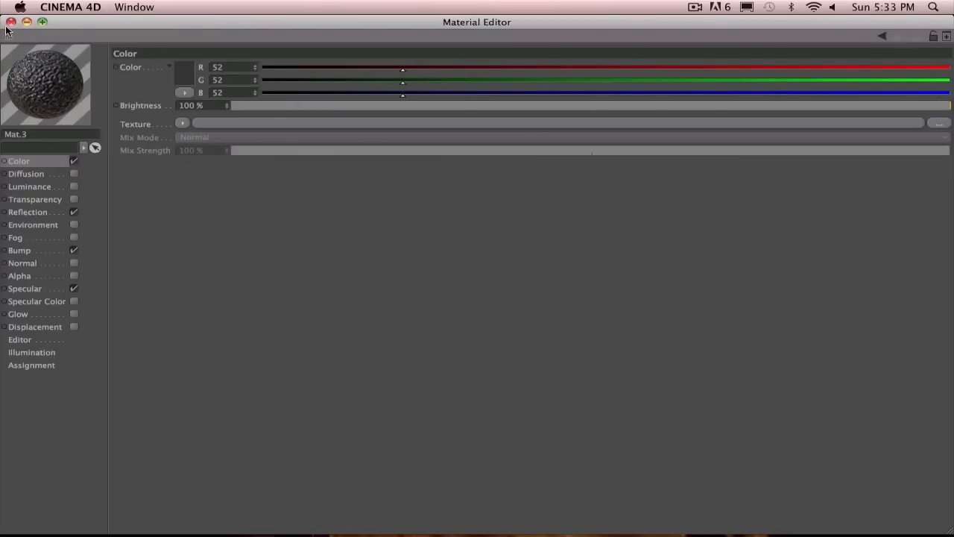
pyautogui.click(11, 21)
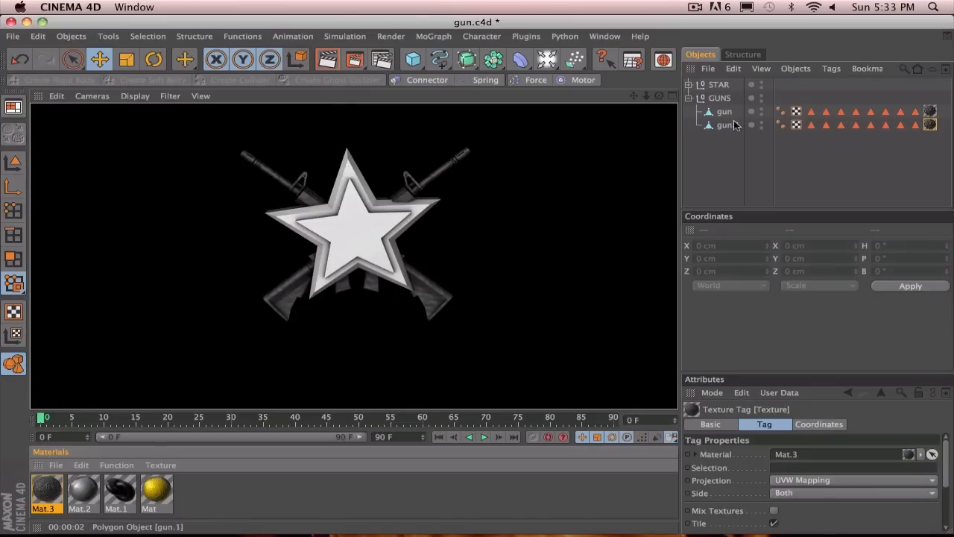
# Expand STAR and rename the first star extrusion to INNER
pyautogui.click(719, 84)
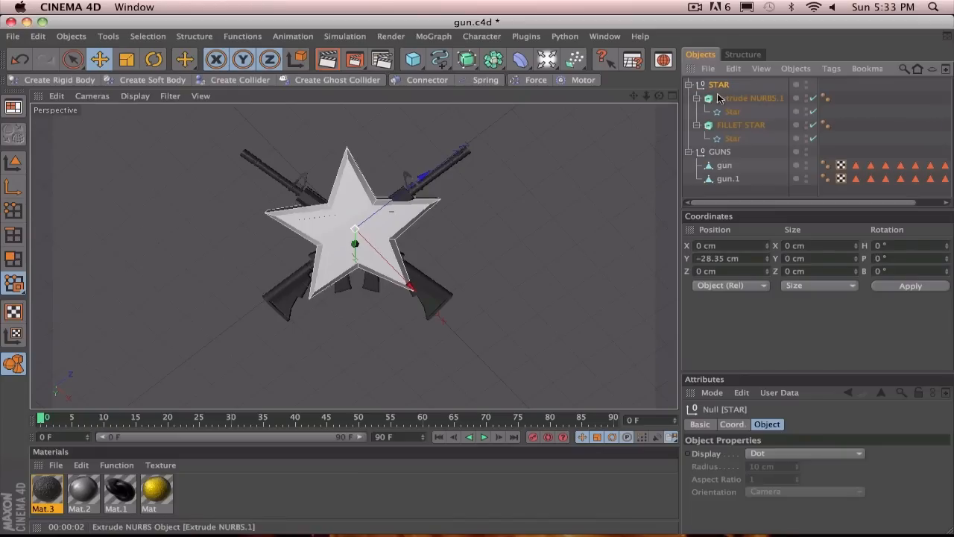
pyautogui.doubleClick(755, 97)
pyautogui.write('INNER')
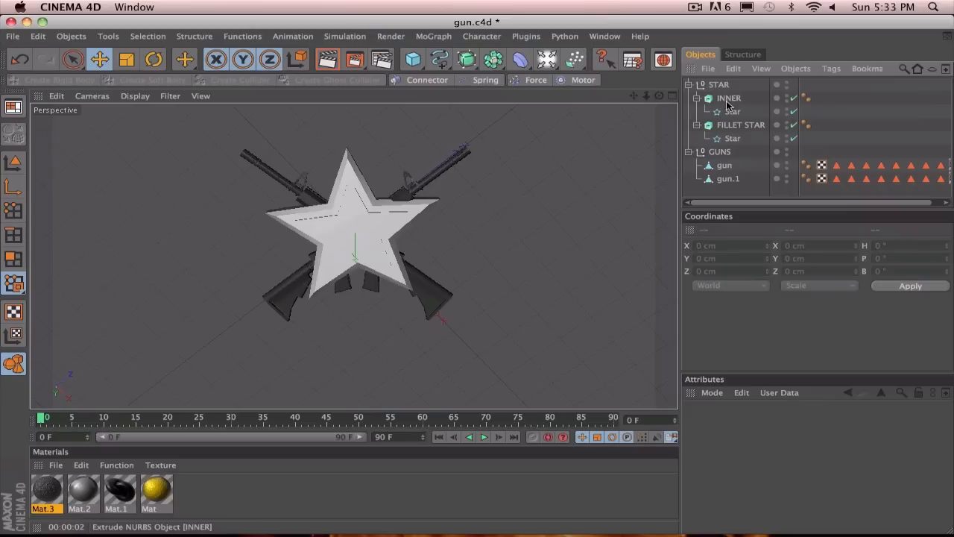
pyautogui.click(728, 98)
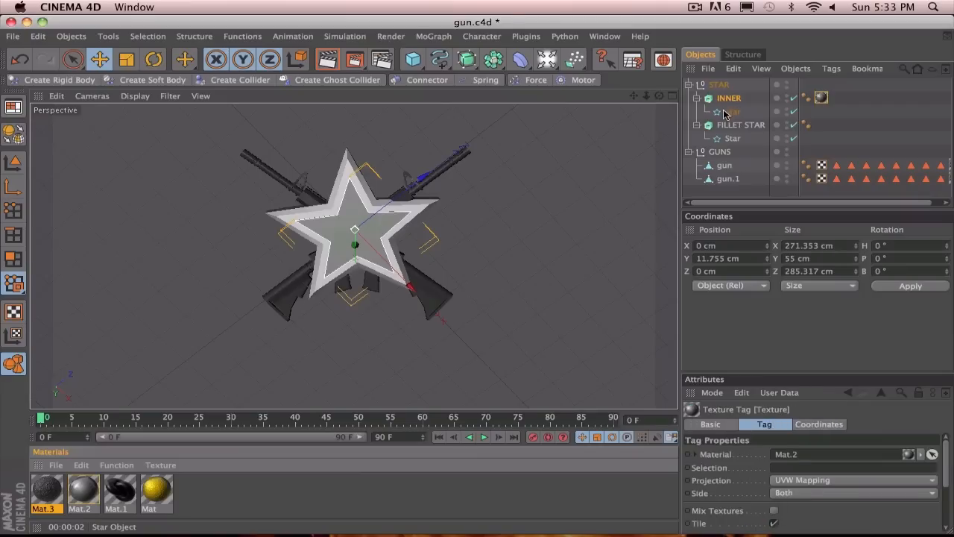
# Assign silver Mat.2 to INNER, and gold Mat and black Mat.1 to FILLET STAR
pyautogui.click(740, 125)
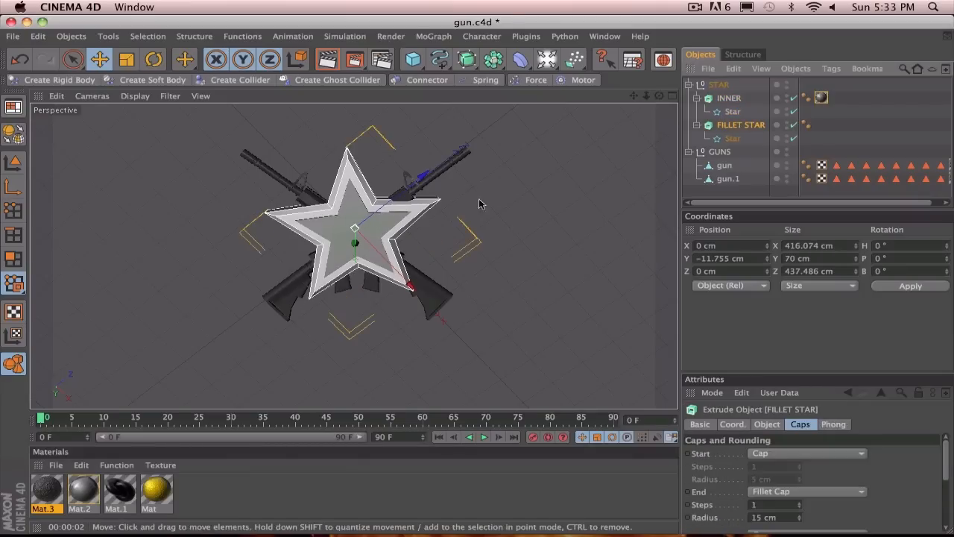
pyautogui.moveTo(130, 486)
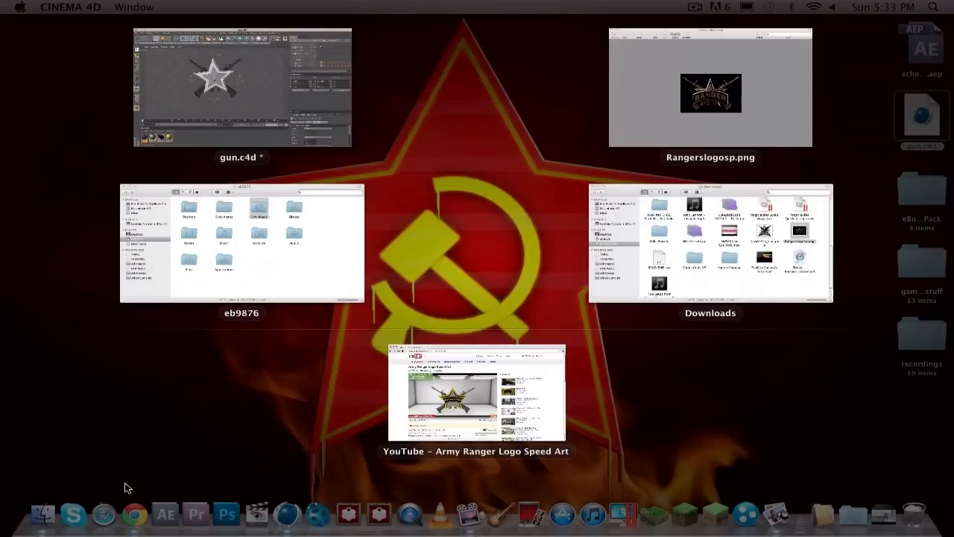
pyautogui.click(711, 94)
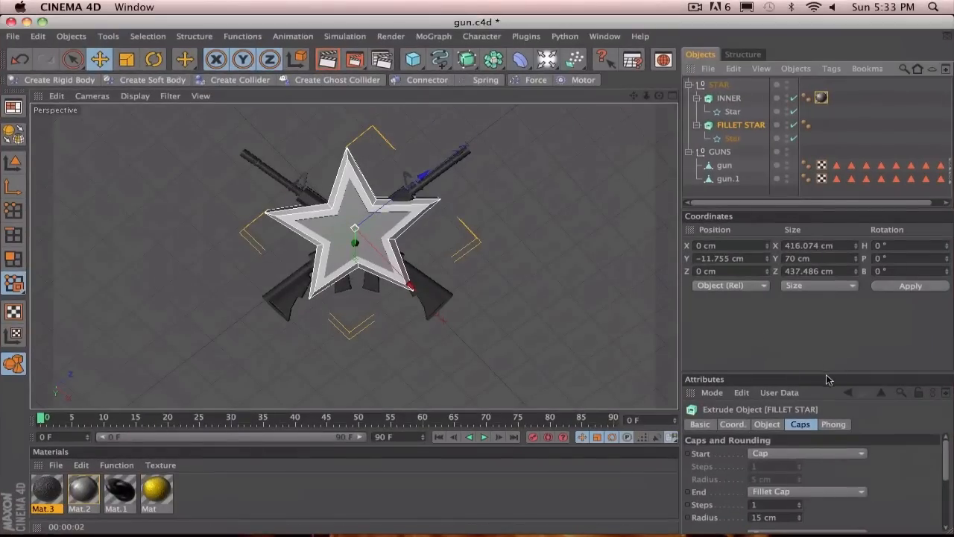
pyautogui.click(729, 98)
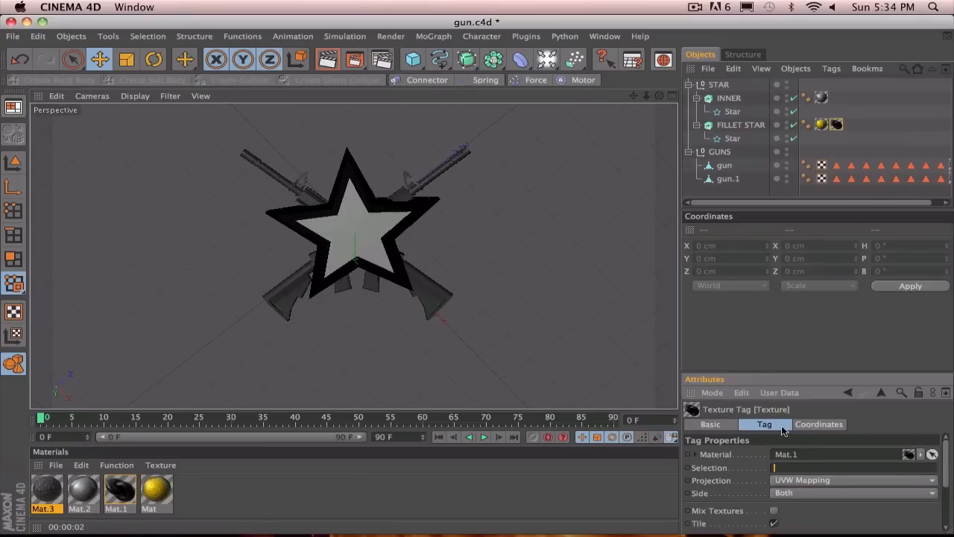
# Restrict FILLET STAR's black Mat.1 tag to the C2 cap selection
pyautogui.write('C1')
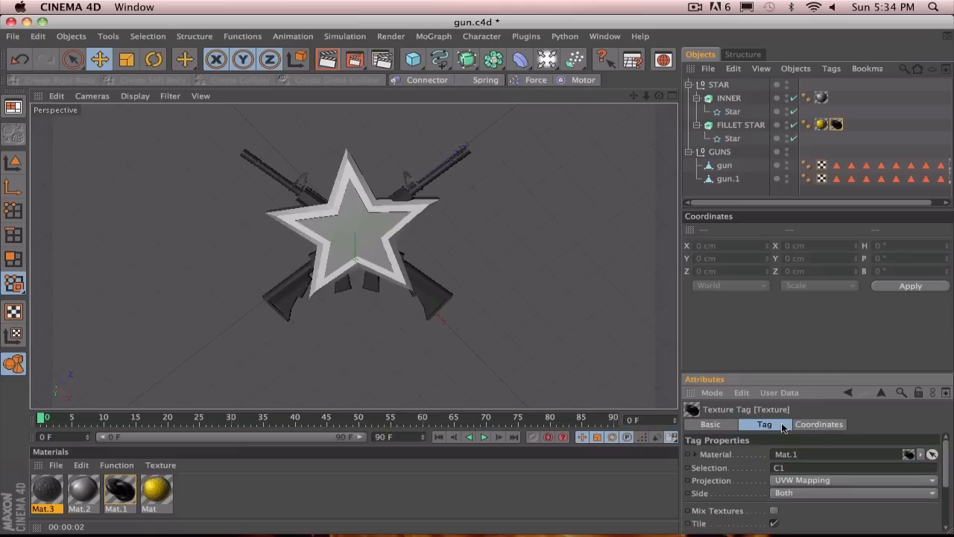
pyautogui.click(787, 467)
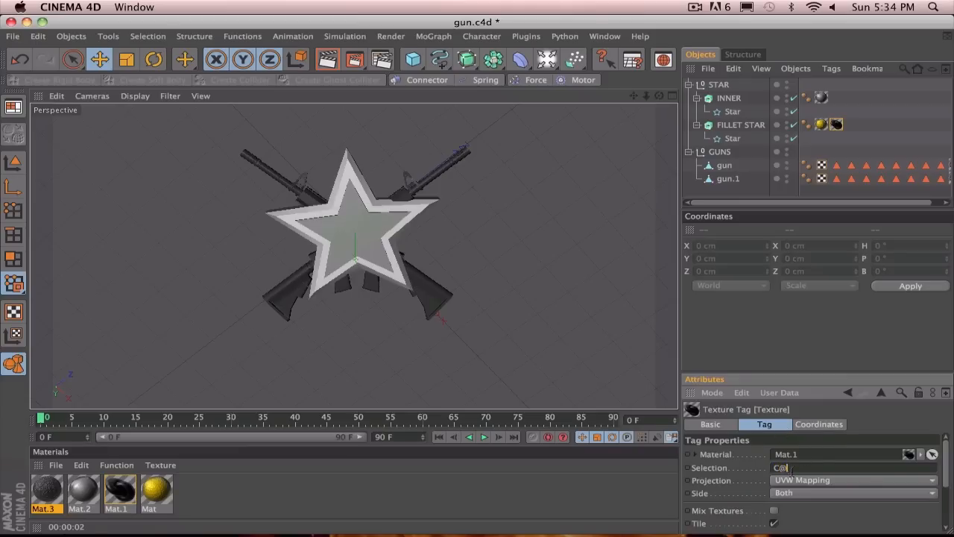
pyautogui.write('C2')
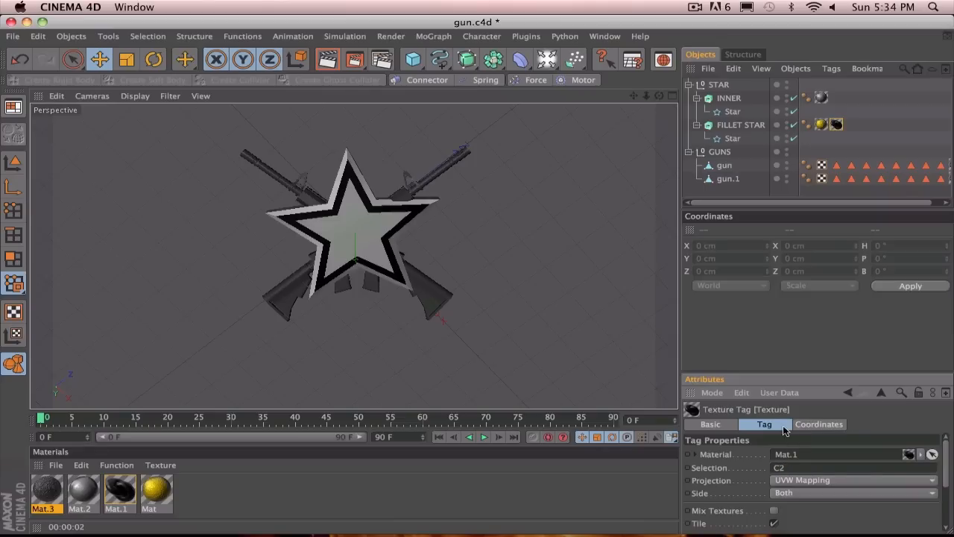
pyautogui.moveTo(328, 60)
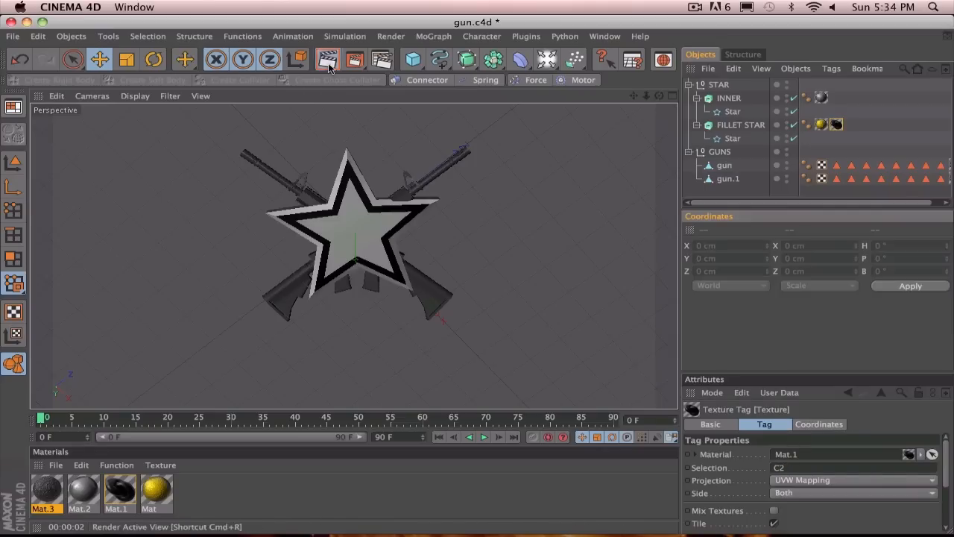
# Render the active view and check INNER's material tag
pyautogui.click(327, 59)
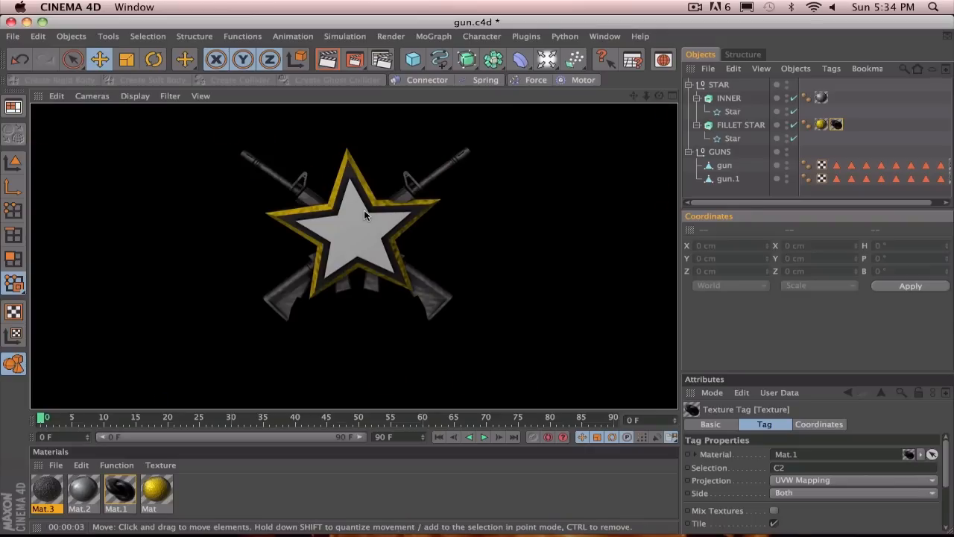
pyautogui.click(821, 97)
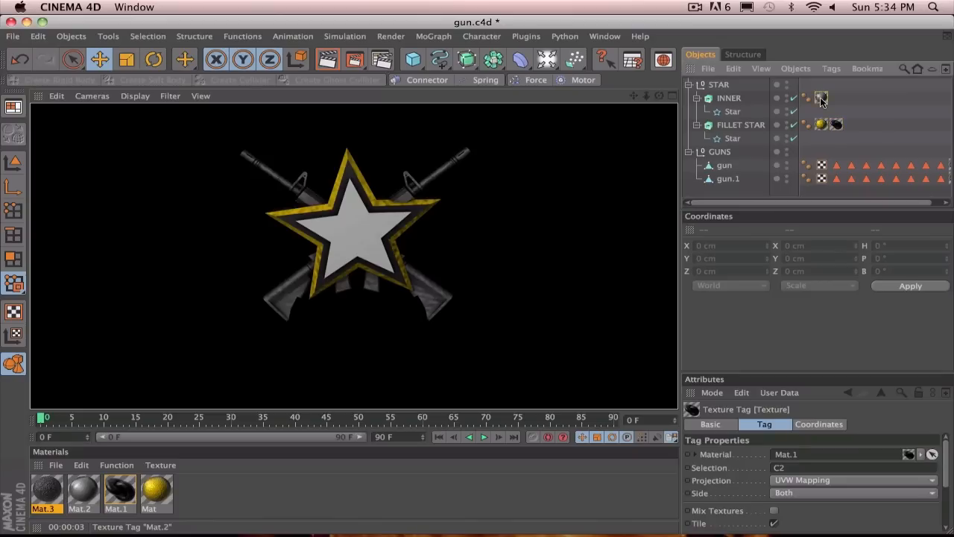
pyautogui.click(820, 98)
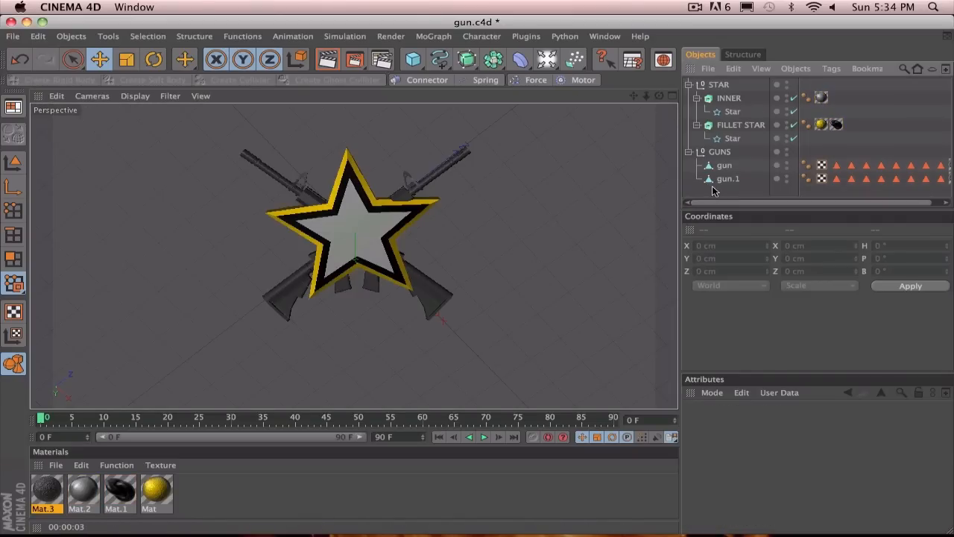
pyautogui.moveTo(477, 529)
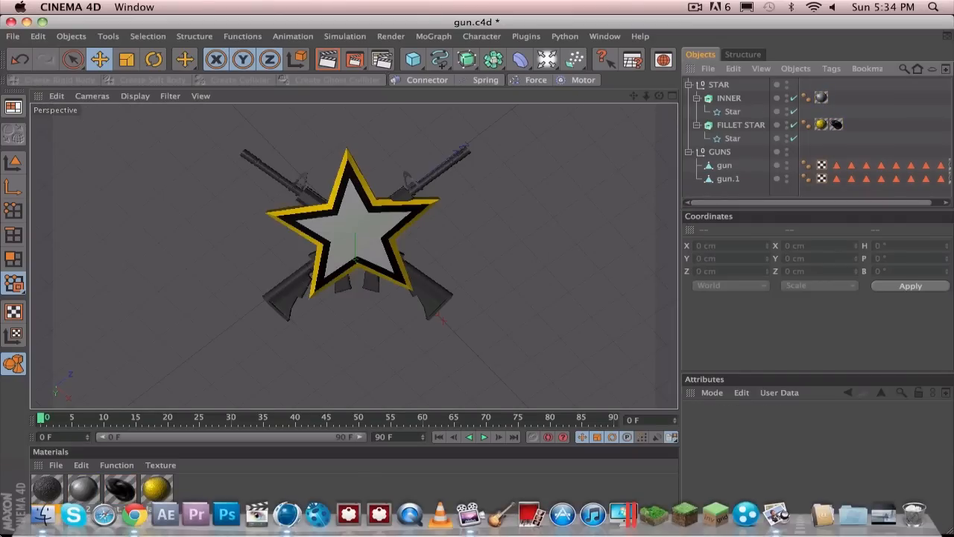
# Use Exposé to bring up the Rangers logo reference image in Preview
pyautogui.press('F3')
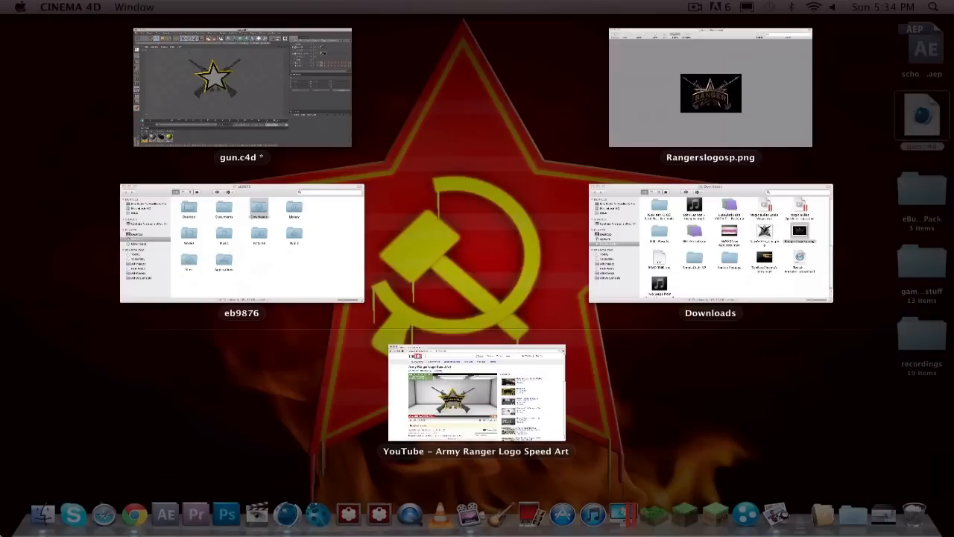
pyautogui.click(711, 93)
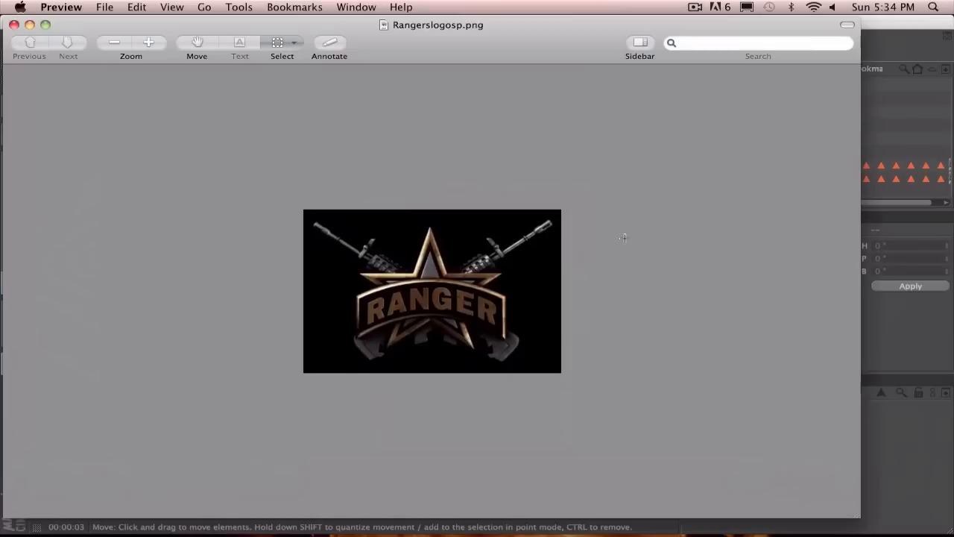
pyautogui.moveTo(472, 290)
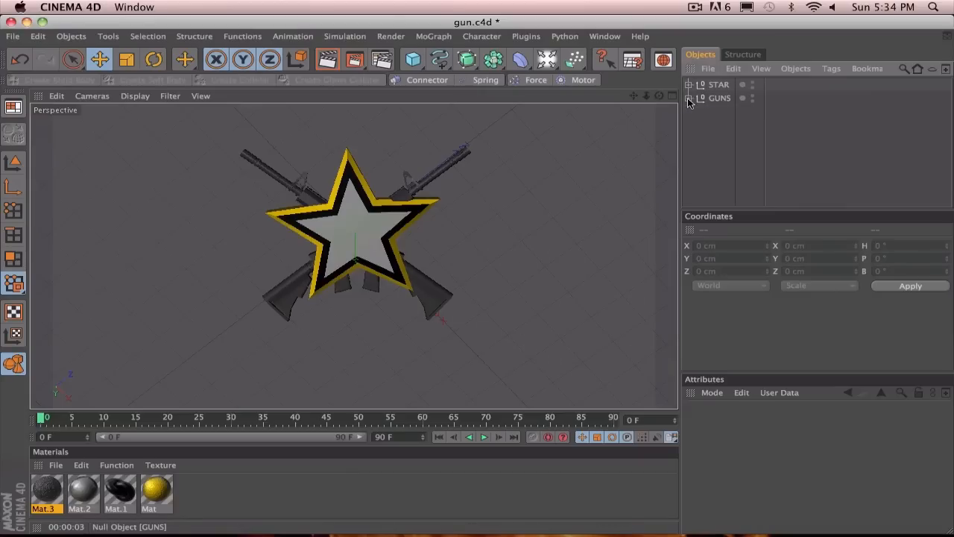
# Add an Arc spline from the spline palette and set its type to Ring
pyautogui.click(439, 59)
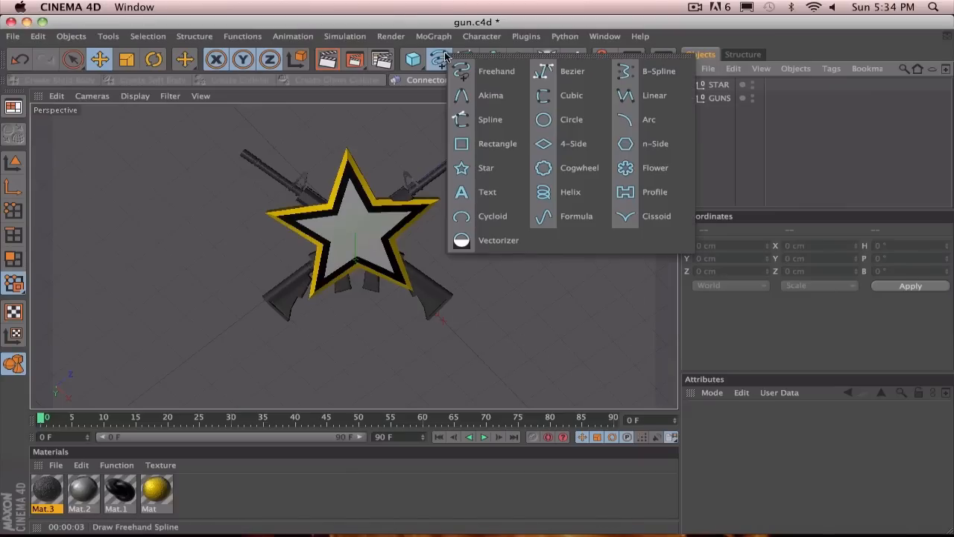
pyautogui.moveTo(571, 119)
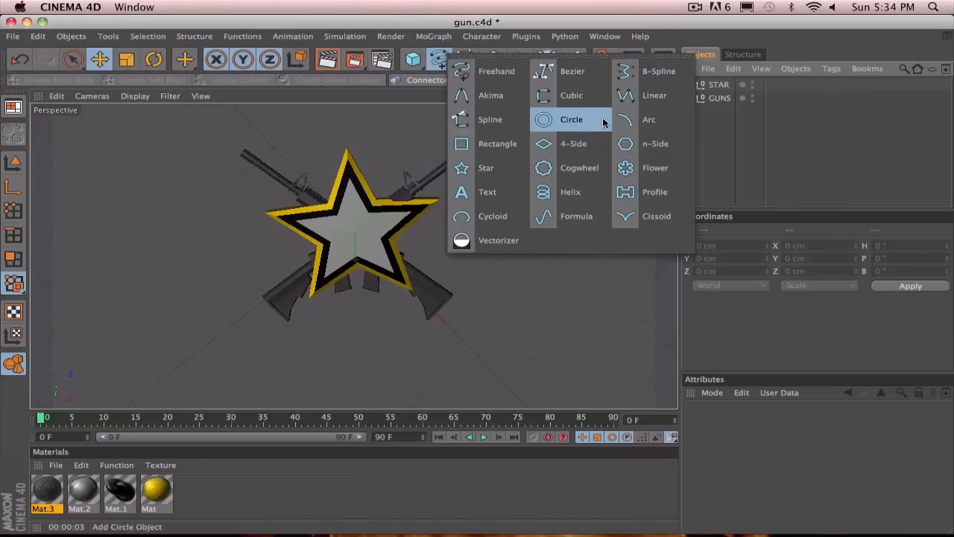
pyautogui.click(648, 119)
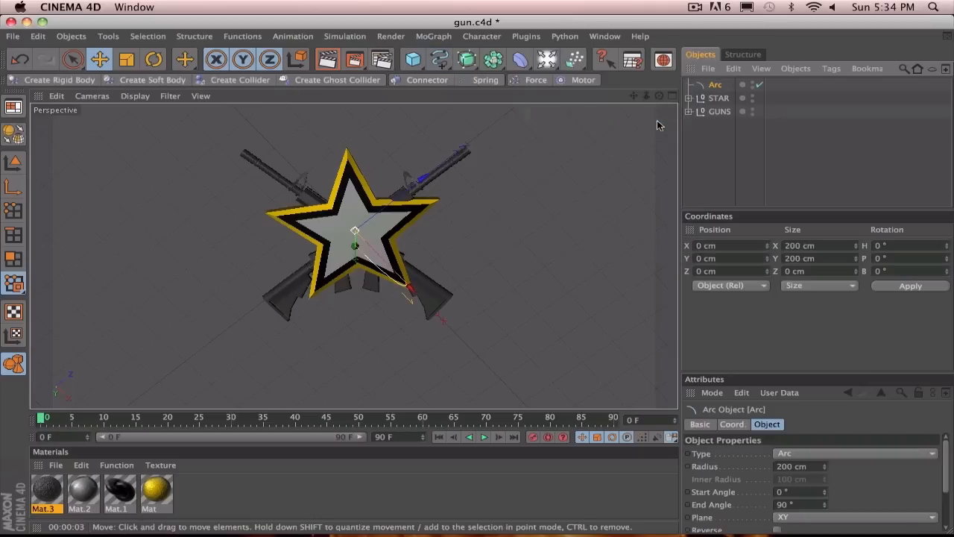
pyautogui.click(855, 453)
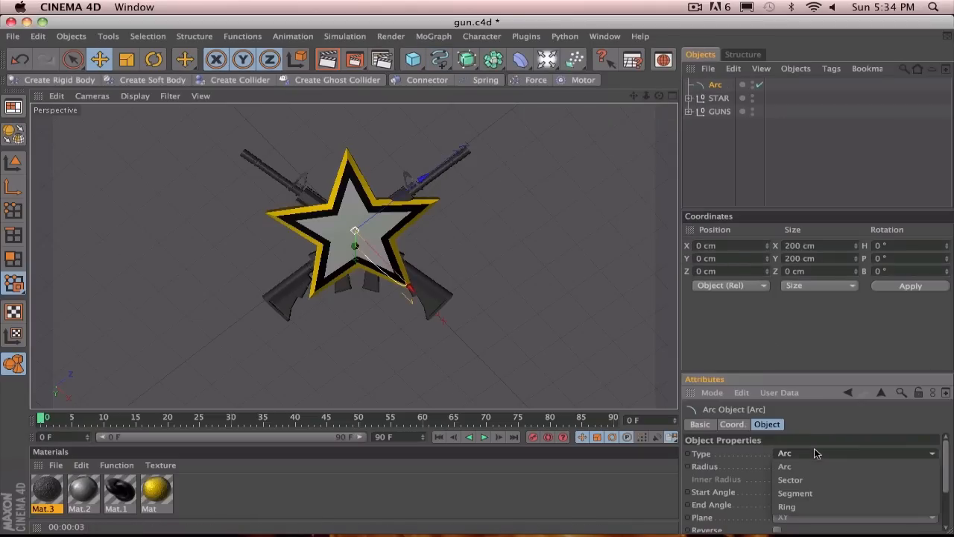
pyautogui.click(787, 506)
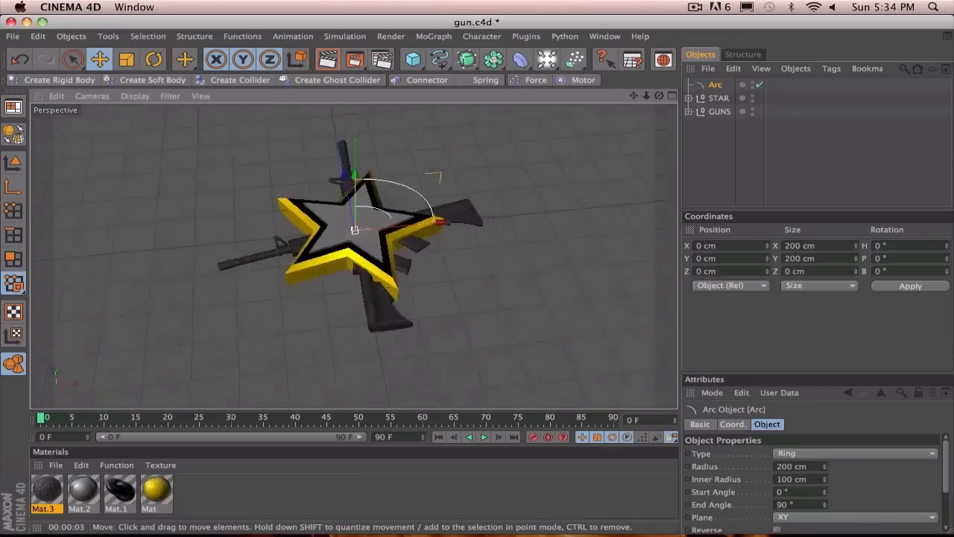
# Move the ring arc to X 496.938 cm and rotate it about 135° in heading
pyautogui.moveTo(354, 229); pyautogui.dragTo(555, 235)
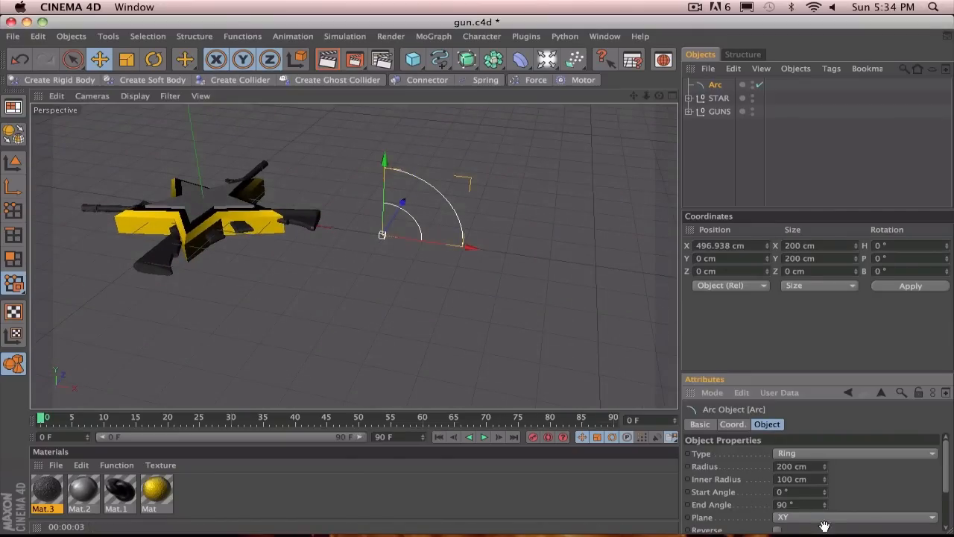
pyautogui.click(856, 517)
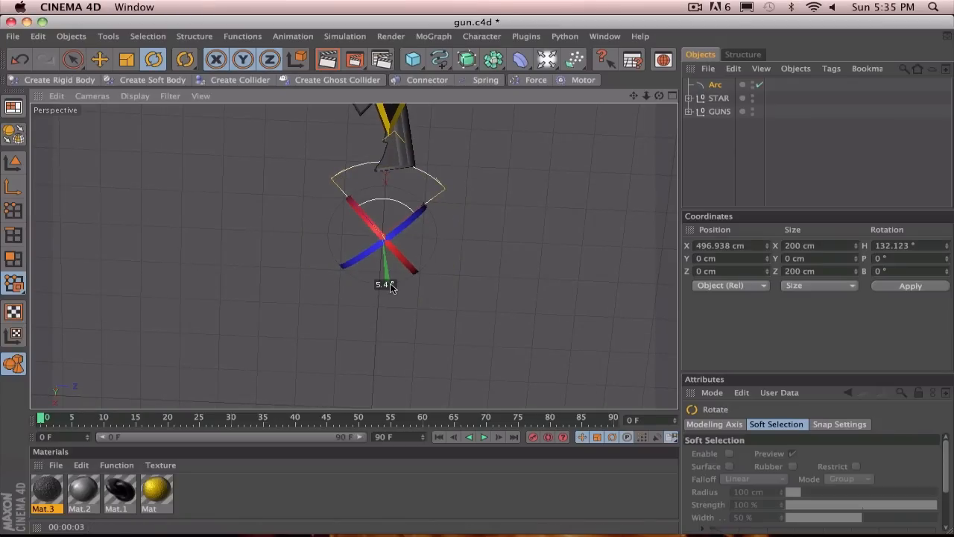
pyautogui.moveTo(388, 284); pyautogui.dragTo(395, 287)
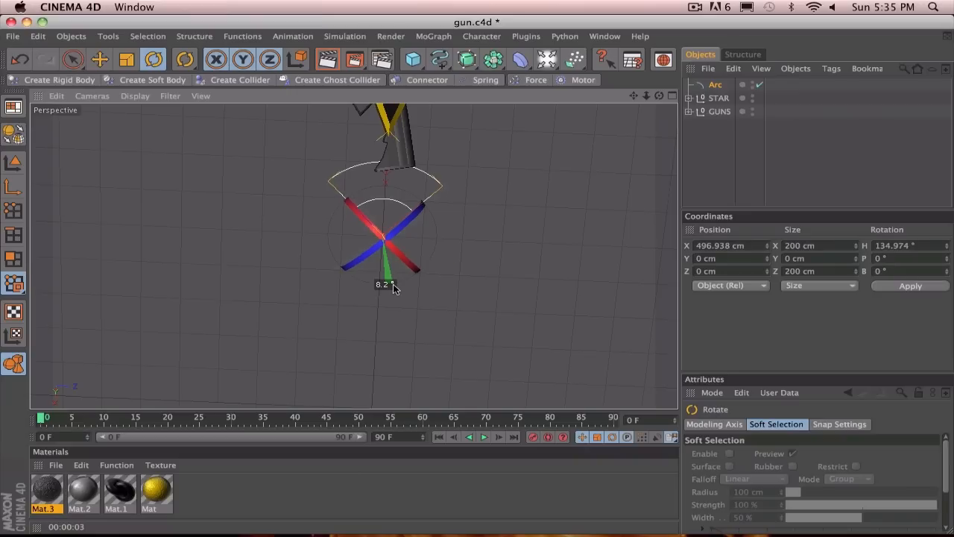